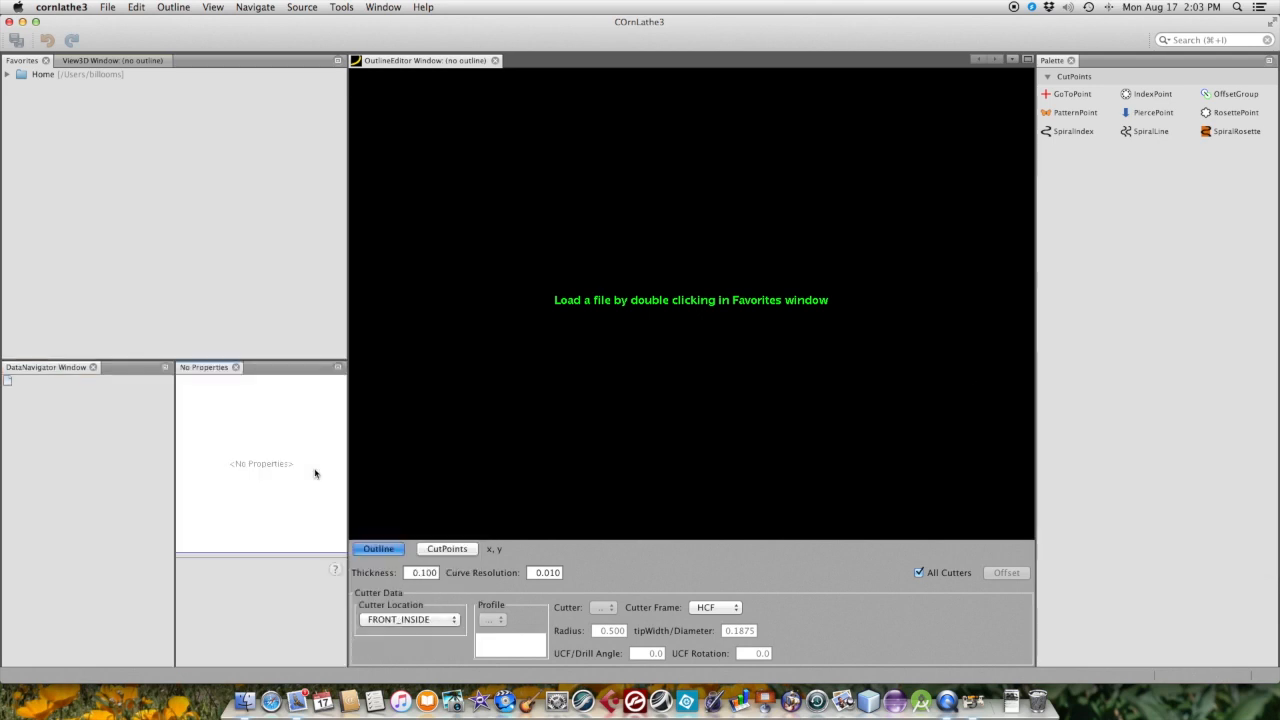
{"action": "mouse_move", "coordinate": [347, 389]}
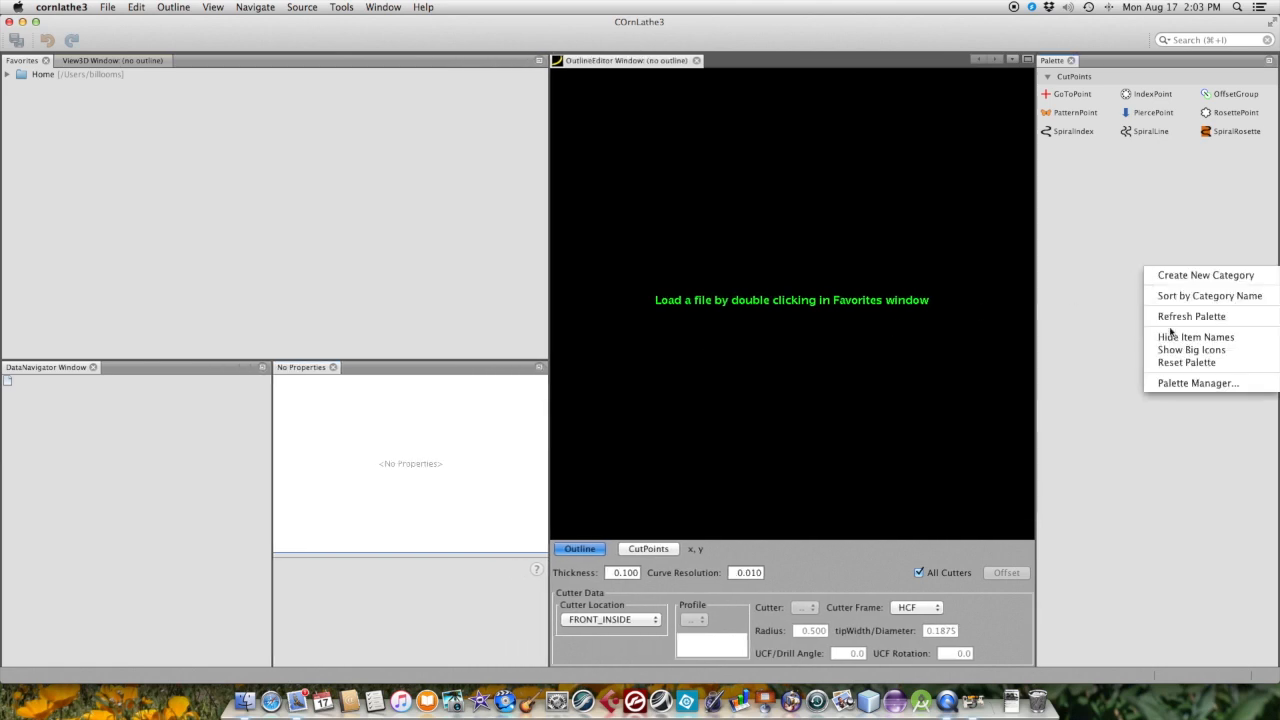
Switch the cut-point tool palette to Show Big Icons.
{"action": "left_click", "coordinate": [1191, 349]}
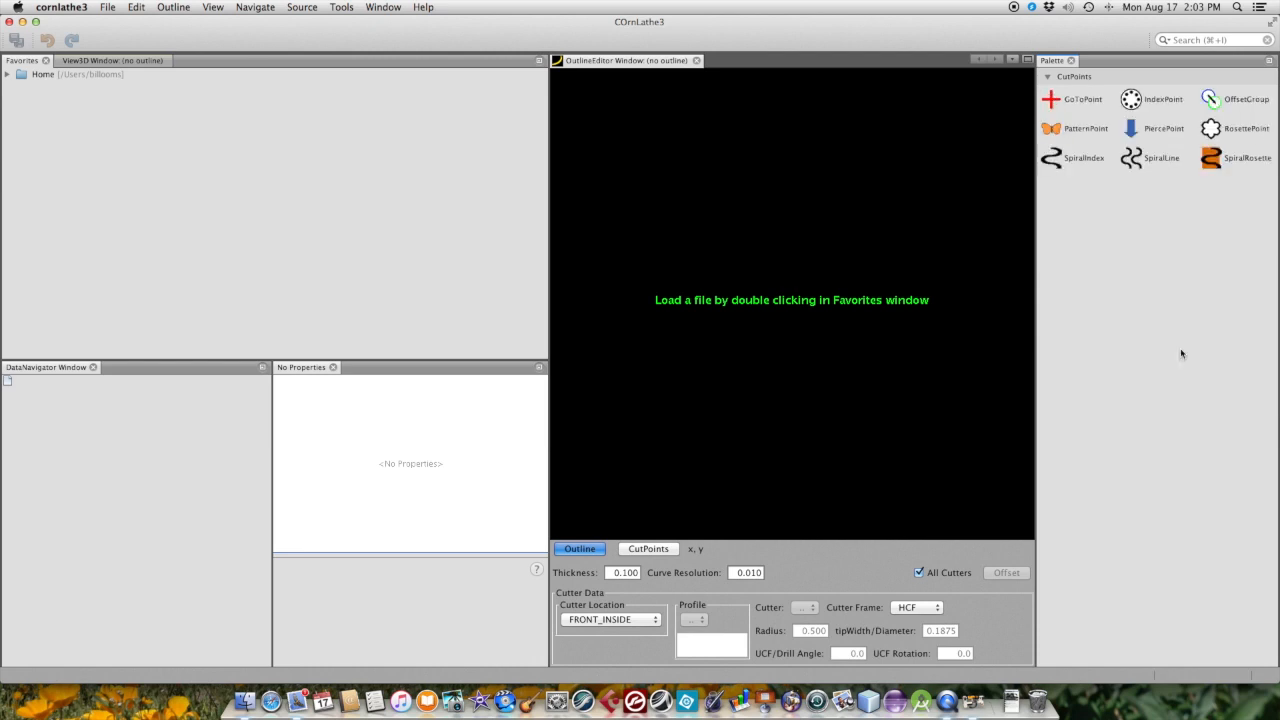
{"action": "mouse_move", "coordinate": [1042, 338]}
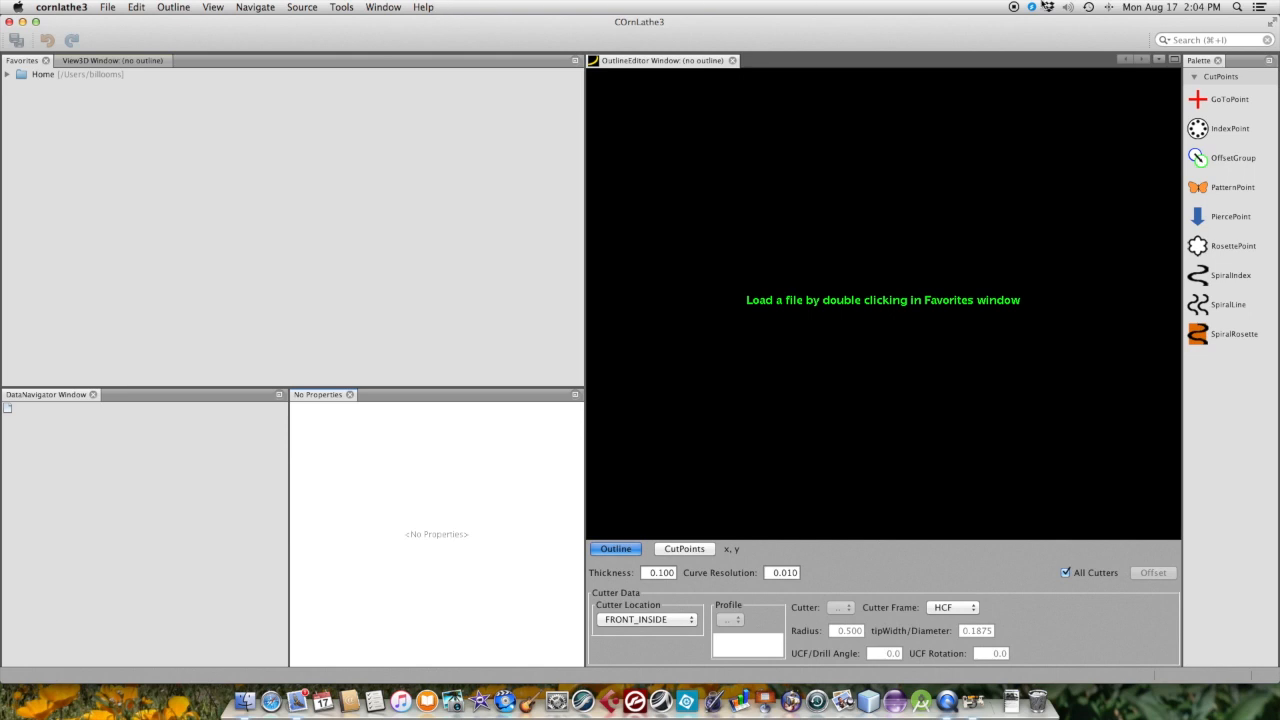
{"action": "mouse_move", "coordinate": [1270, 28]}
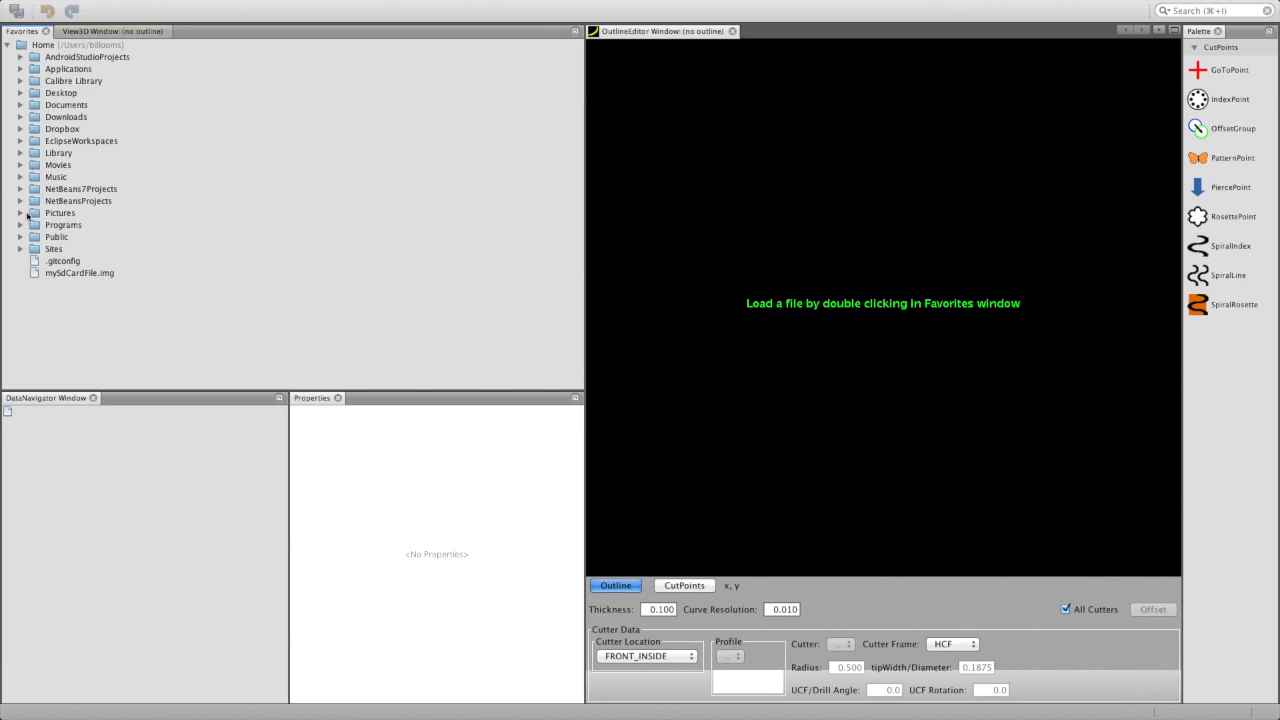
{"action": "mouse_move", "coordinate": [18, 106]}
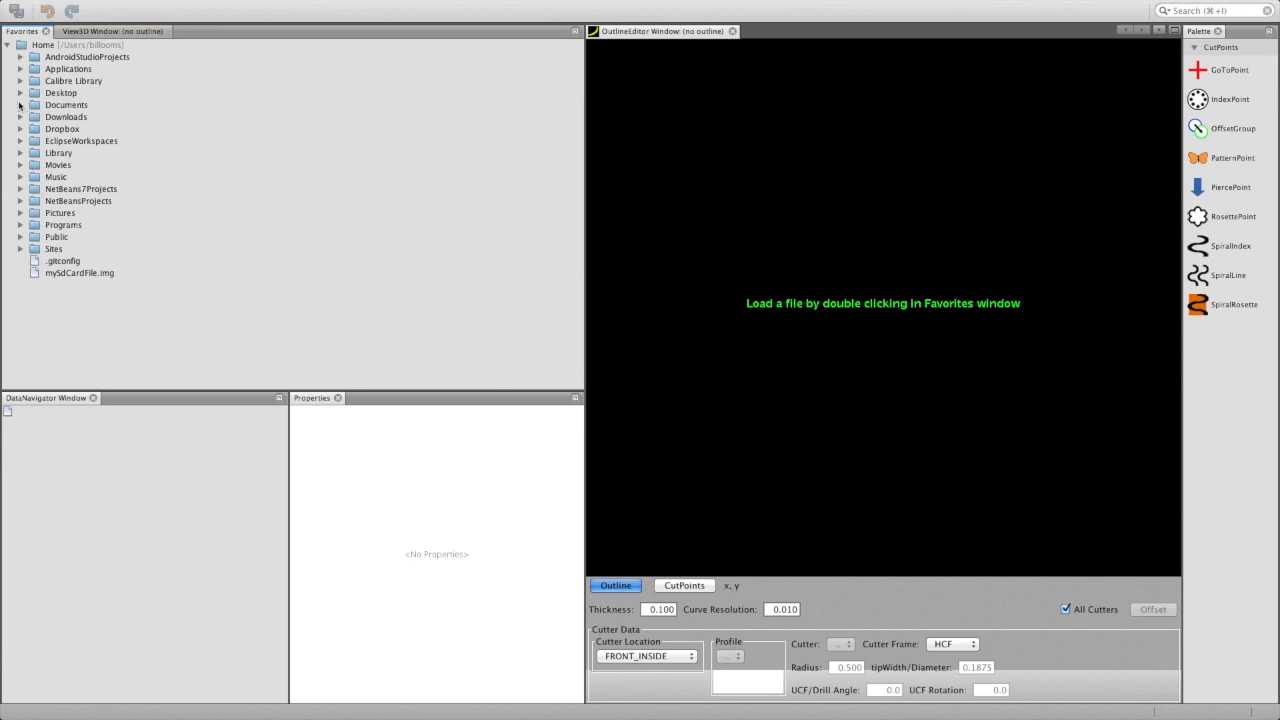
Expand OT Test Patterns and add the examples folder to Favorites.
{"action": "scroll", "scroll_direction": "down", "scroll_amount": 3}
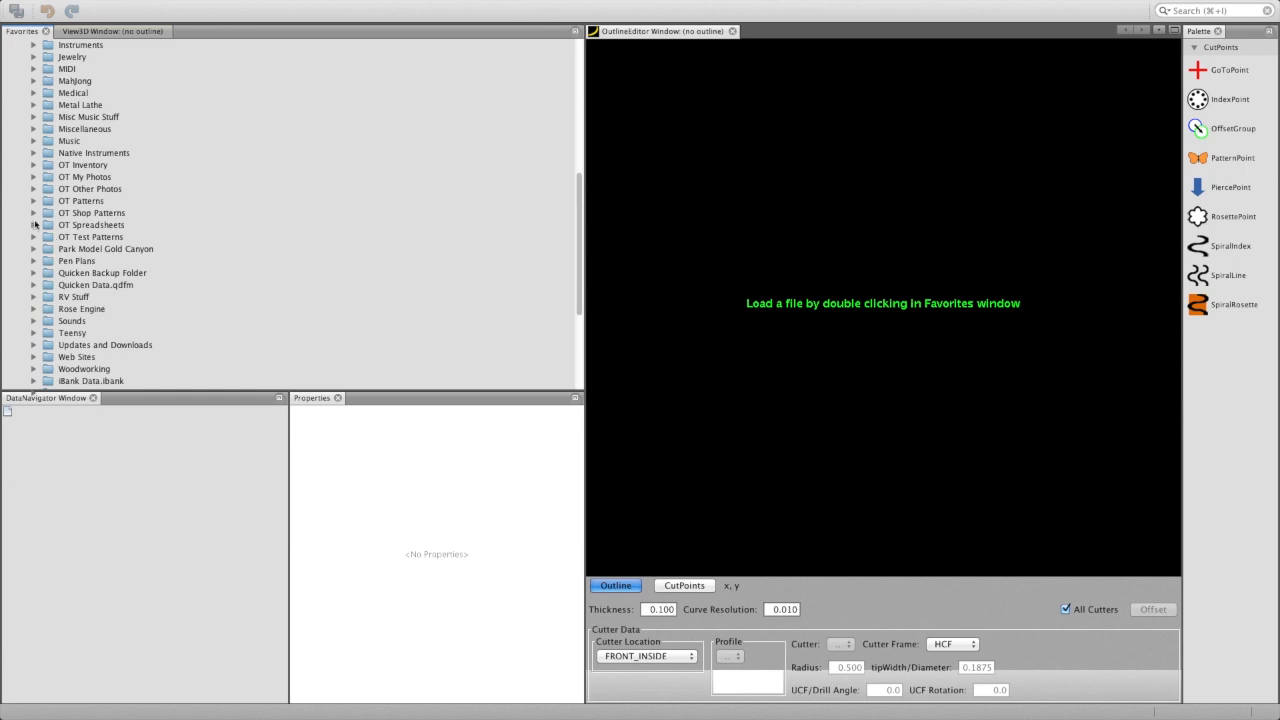
{"action": "left_click", "coordinate": [33, 237]}
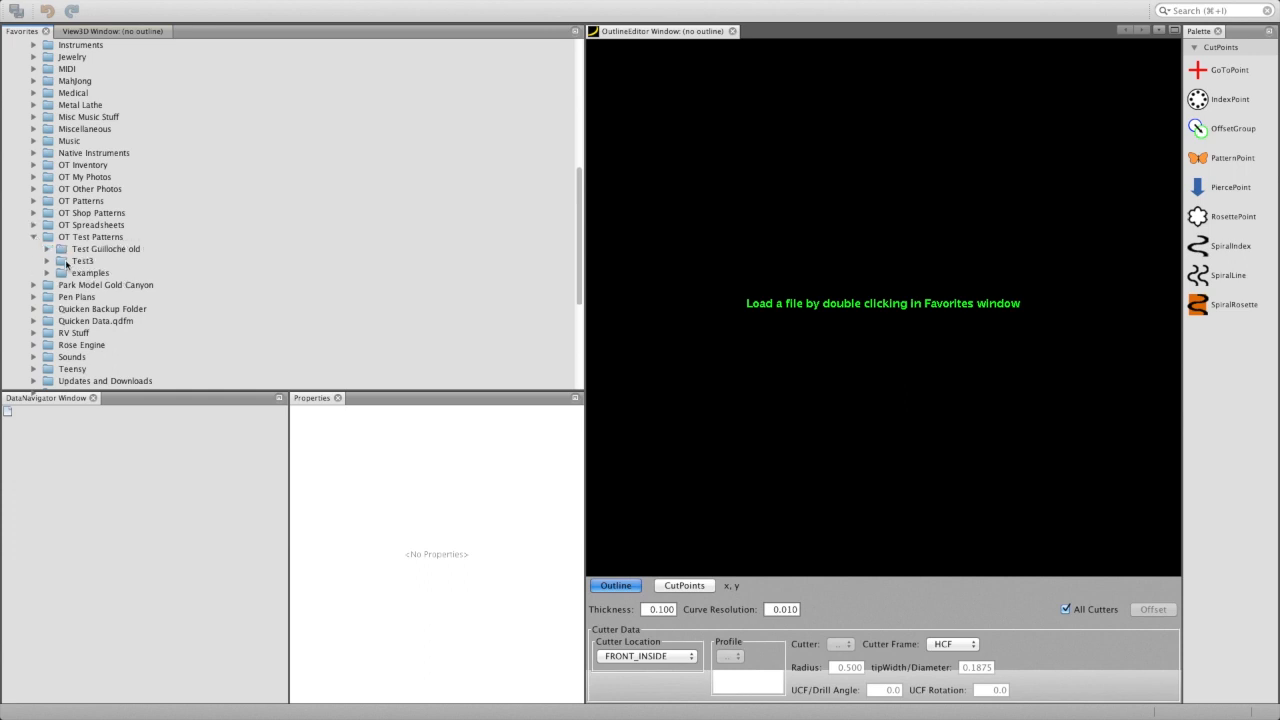
{"action": "right_click", "coordinate": [90, 272]}
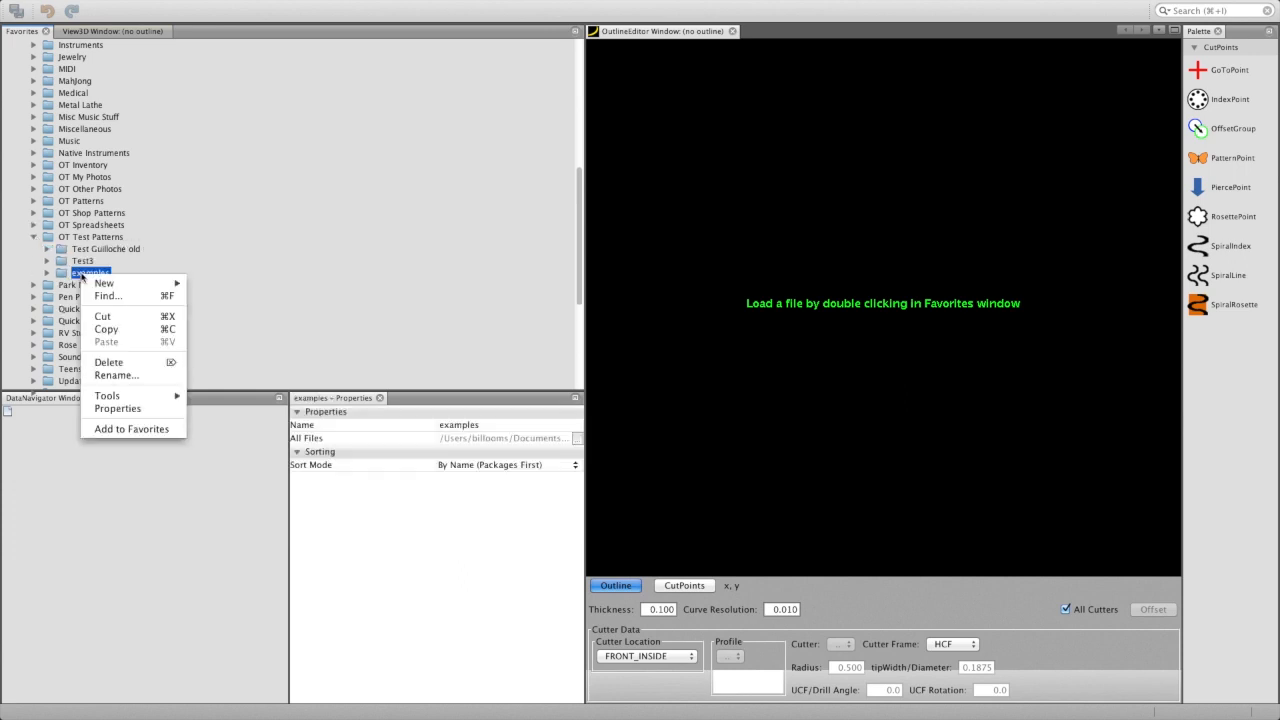
{"action": "left_click", "coordinate": [118, 408]}
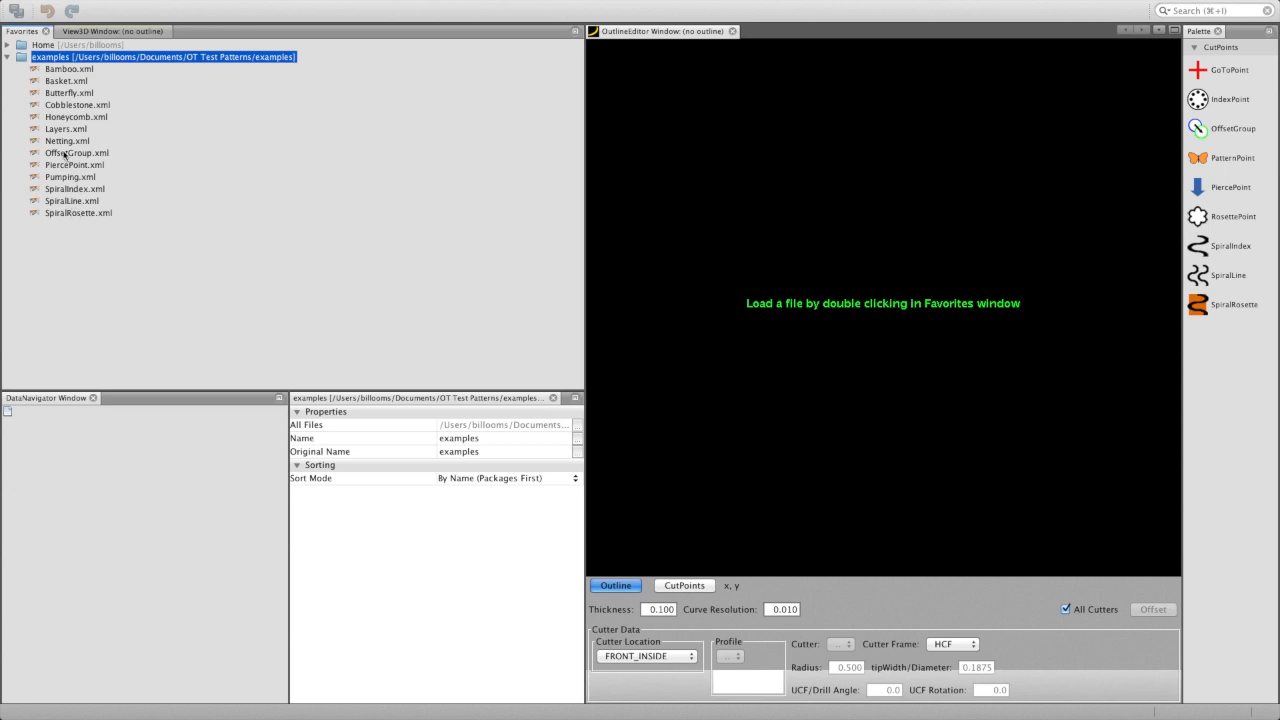
Check the Netting example's properties, then open the Pumping.xml pattern.
{"action": "right_click", "coordinate": [67, 140]}
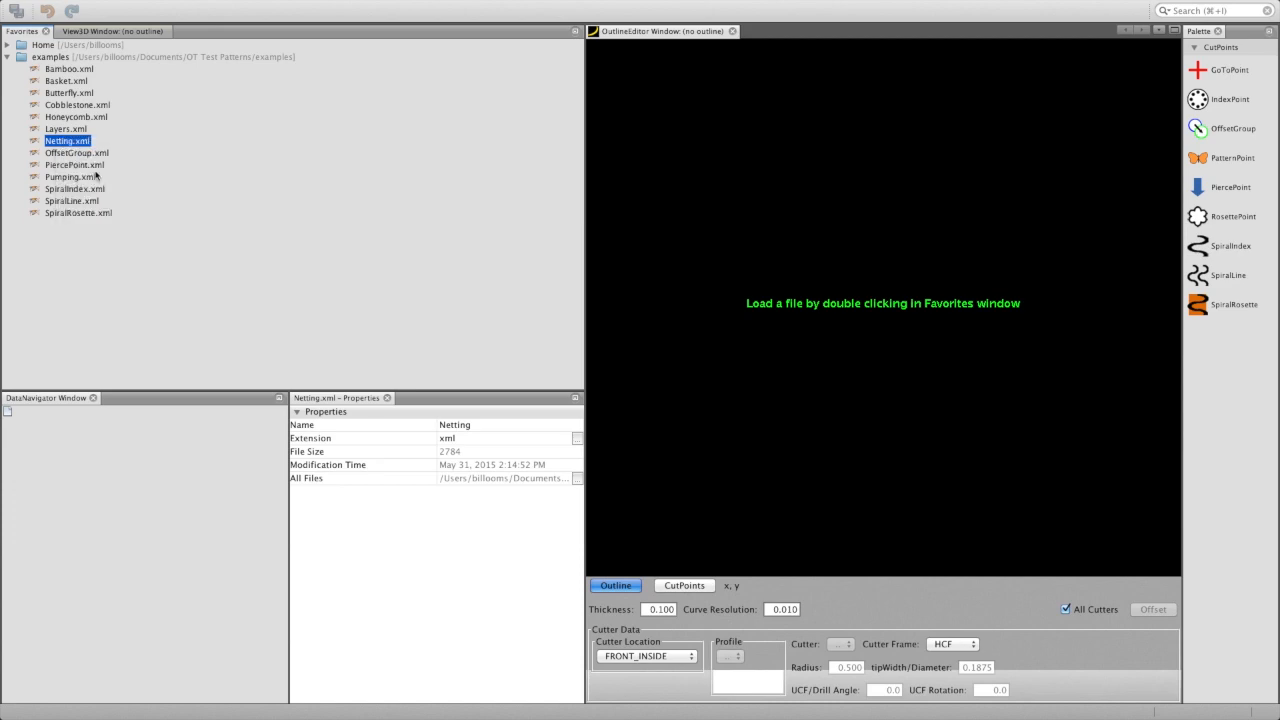
{"action": "double_click", "coordinate": [67, 140]}
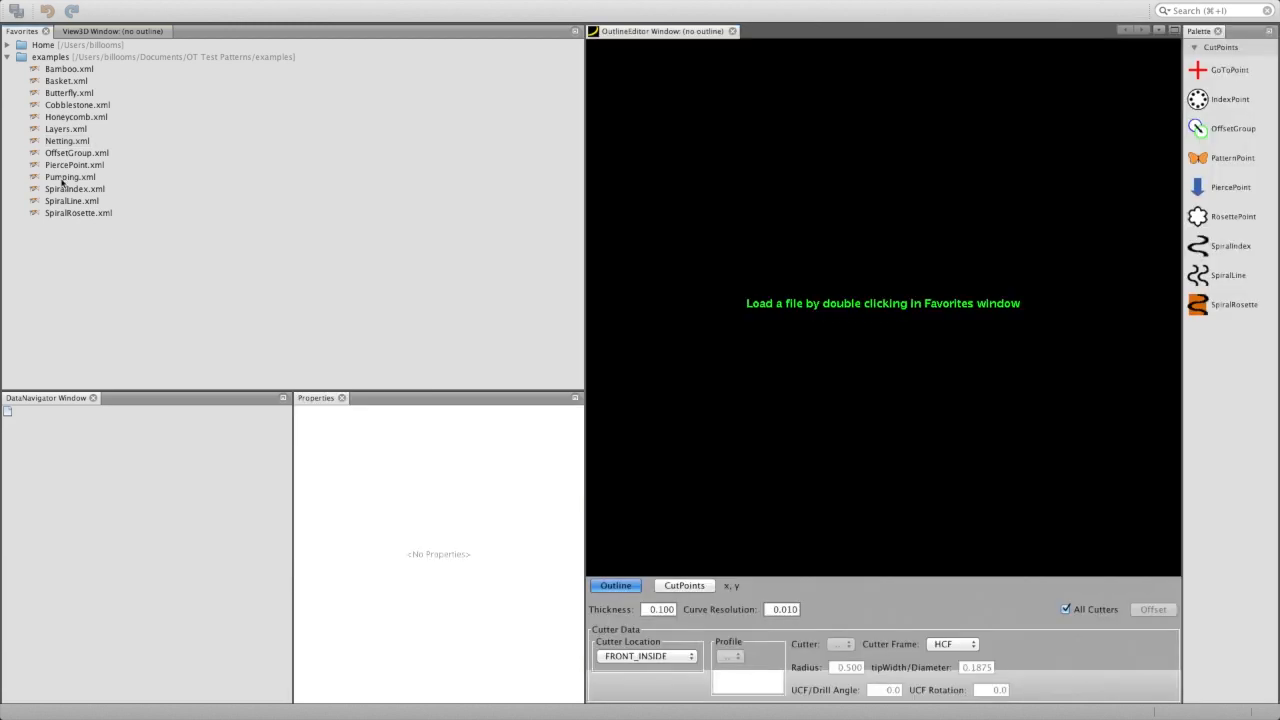
{"action": "double_click", "coordinate": [70, 176]}
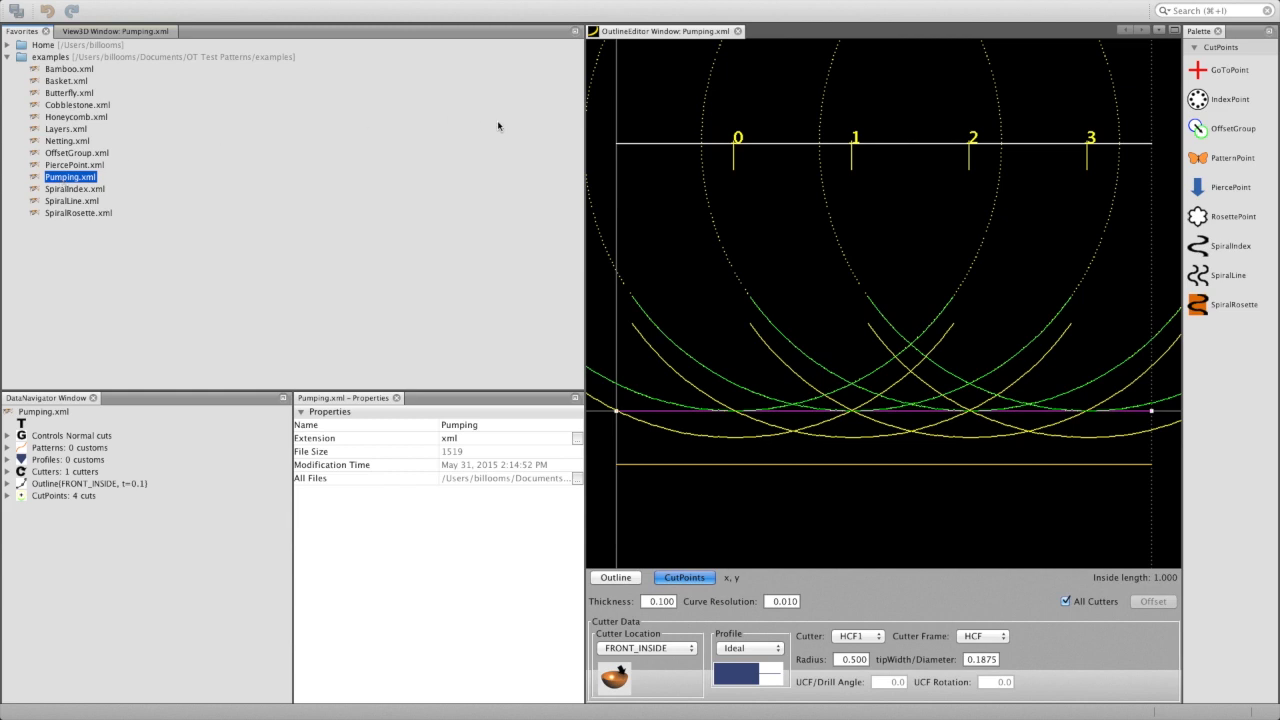
{"action": "mouse_move", "coordinate": [170, 230]}
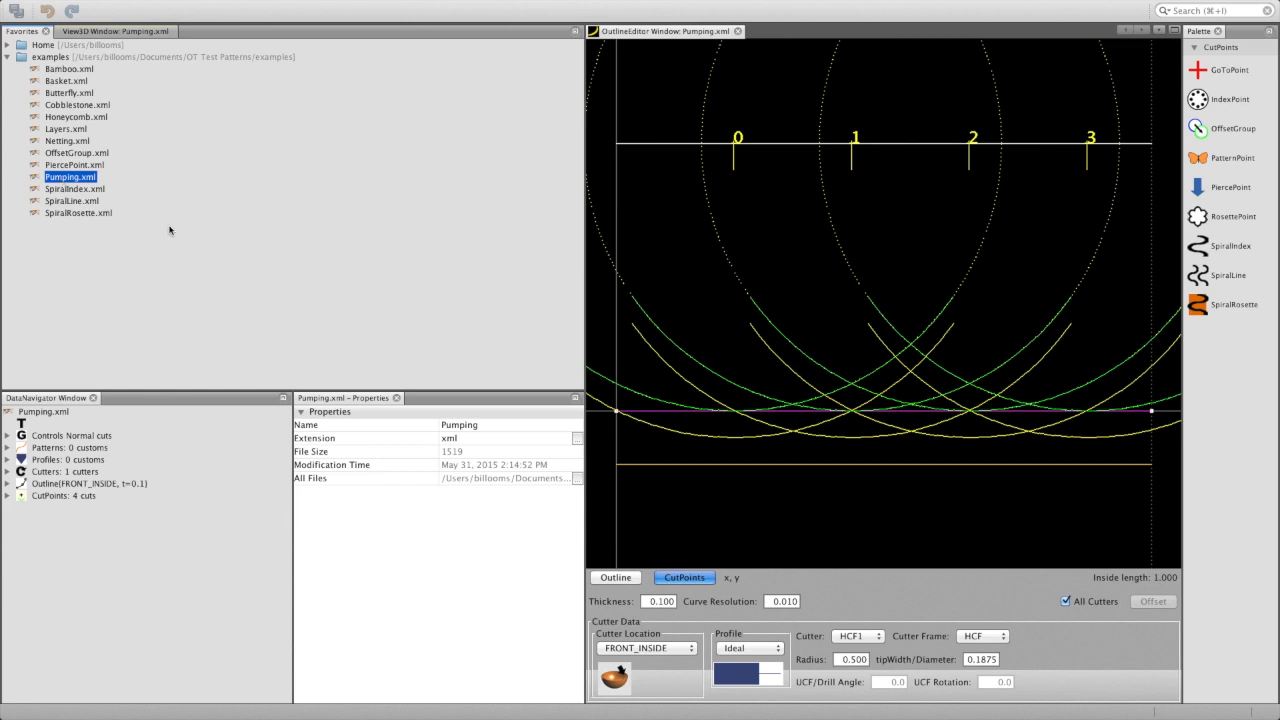
{"action": "mouse_move", "coordinate": [405, 283]}
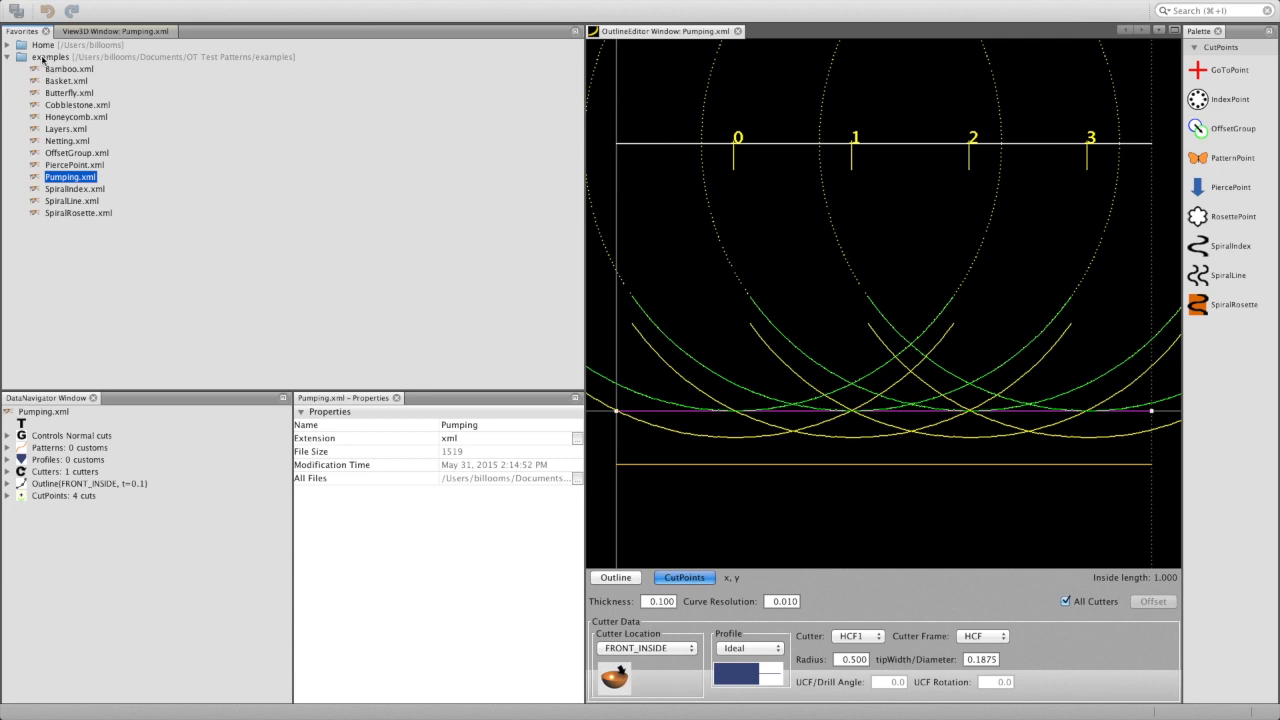
Select the examples favorite and bring up its context menu with New options.
{"action": "left_click", "coordinate": [51, 56]}
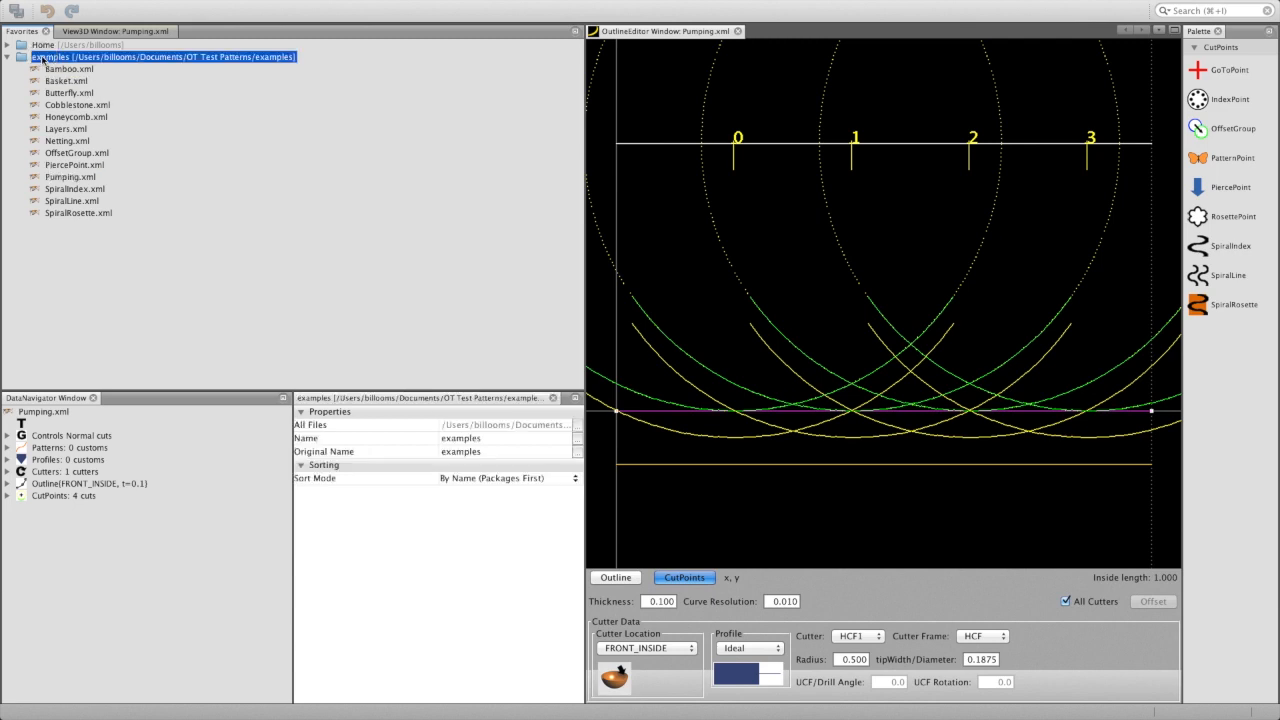
{"action": "right_click", "coordinate": [160, 57]}
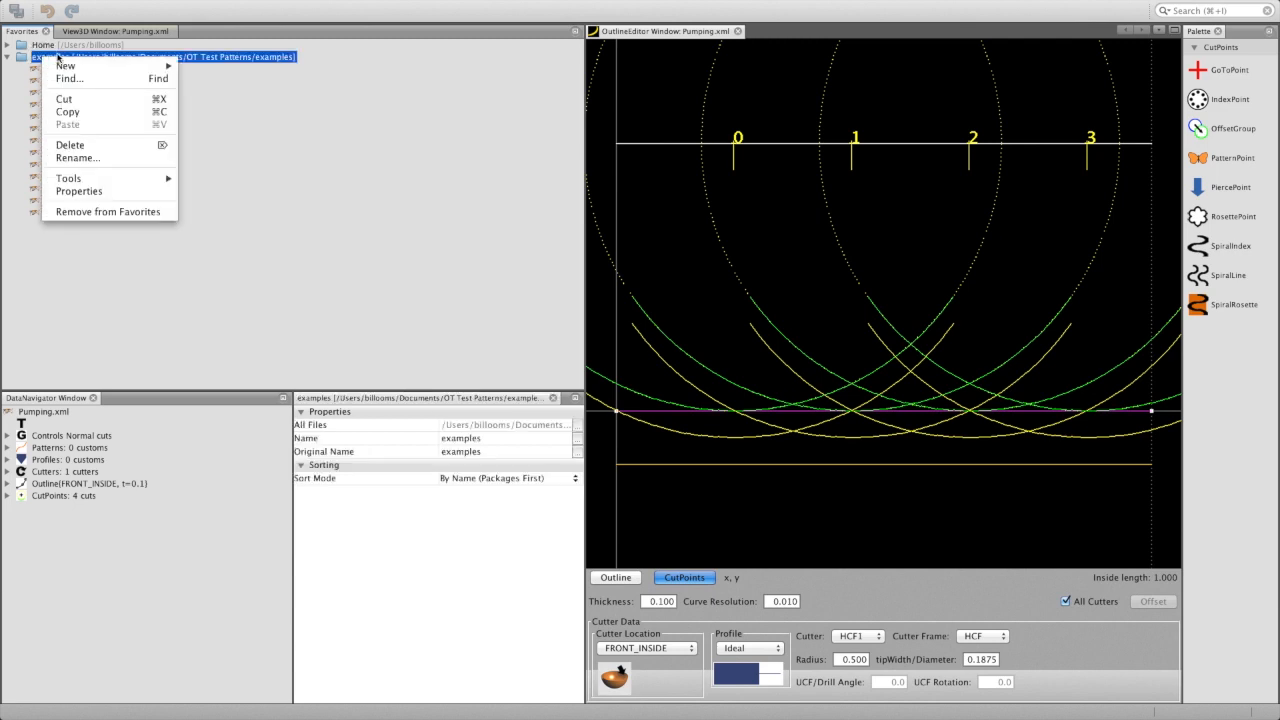
{"action": "mouse_move", "coordinate": [65, 65]}
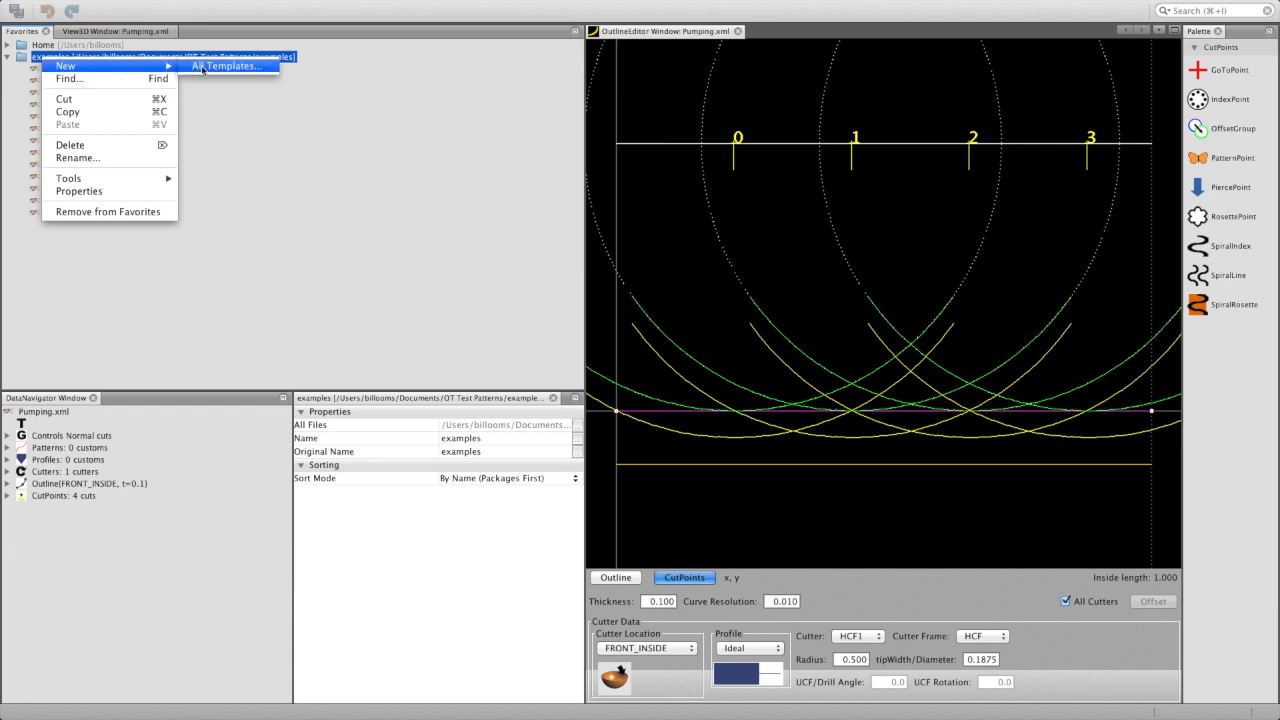
Create NewFile.xml in examples from the Other > COrnTemplate.xml template.
{"action": "left_click", "coordinate": [229, 66]}
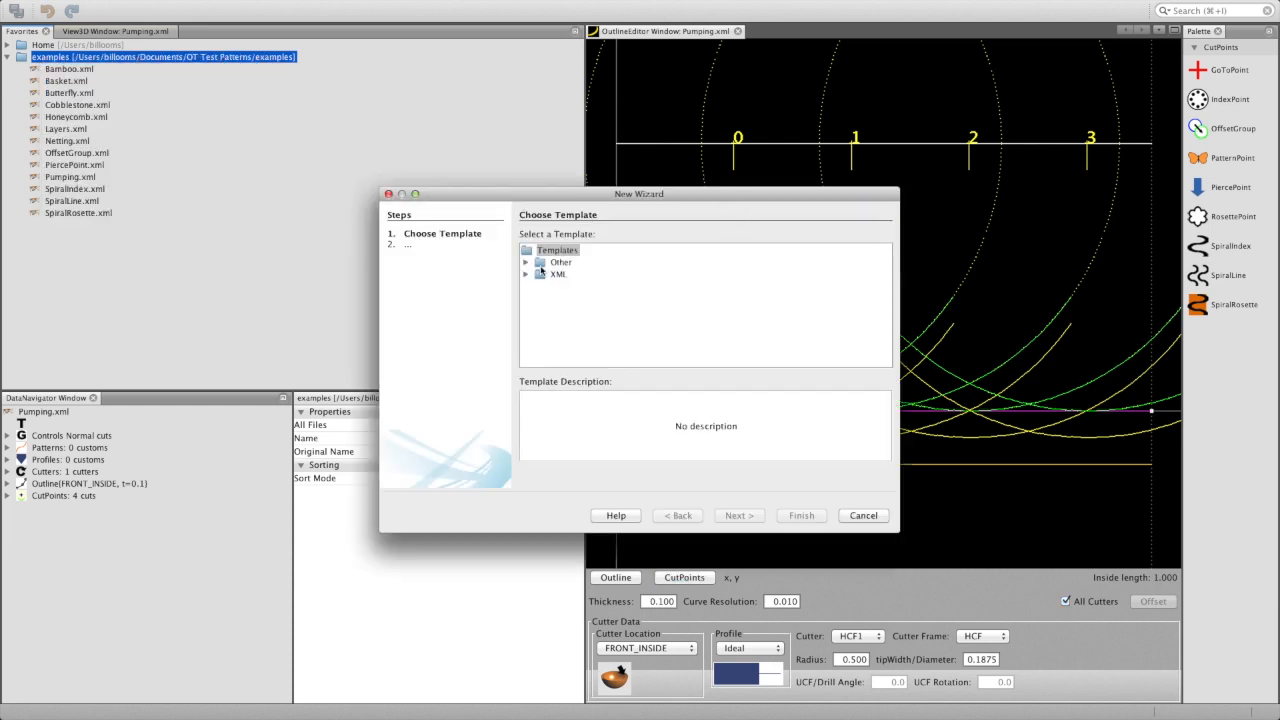
{"action": "left_click", "coordinate": [540, 262]}
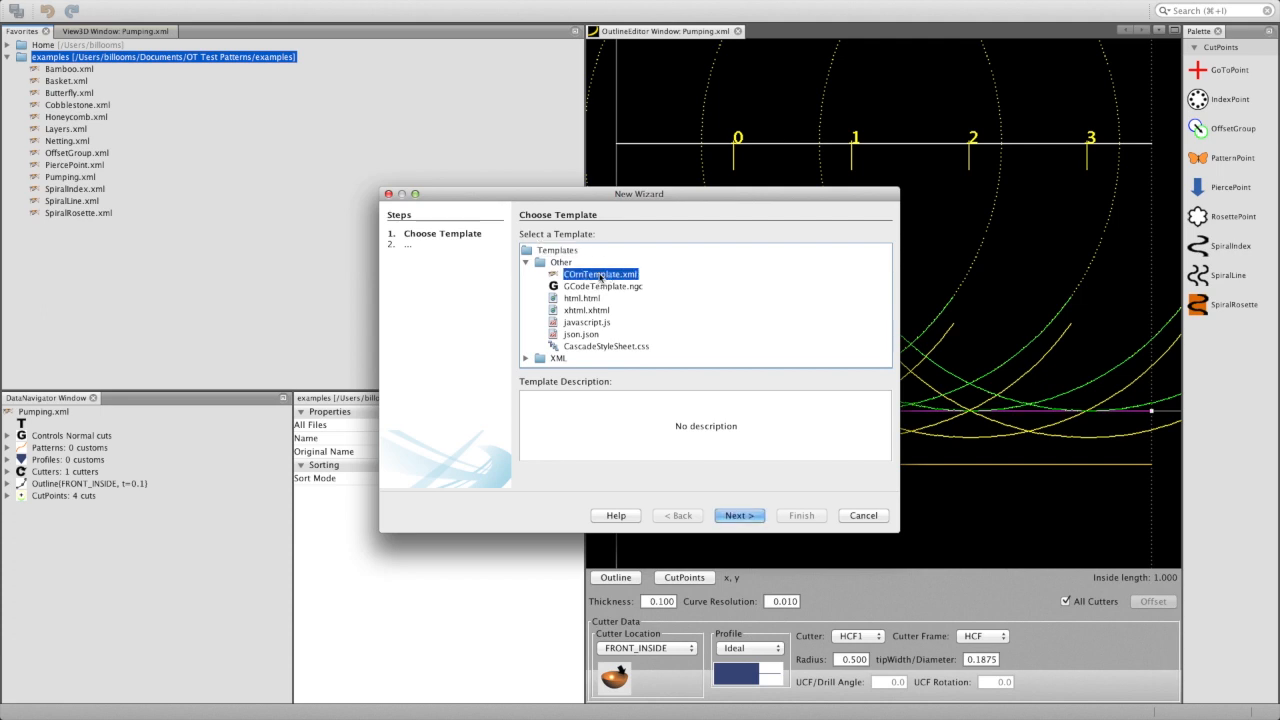
{"action": "left_click", "coordinate": [738, 515]}
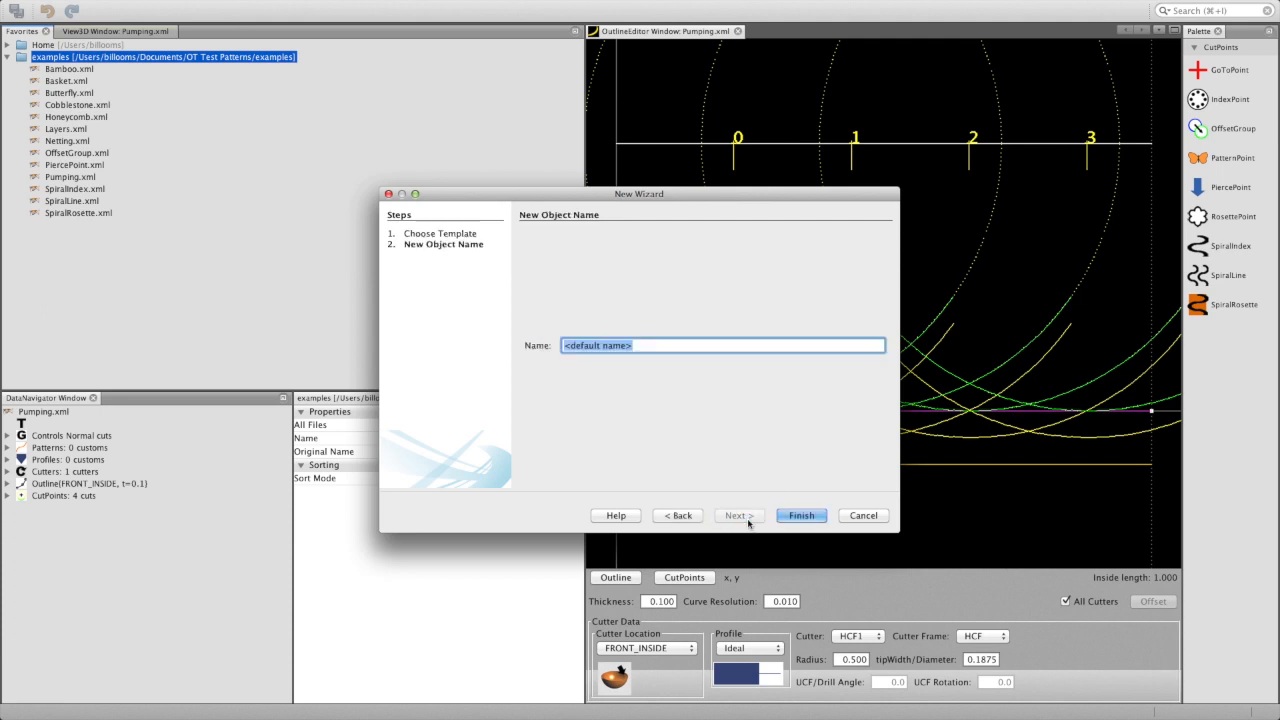
{"action": "type", "text": "New"}
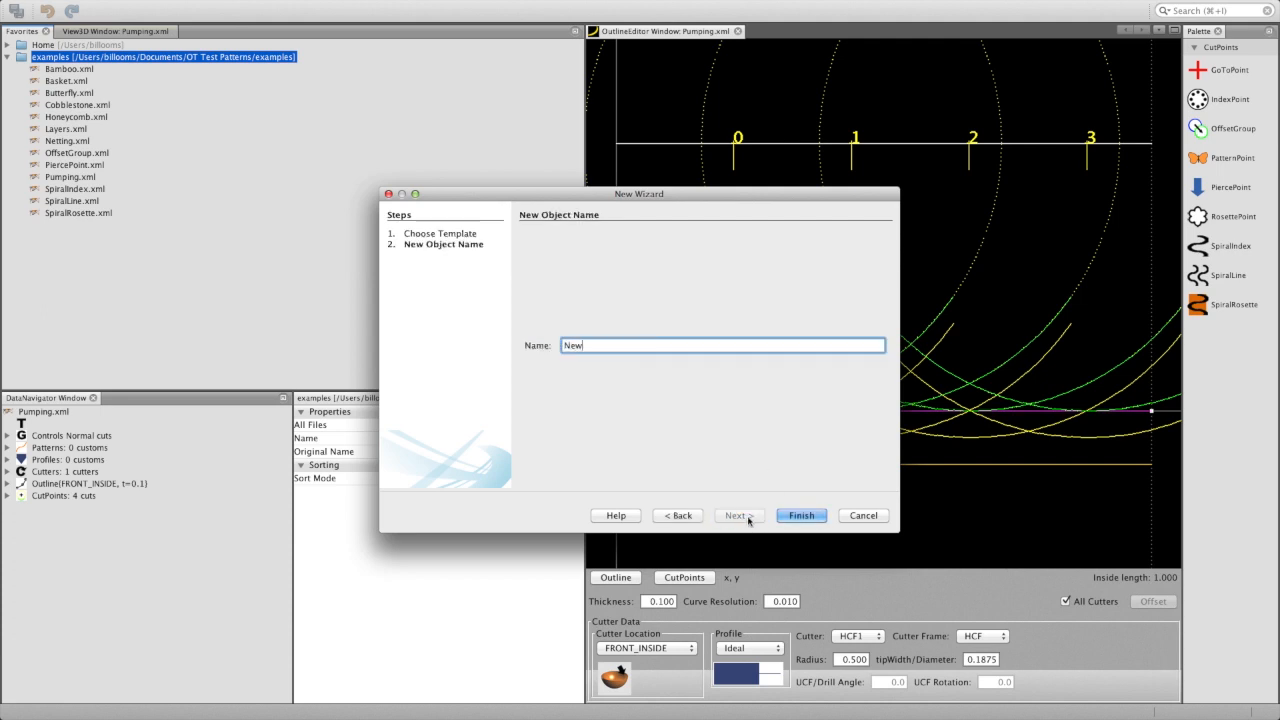
{"action": "left_click", "coordinate": [801, 515]}
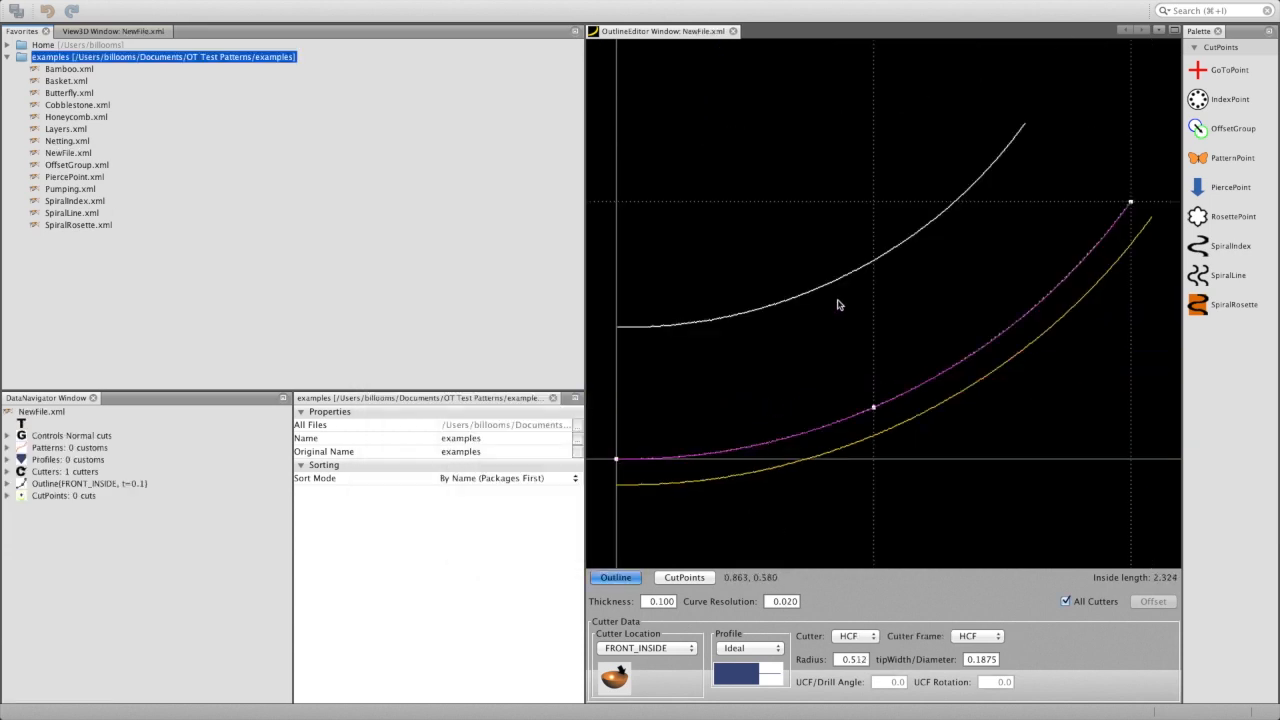
{"action": "mouse_move", "coordinate": [940, 205]}
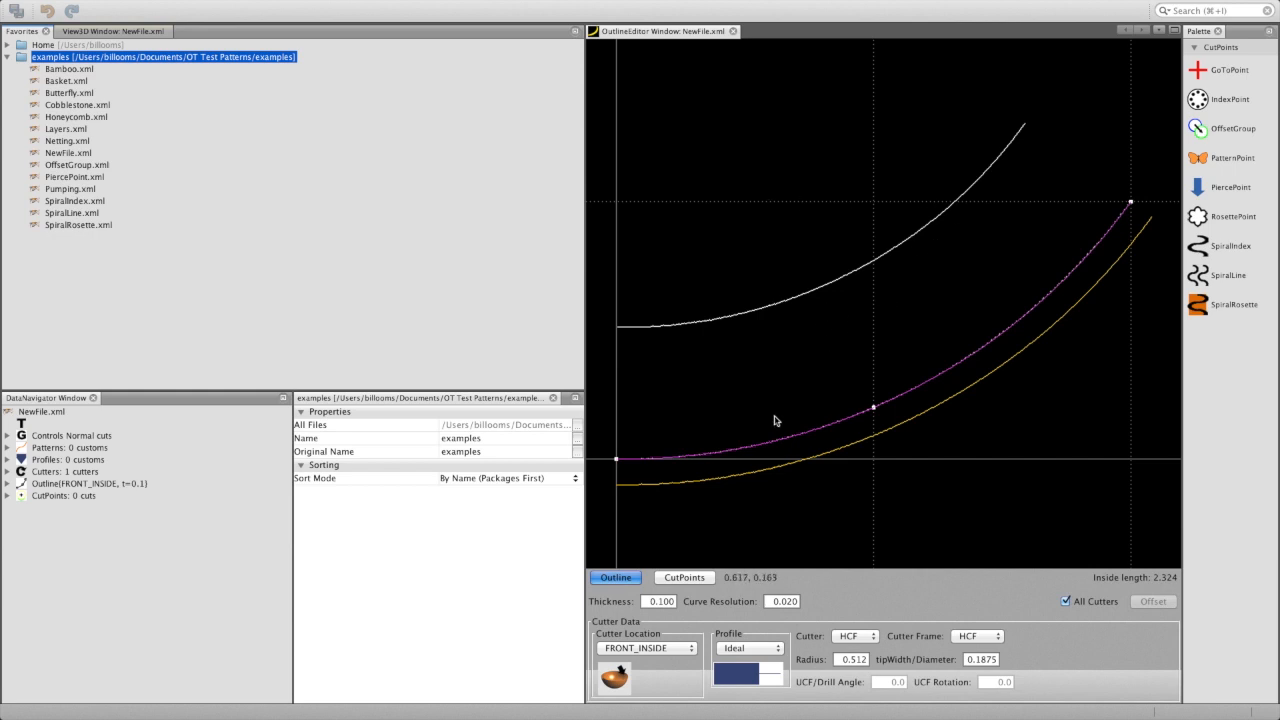
{"action": "mouse_move", "coordinate": [873, 156]}
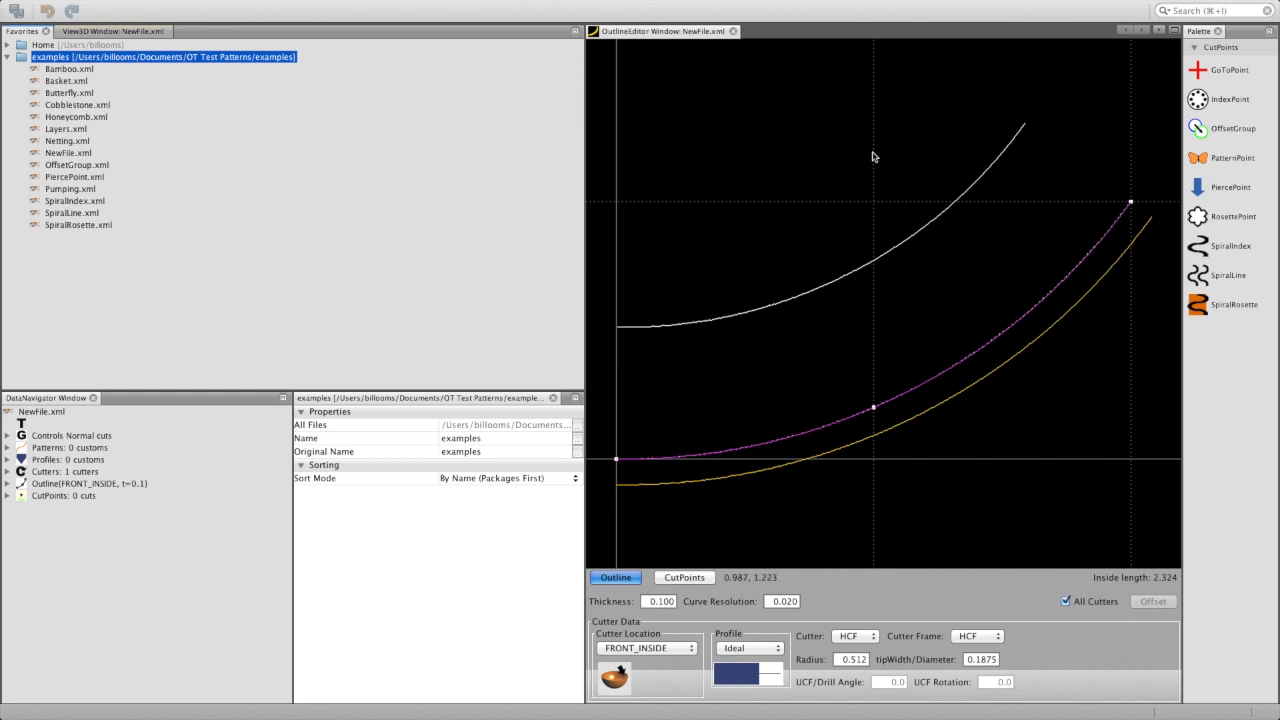
{"action": "mouse_move", "coordinate": [764, 455]}
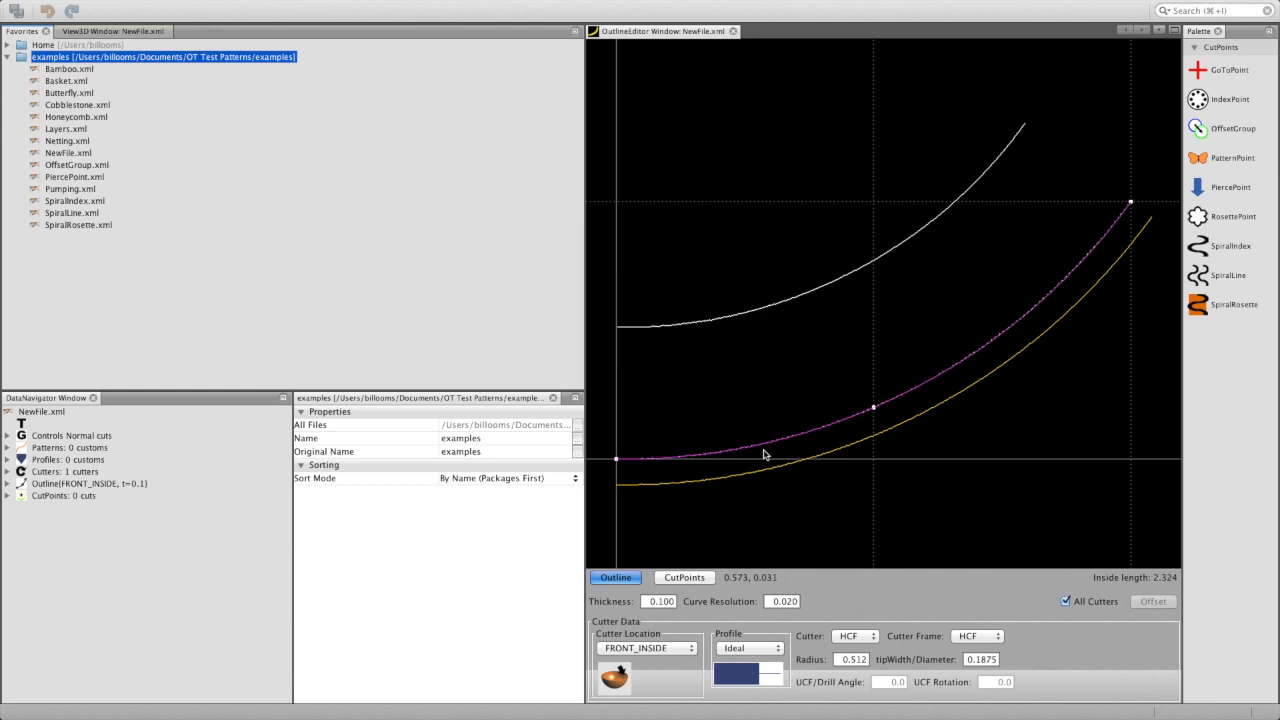
{"action": "mouse_move", "coordinate": [828, 416]}
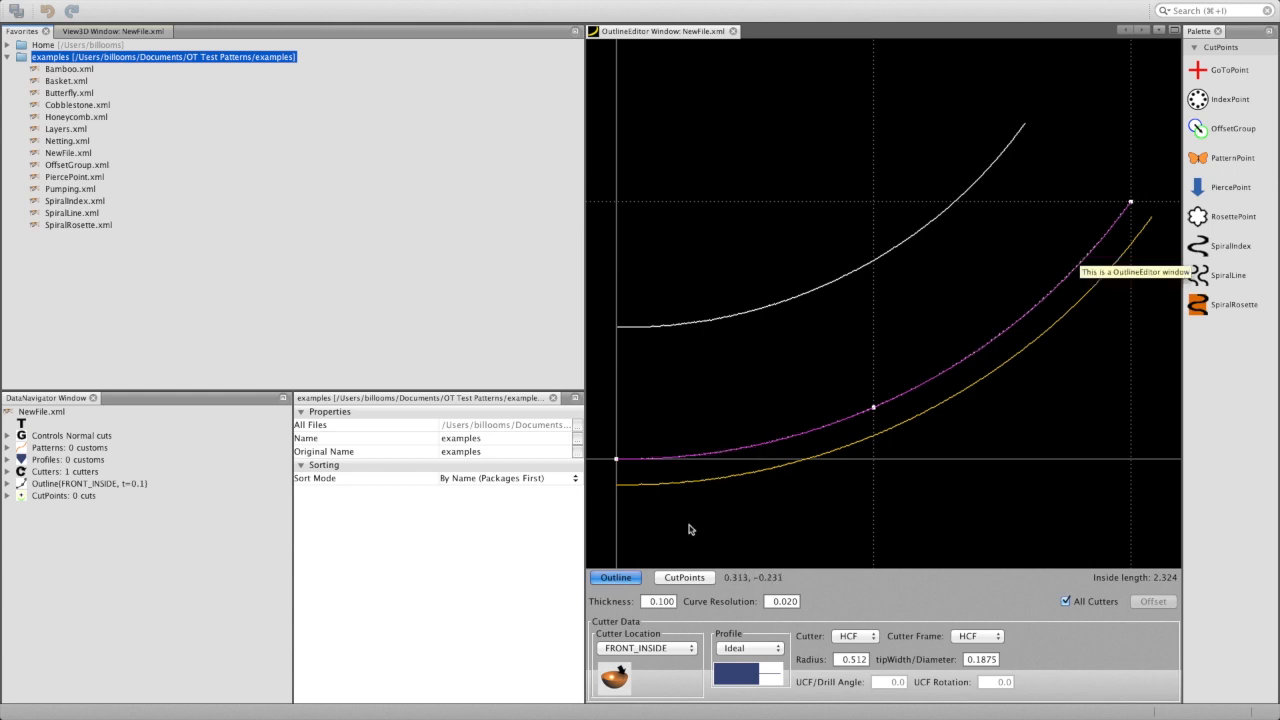
{"action": "mouse_move", "coordinate": [1105, 280]}
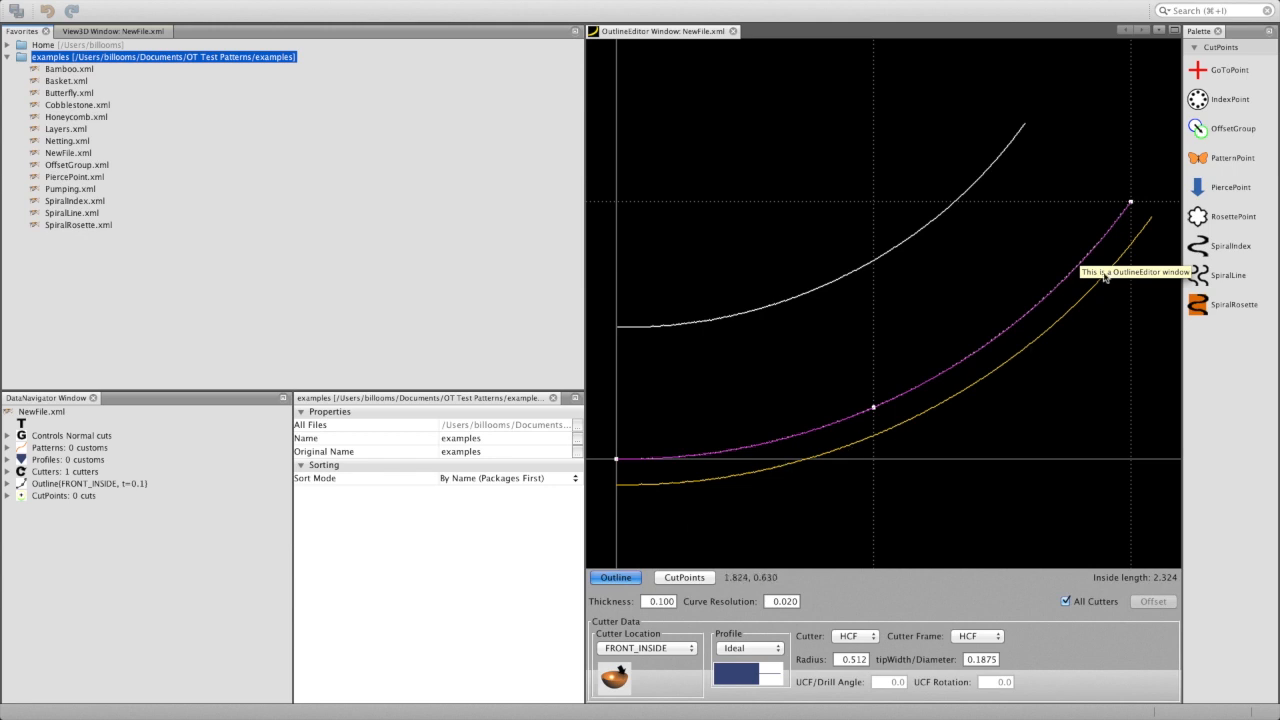
{"action": "mouse_move", "coordinate": [632, 615]}
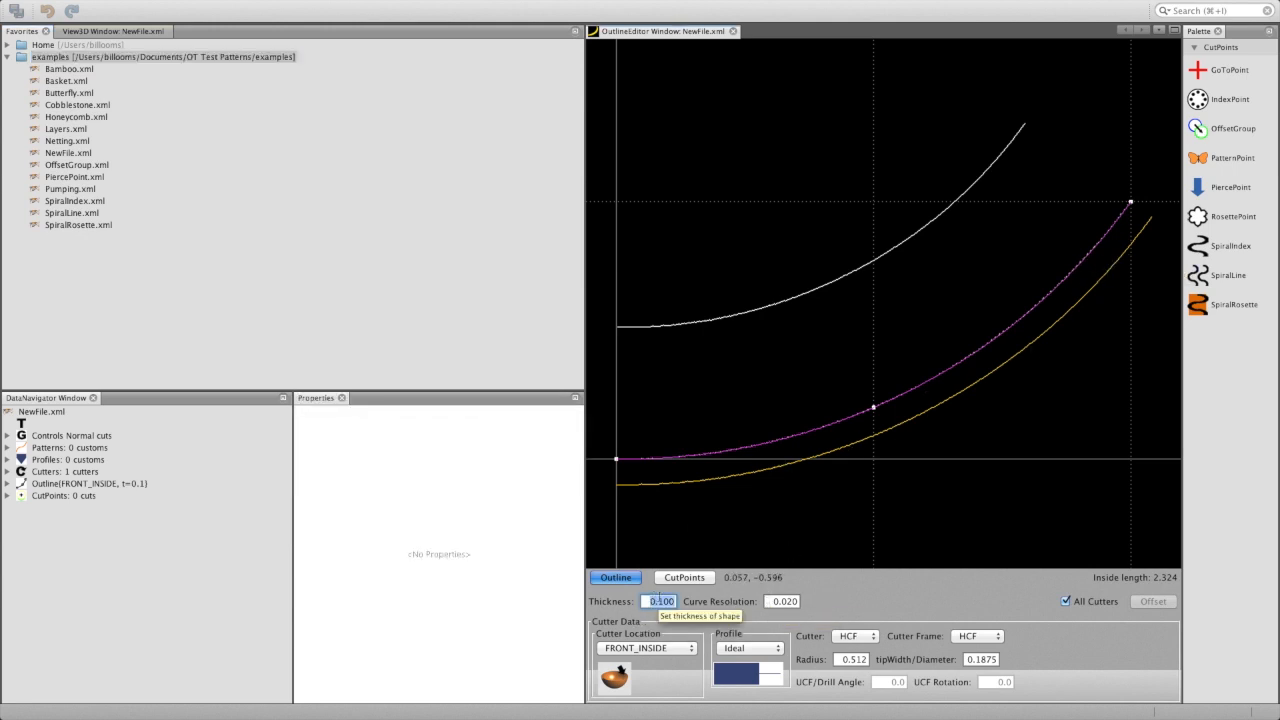
Enter a new value (0.200 typed) in the outline Thickness field.
{"action": "type", "text": "0.200"}
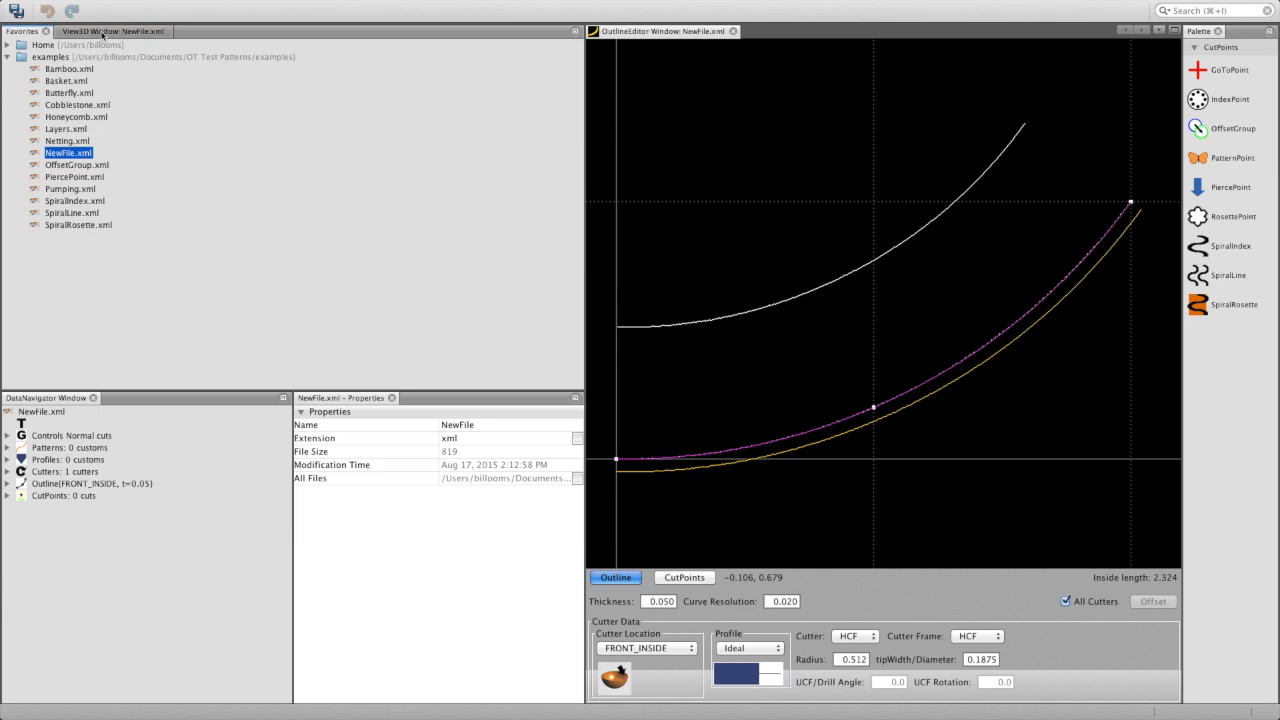
{"action": "left_click", "coordinate": [107, 31]}
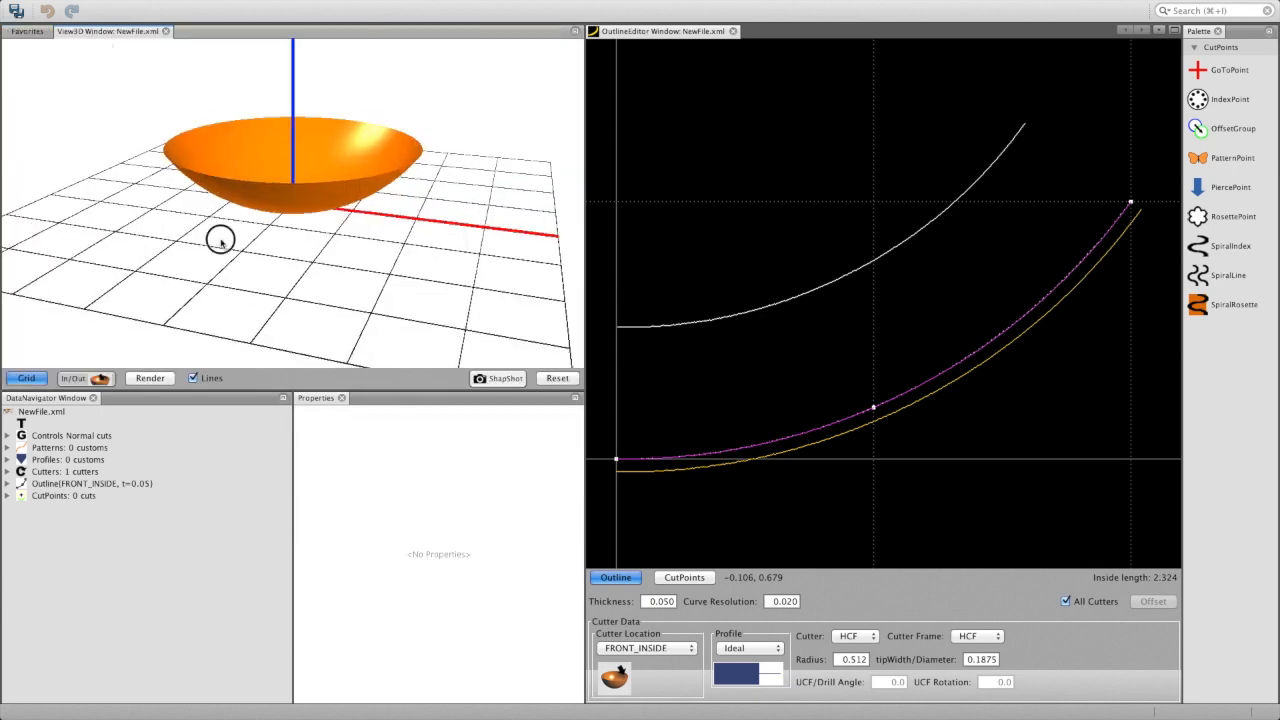
{"action": "left_click_drag", "start_coordinate": [220, 240], "coordinate": [265, 228]}
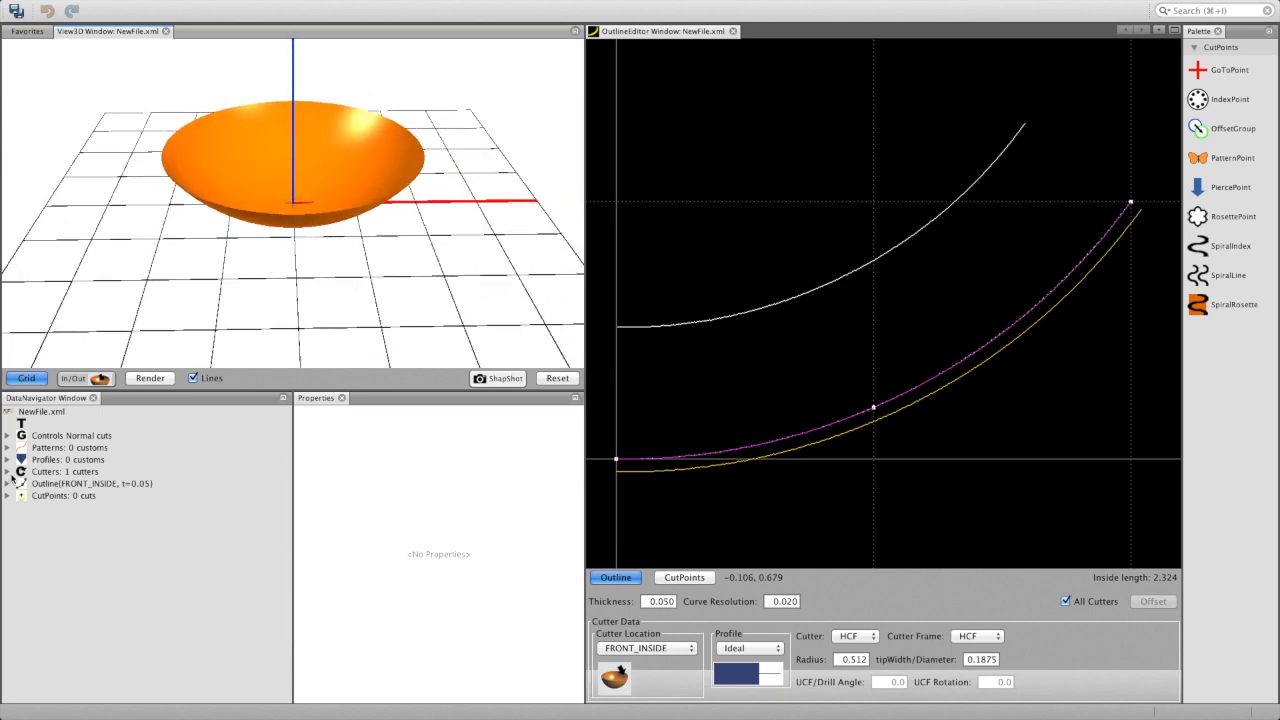
Expand the Outline and review the second and third PointXY coordinates.
{"action": "left_click", "coordinate": [7, 483]}
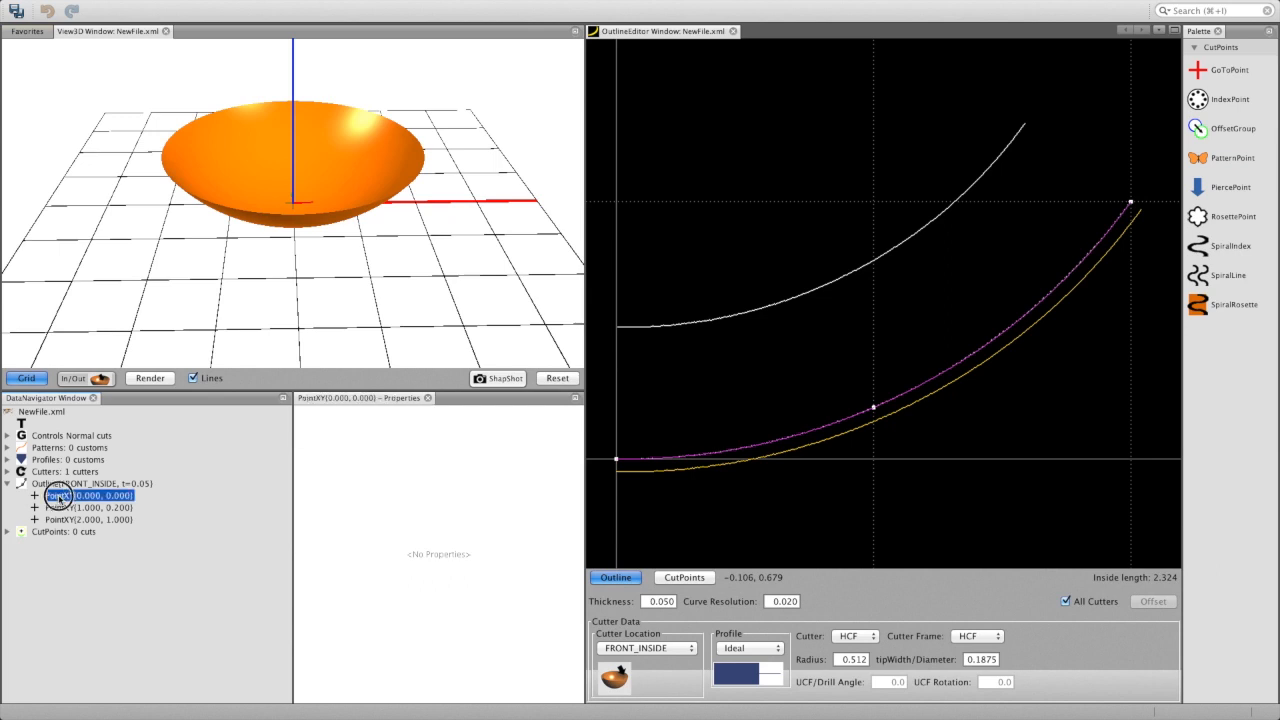
{"action": "left_click", "coordinate": [88, 507]}
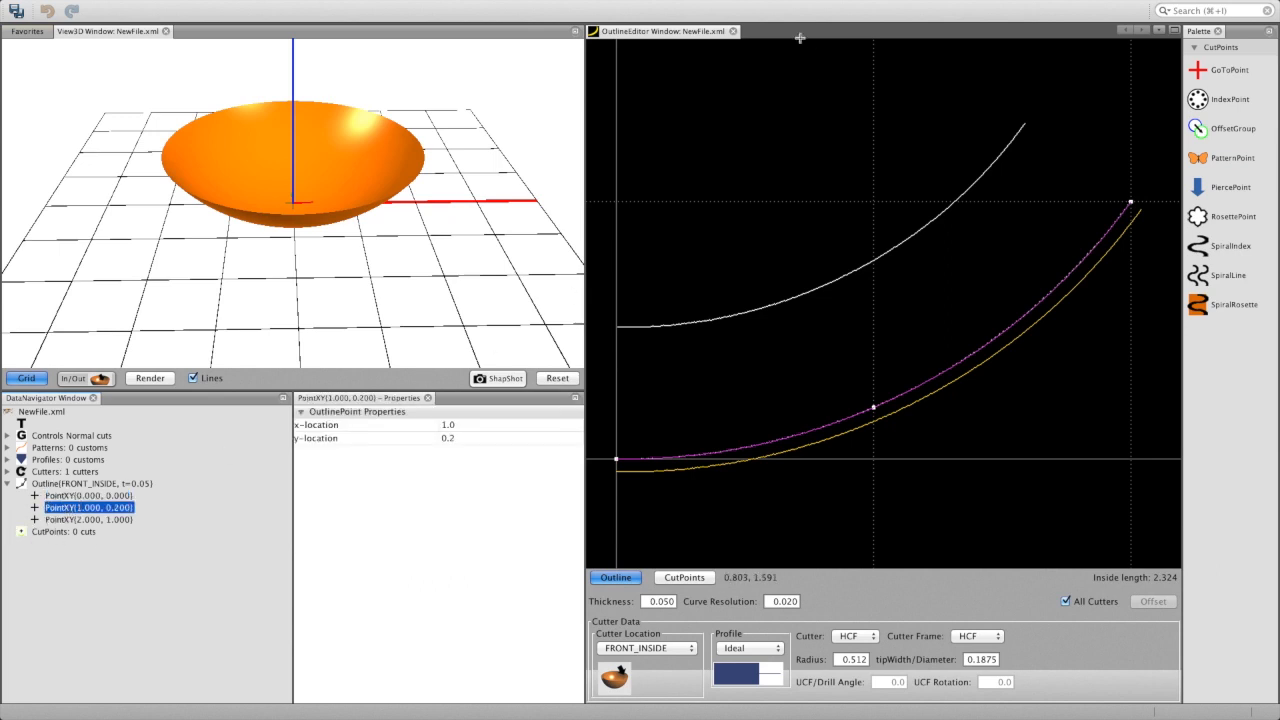
{"action": "mouse_move", "coordinate": [672, 49]}
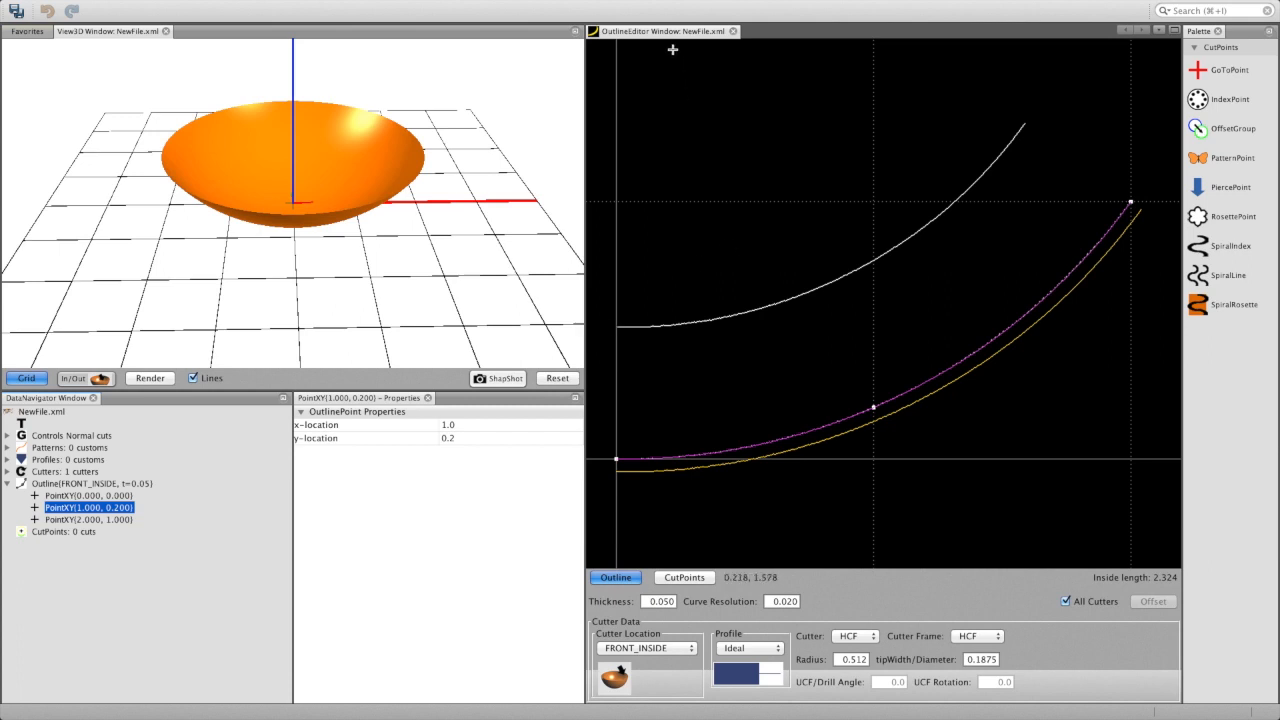
{"action": "mouse_move", "coordinate": [1045, 222]}
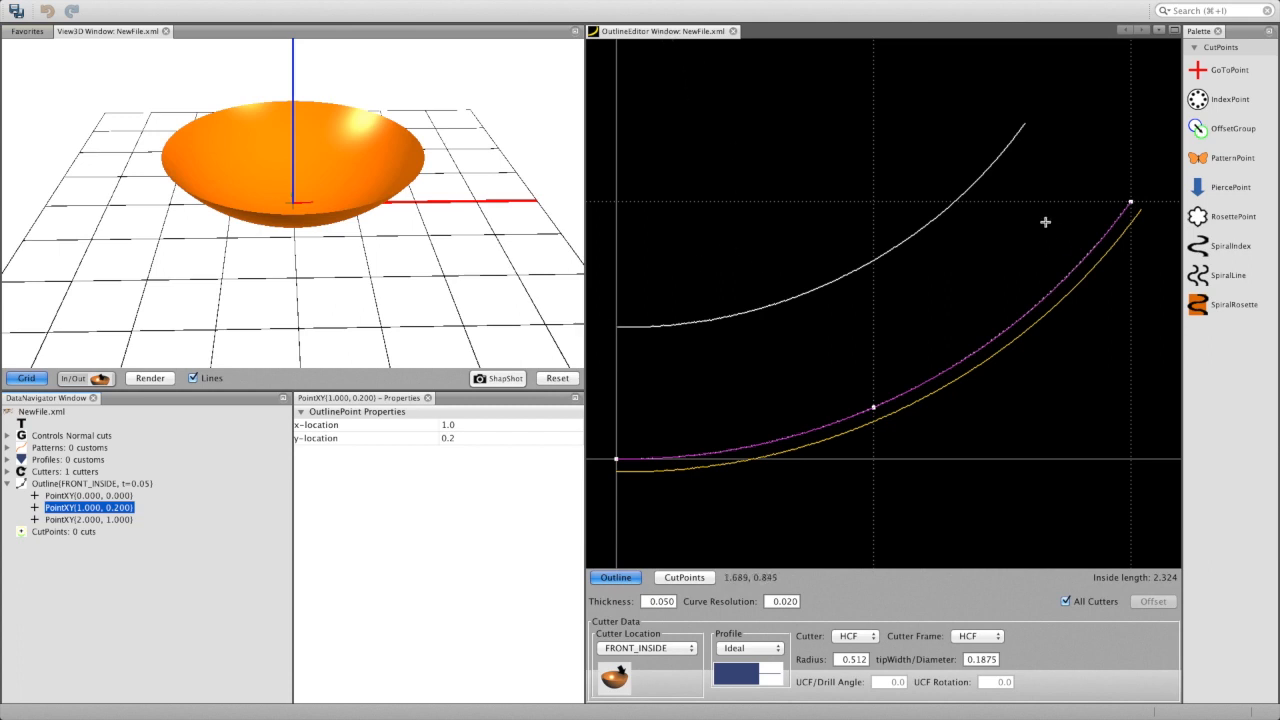
{"action": "mouse_move", "coordinate": [1005, 112]}
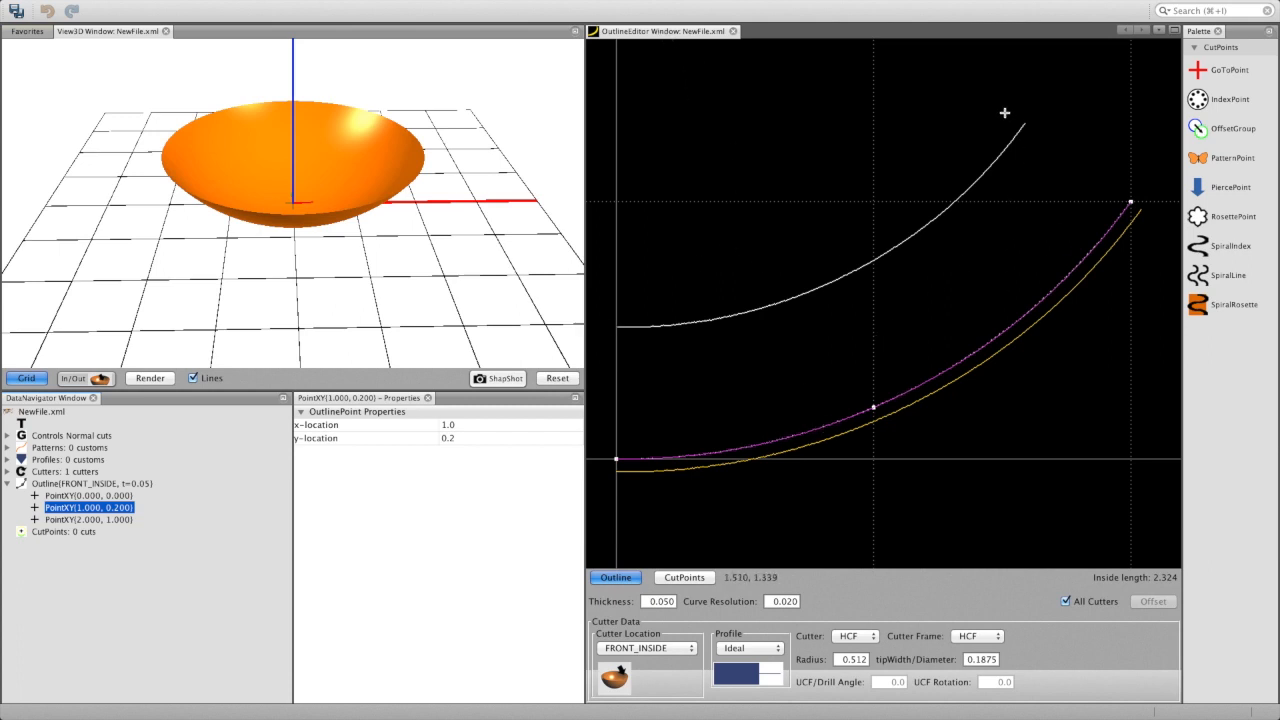
{"action": "mouse_move", "coordinate": [941, 223]}
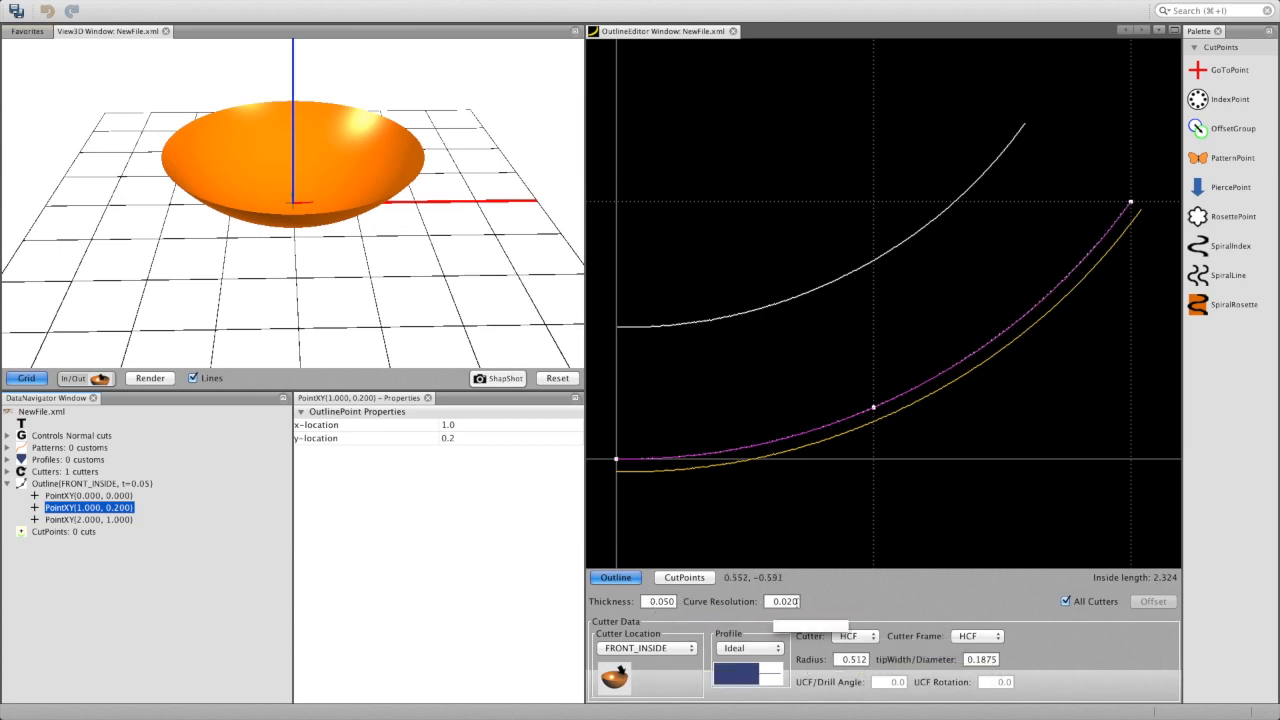
{"action": "mouse_move", "coordinate": [948, 476]}
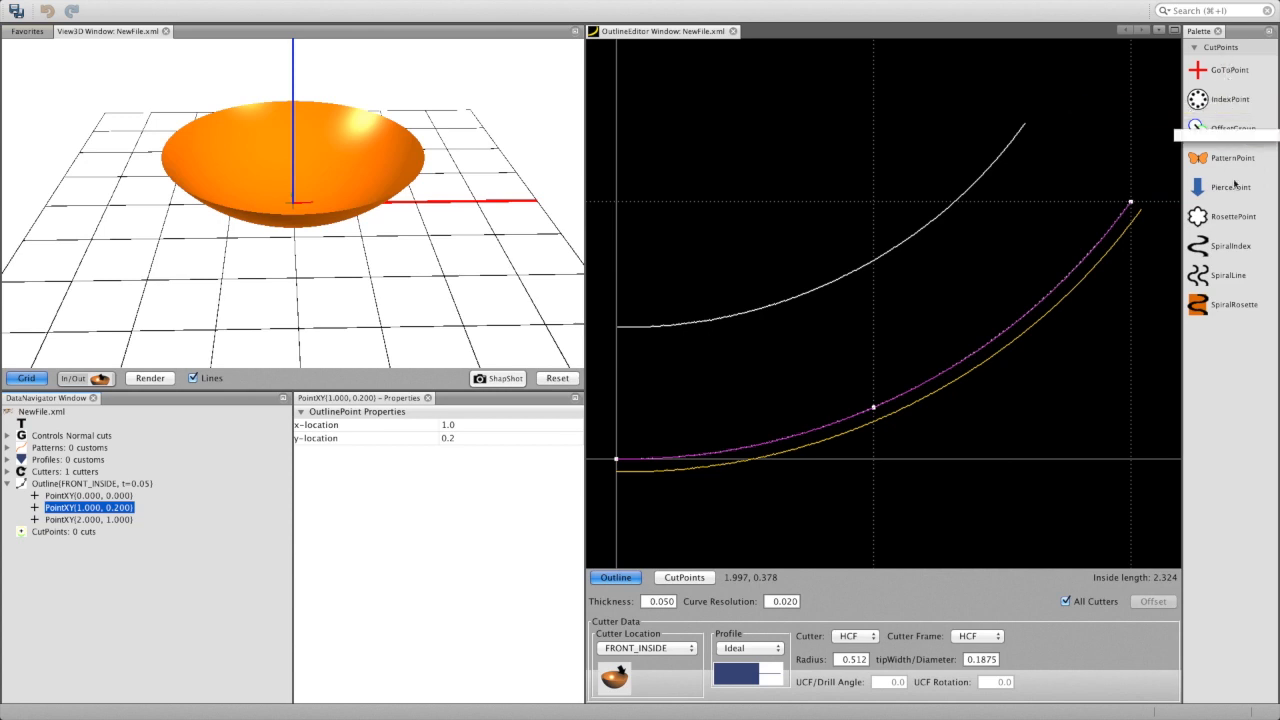
{"action": "mouse_move", "coordinate": [1230, 416]}
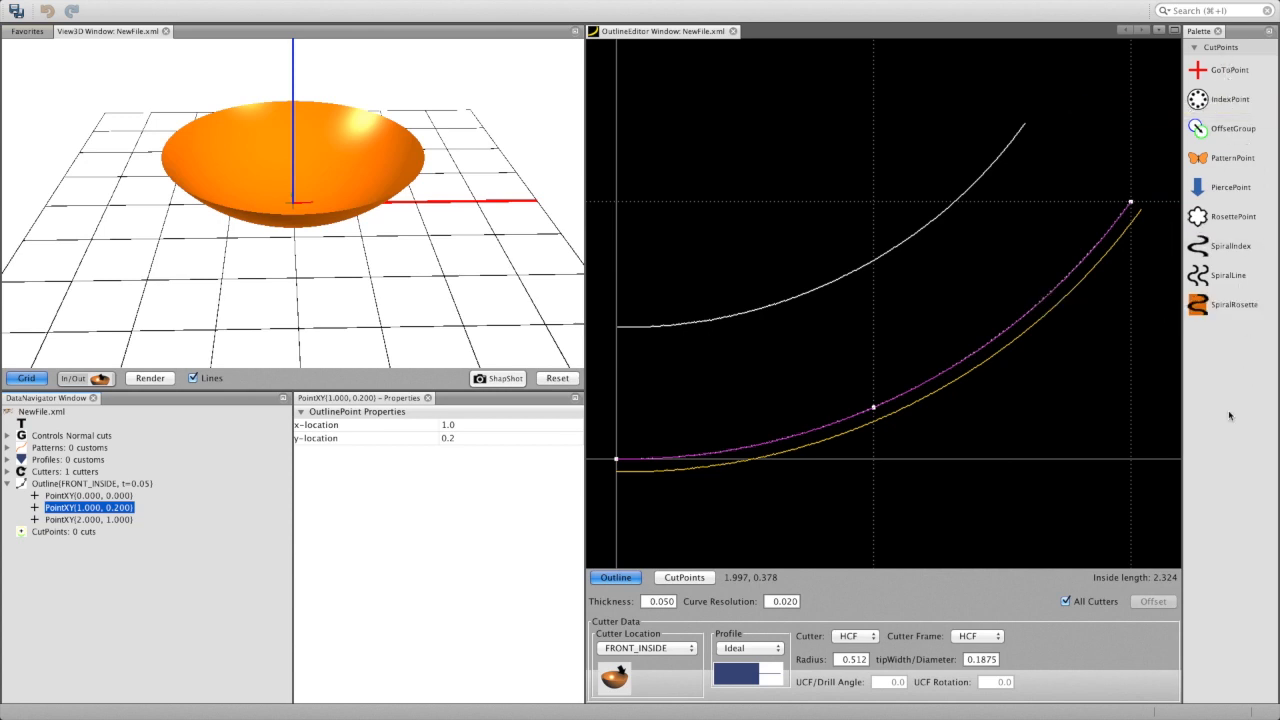
{"action": "mouse_move", "coordinate": [485, 440]}
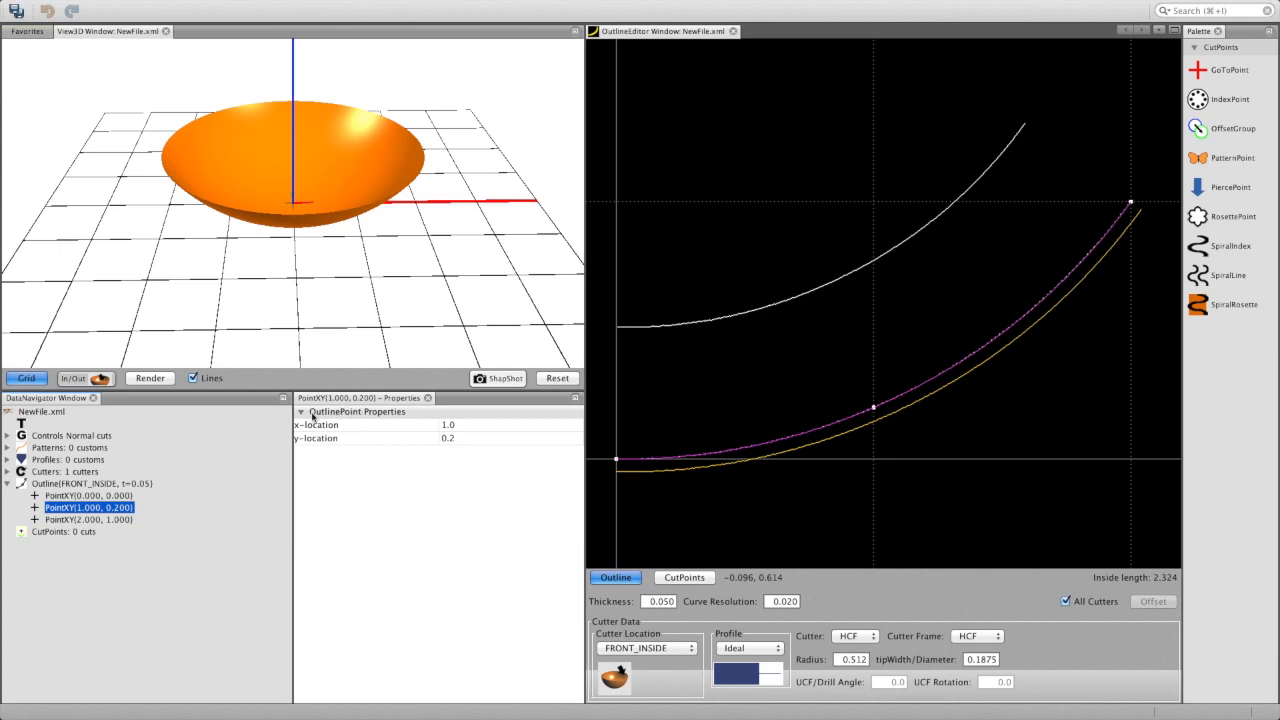
{"action": "left_click", "coordinate": [88, 519]}
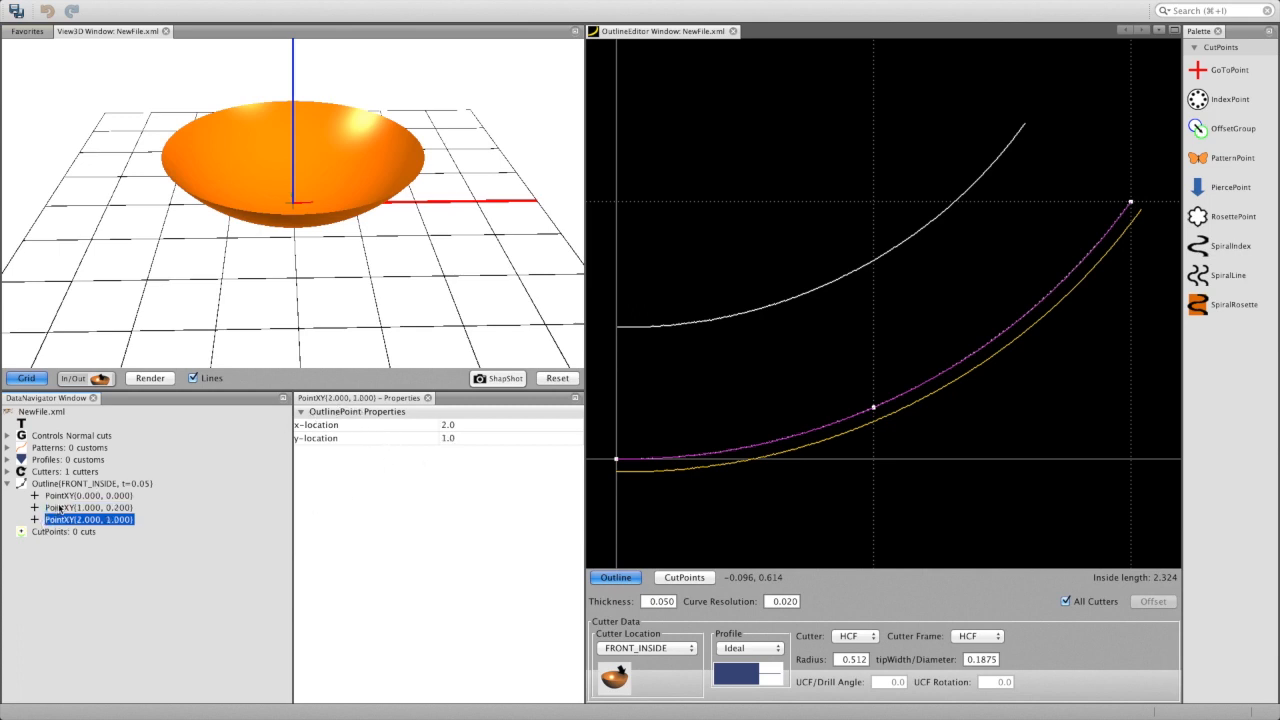
Show the HCF cutter's properties and list its Cutter Location options.
{"action": "left_click", "coordinate": [90, 483]}
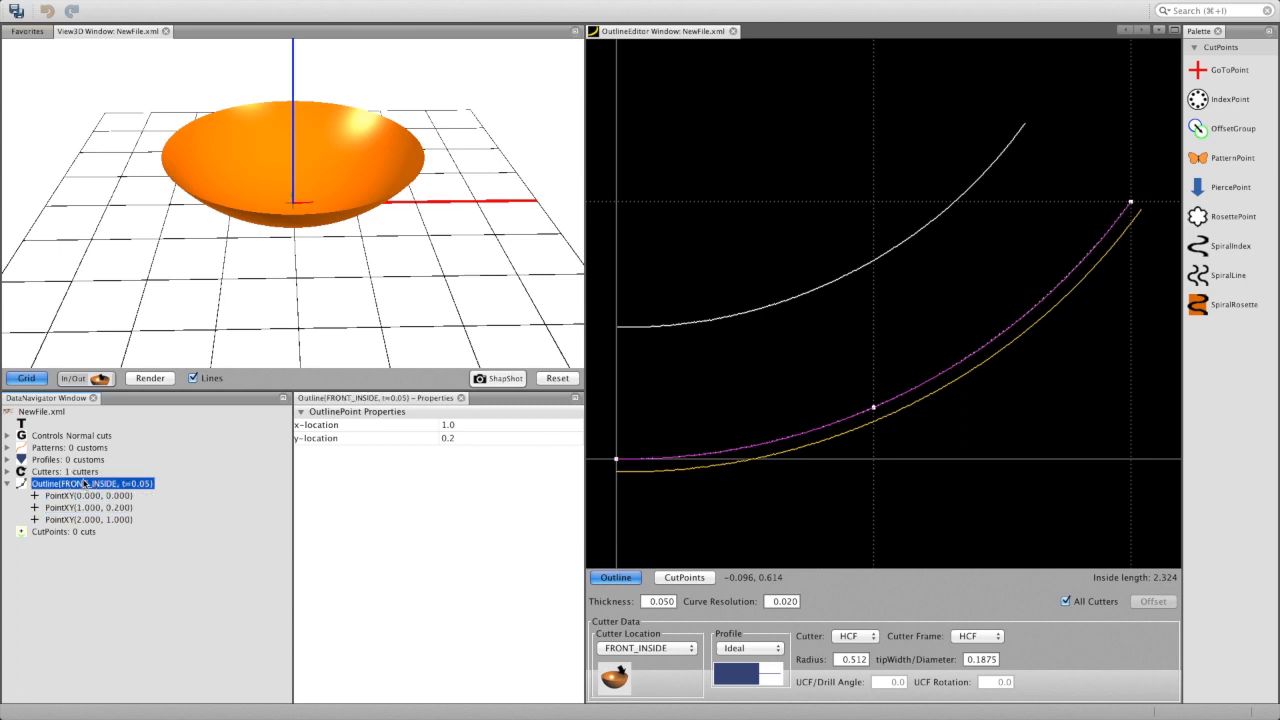
{"action": "left_click", "coordinate": [66, 471]}
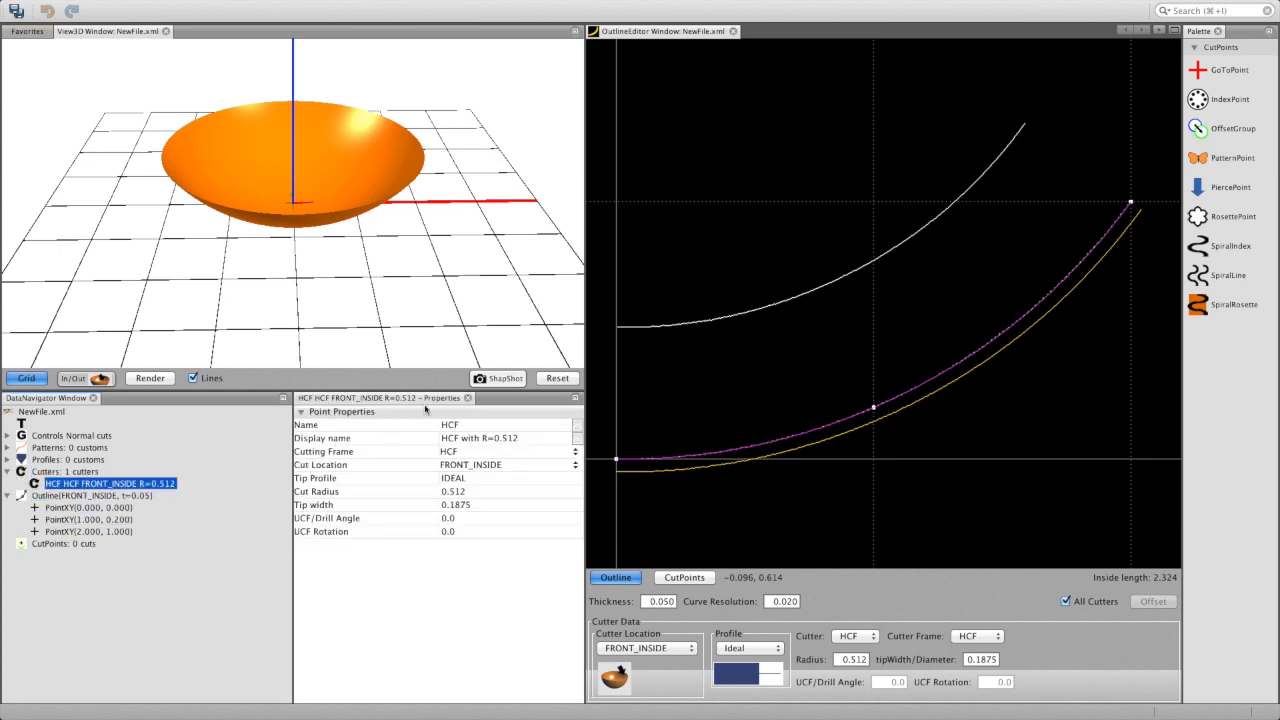
{"action": "mouse_move", "coordinate": [767, 447]}
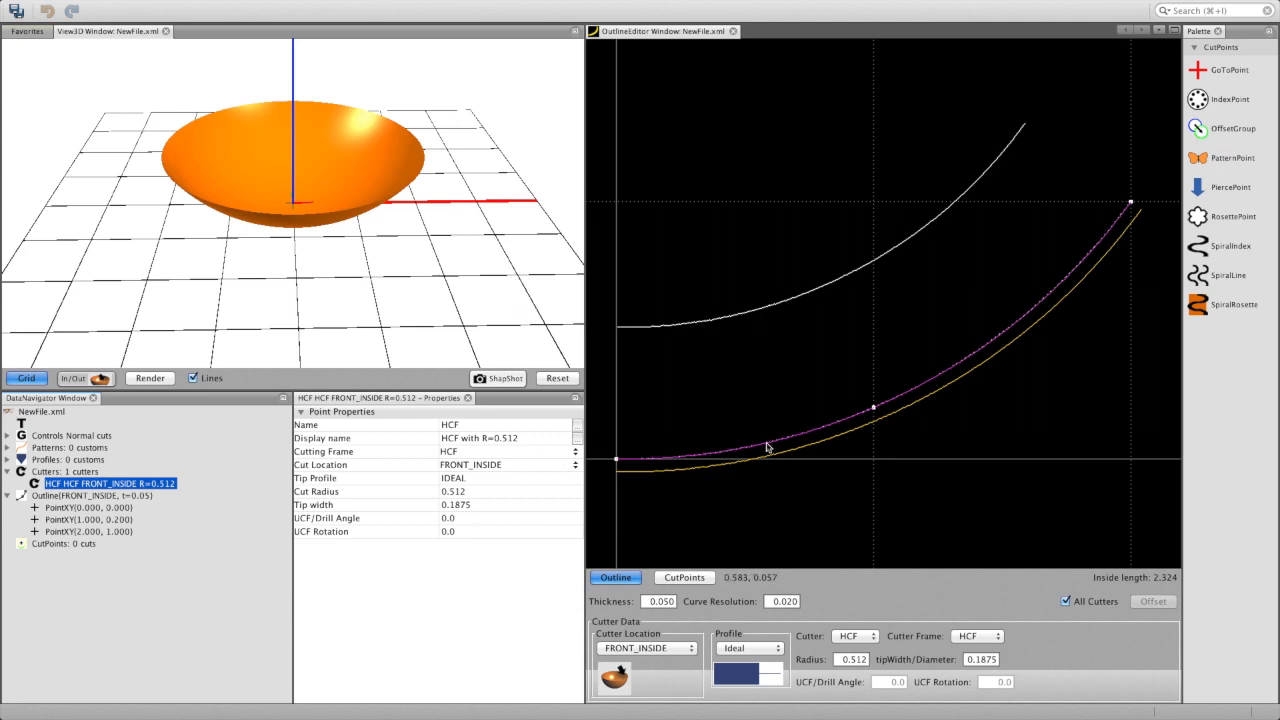
{"action": "mouse_move", "coordinate": [747, 432]}
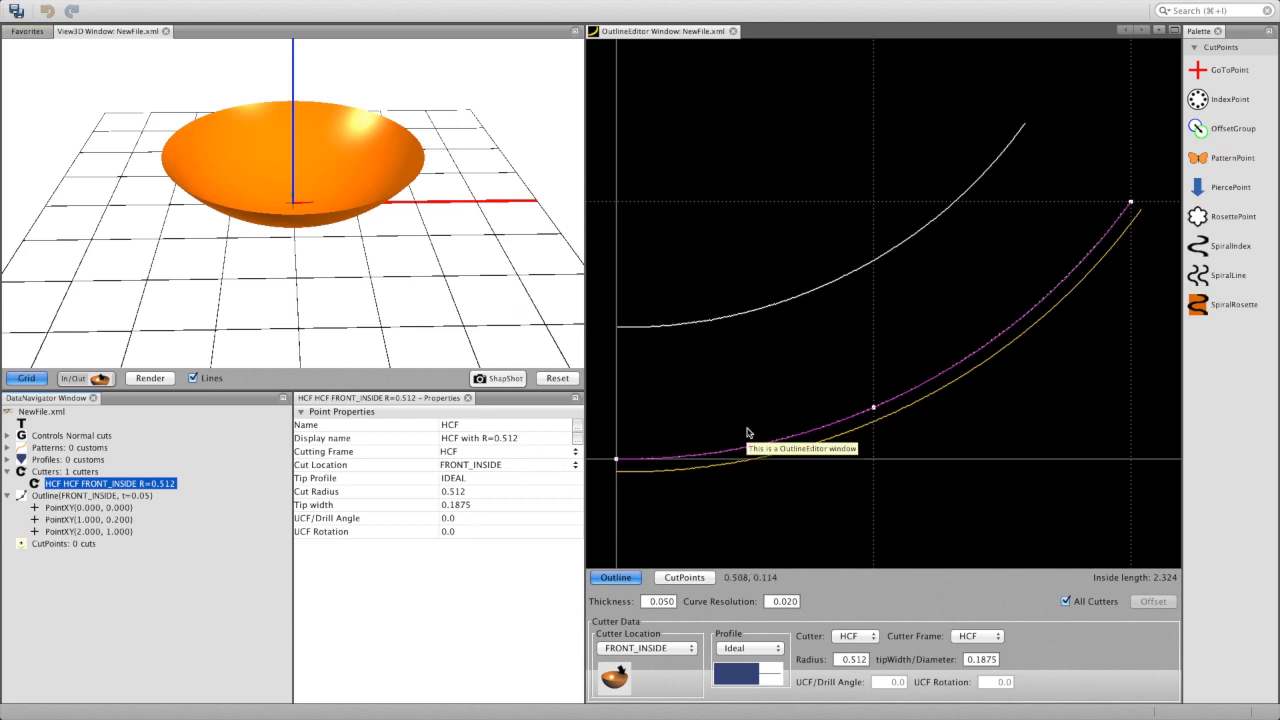
{"action": "mouse_move", "coordinate": [681, 503]}
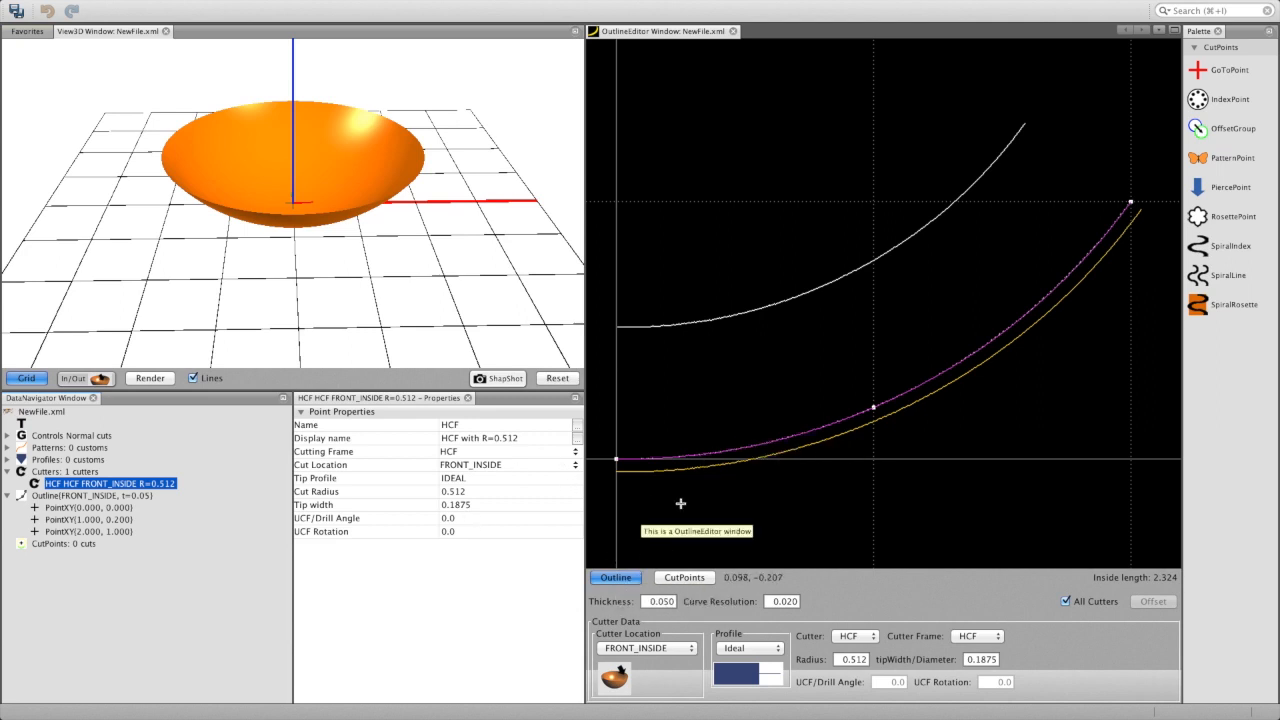
{"action": "mouse_move", "coordinate": [773, 426]}
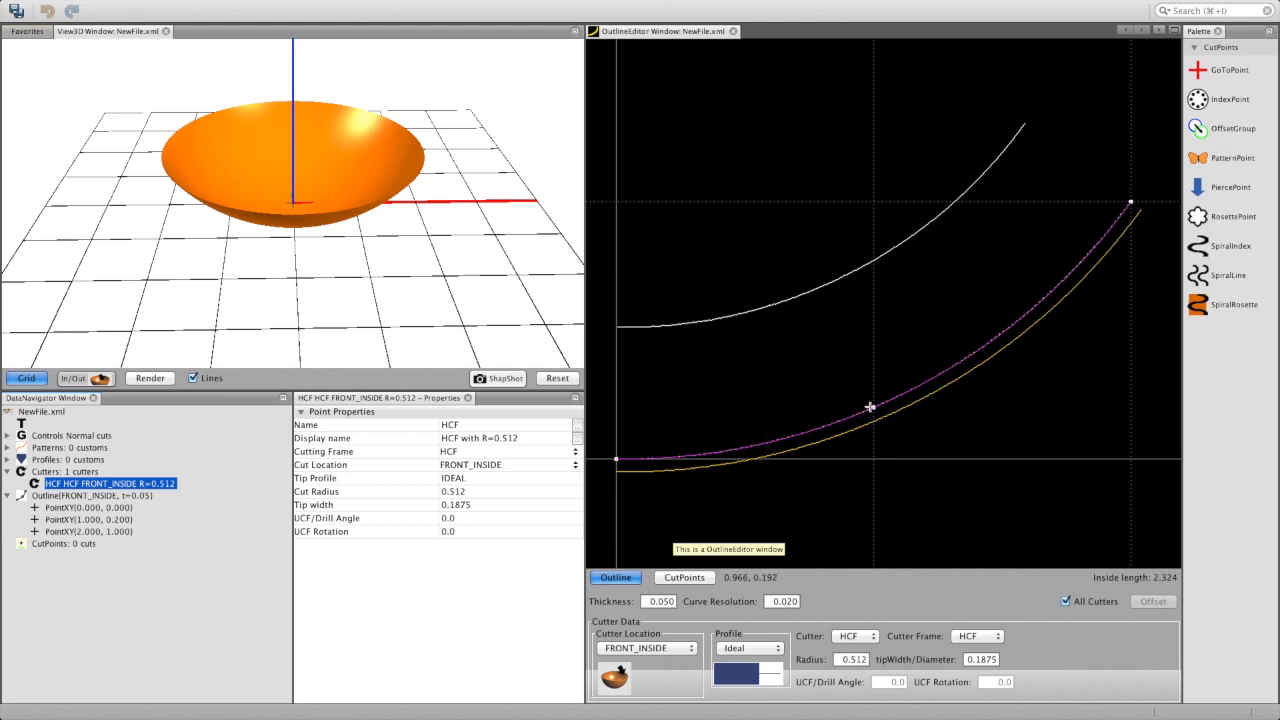
{"action": "mouse_move", "coordinate": [990, 306]}
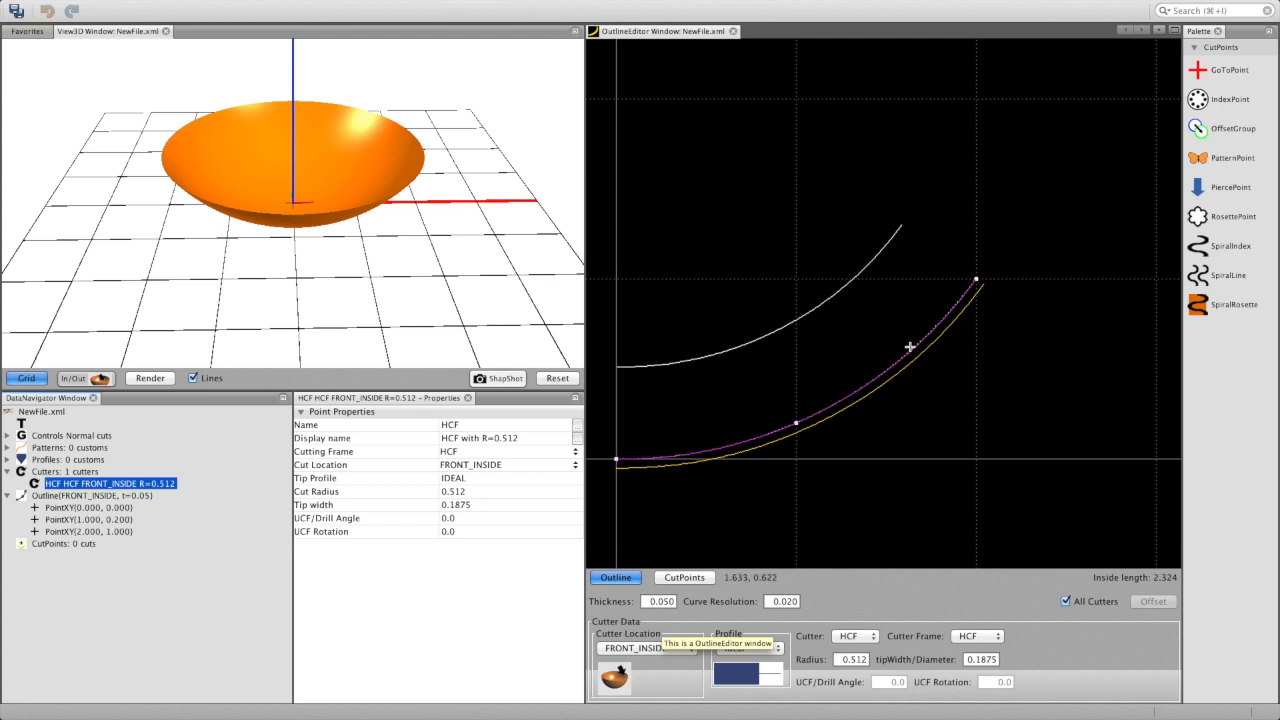
{"action": "left_click", "coordinate": [645, 647]}
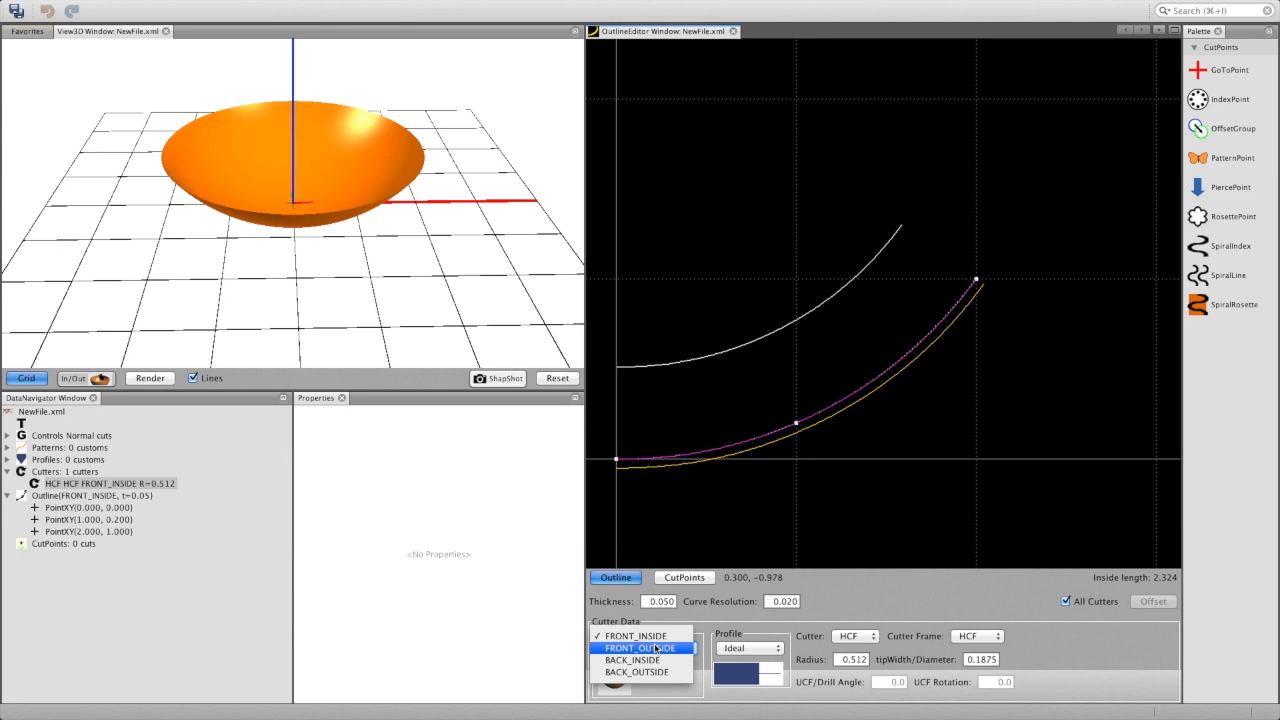
Change the HCF cutter location from FRONT_INSIDE to FRONT_OUTSIDE.
{"action": "left_click", "coordinate": [640, 648]}
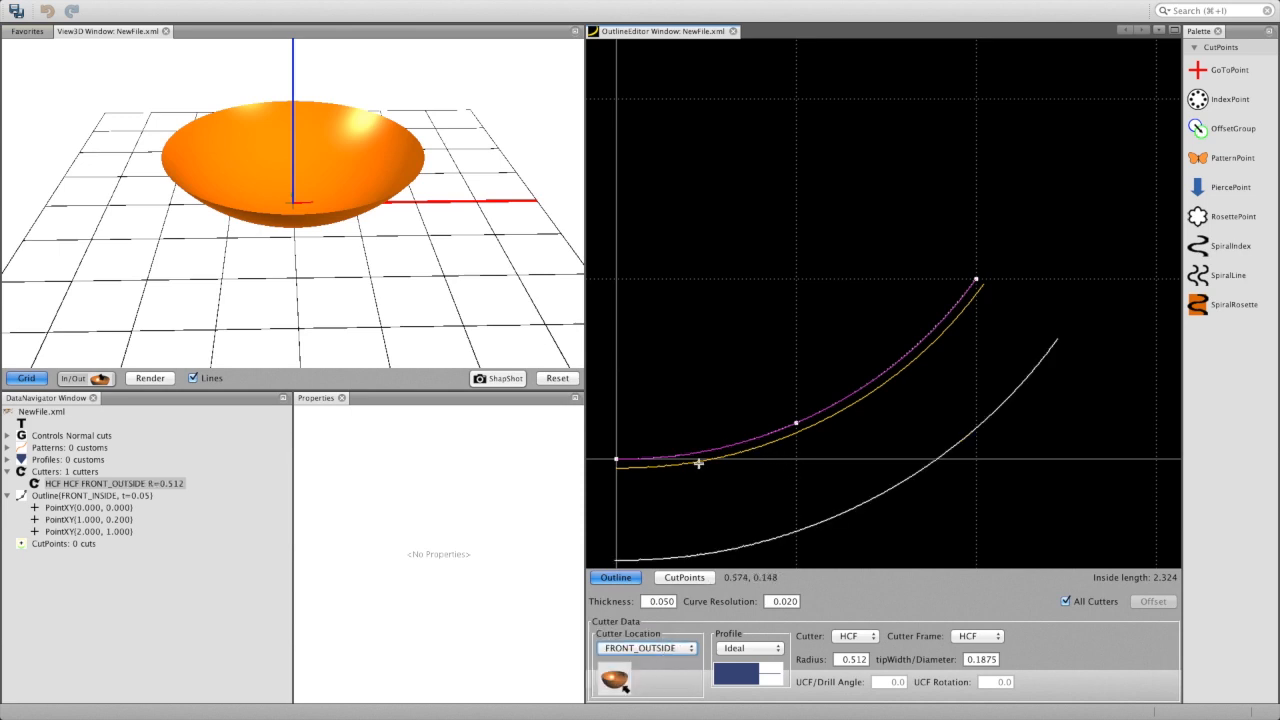
{"action": "mouse_move", "coordinate": [878, 360]}
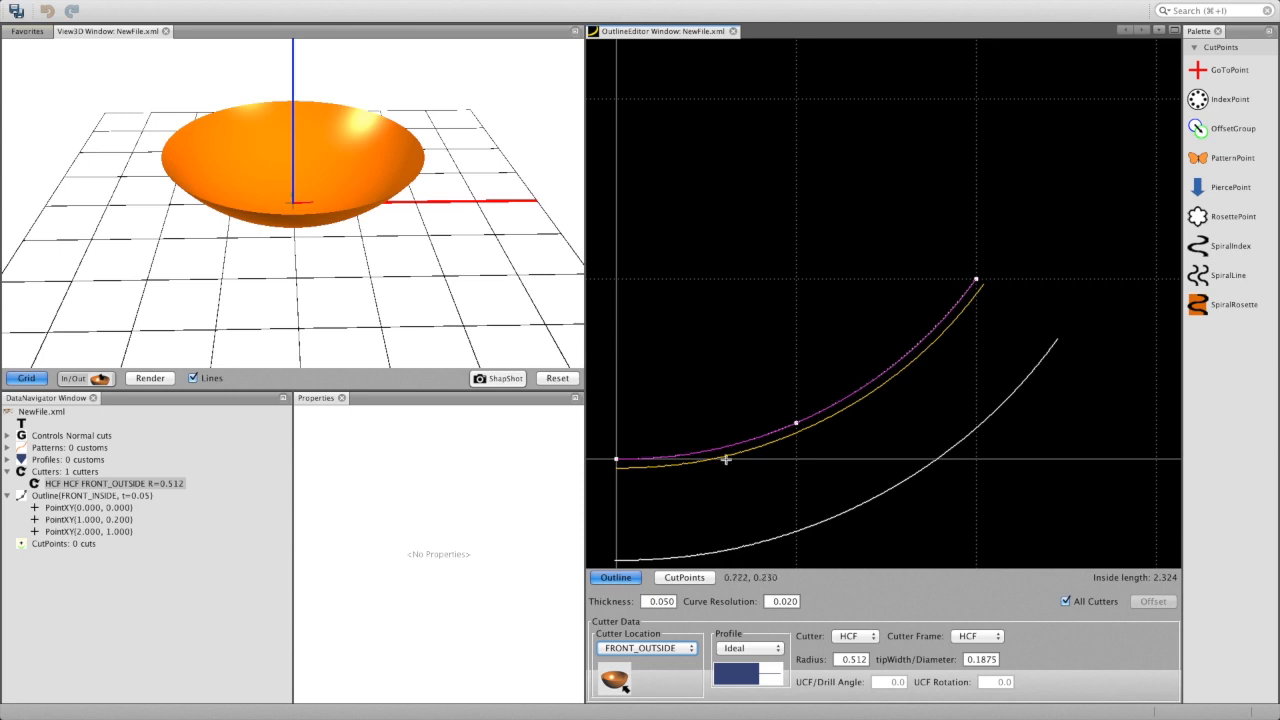
{"action": "mouse_move", "coordinate": [642, 648]}
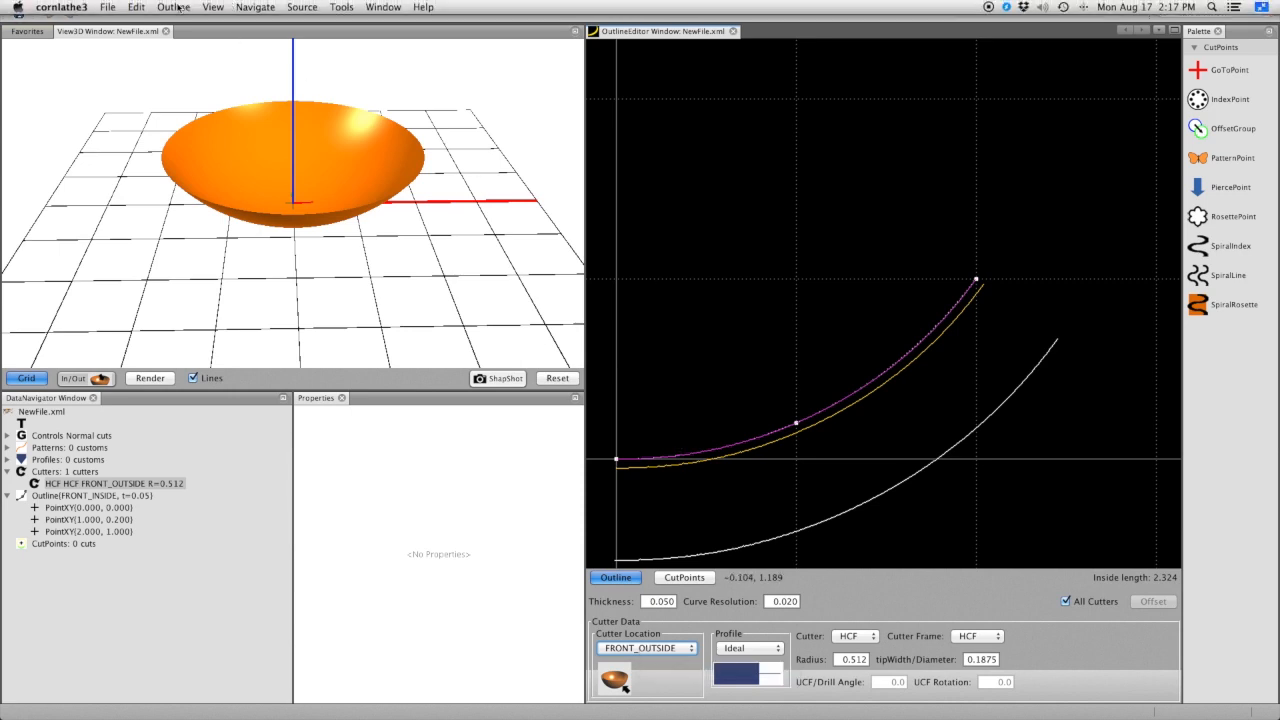
Clear the whole outline, place new outline points, and toggle the In/Out view.
{"action": "left_click", "coordinate": [173, 7]}
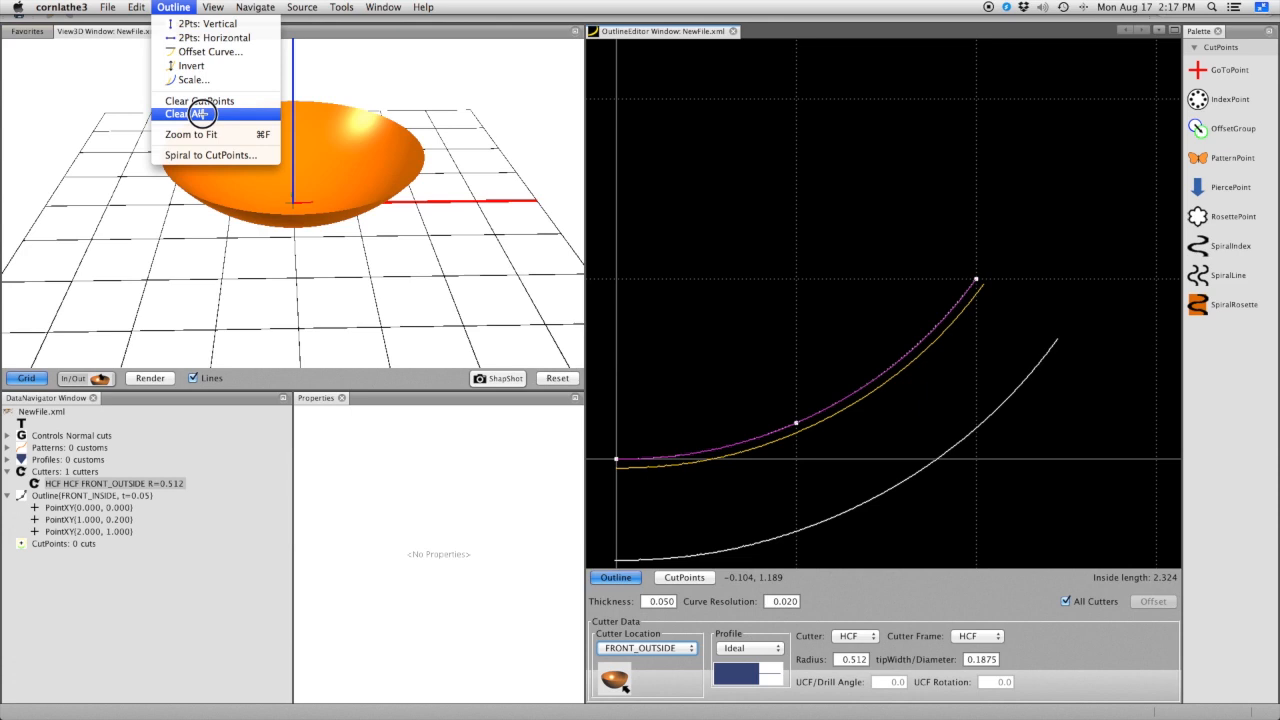
{"action": "left_click", "coordinate": [186, 113]}
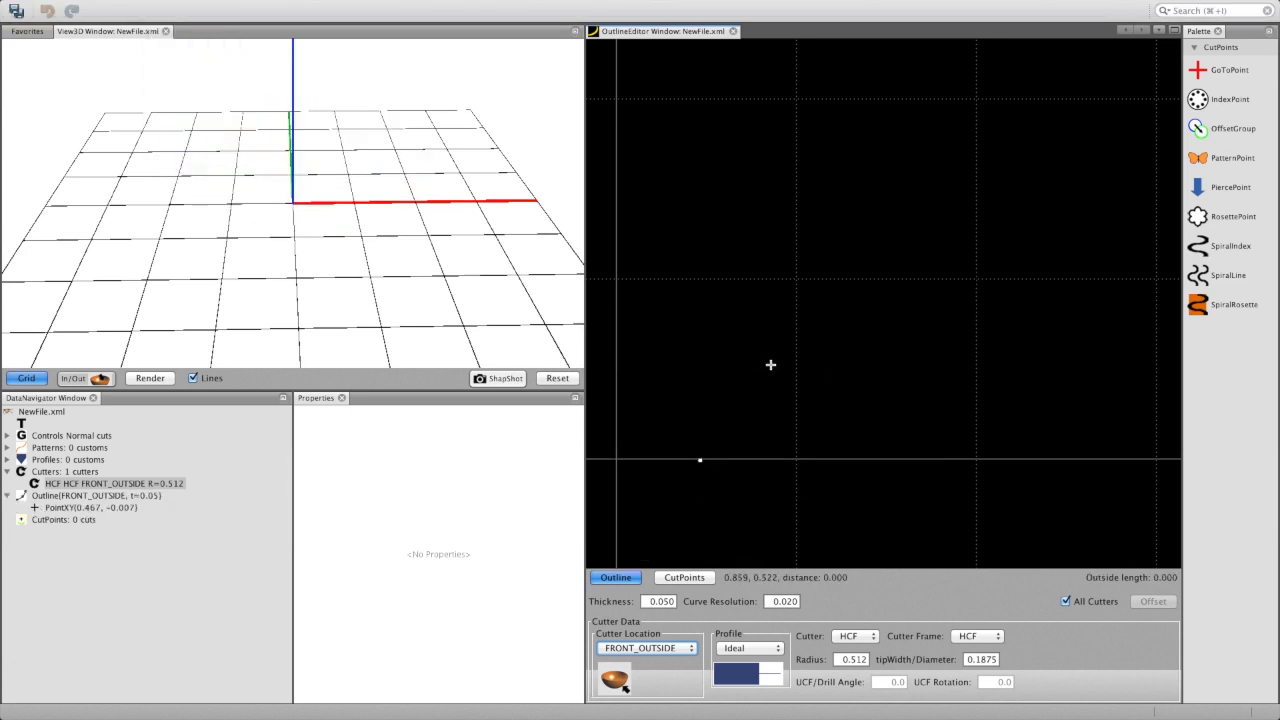
{"action": "left_click", "coordinate": [775, 360]}
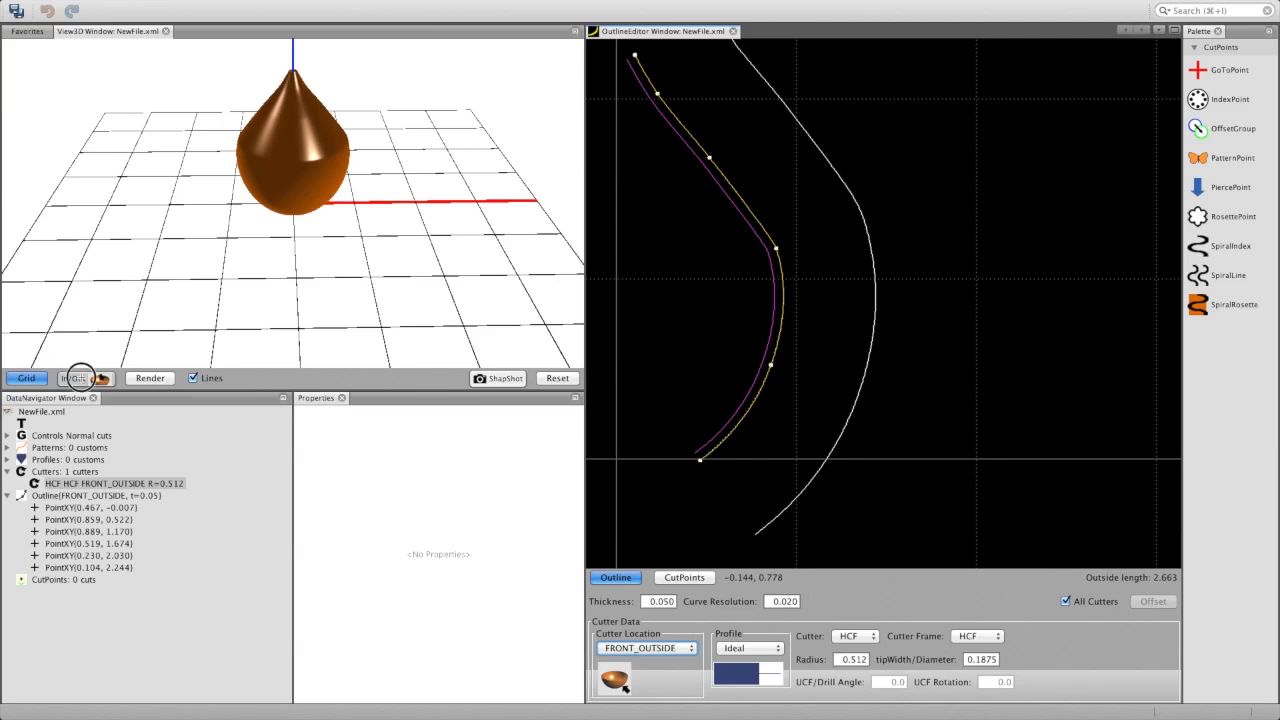
{"action": "left_click", "coordinate": [78, 378]}
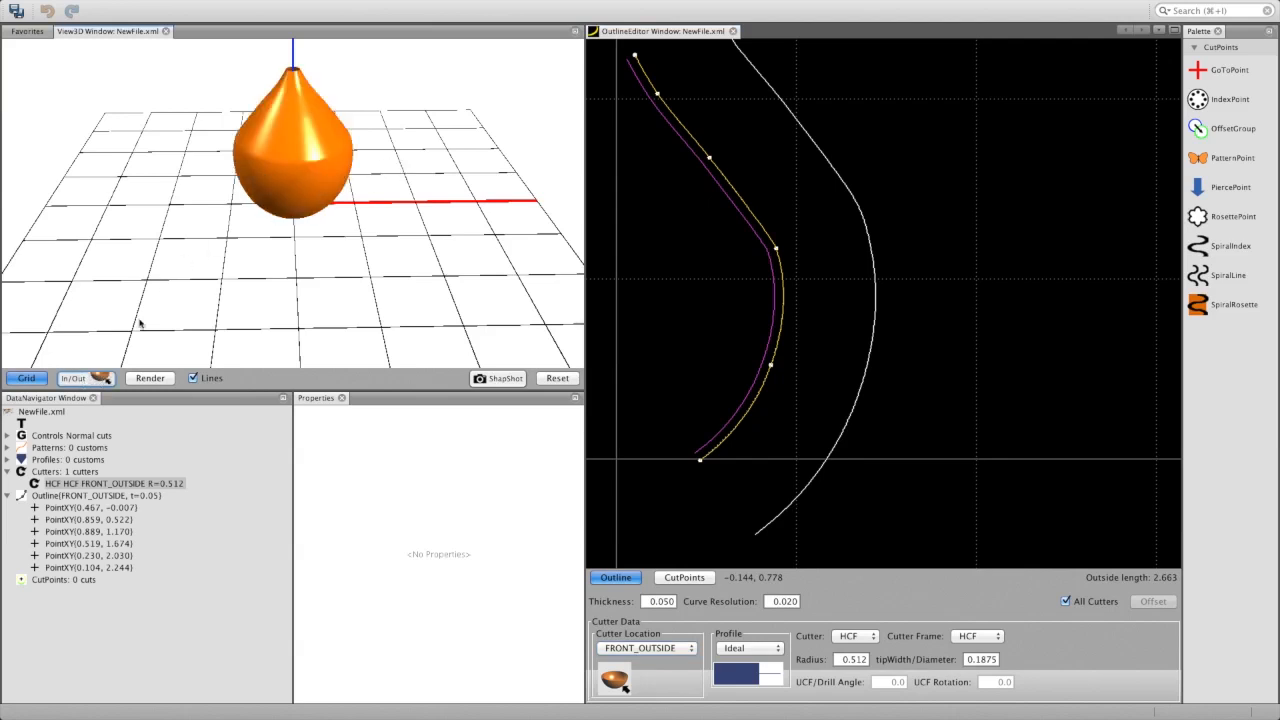
{"action": "mouse_move", "coordinate": [639, 192]}
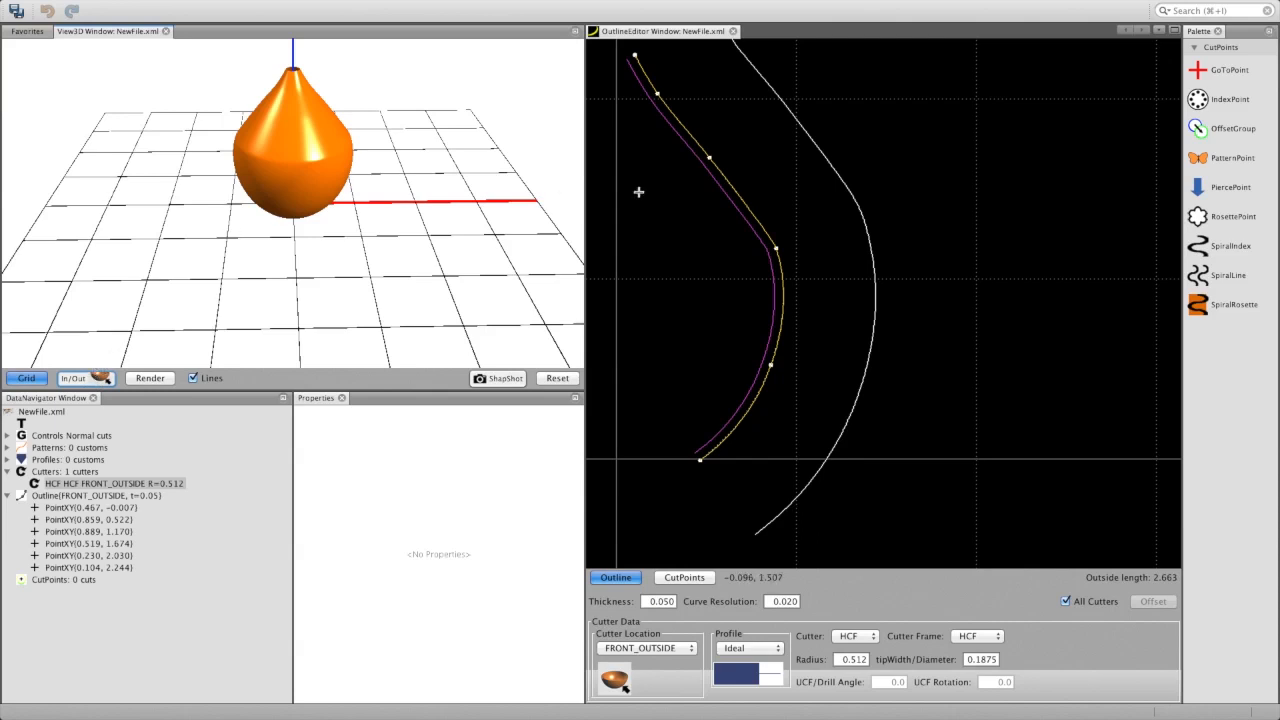
{"action": "mouse_move", "coordinate": [783, 251]}
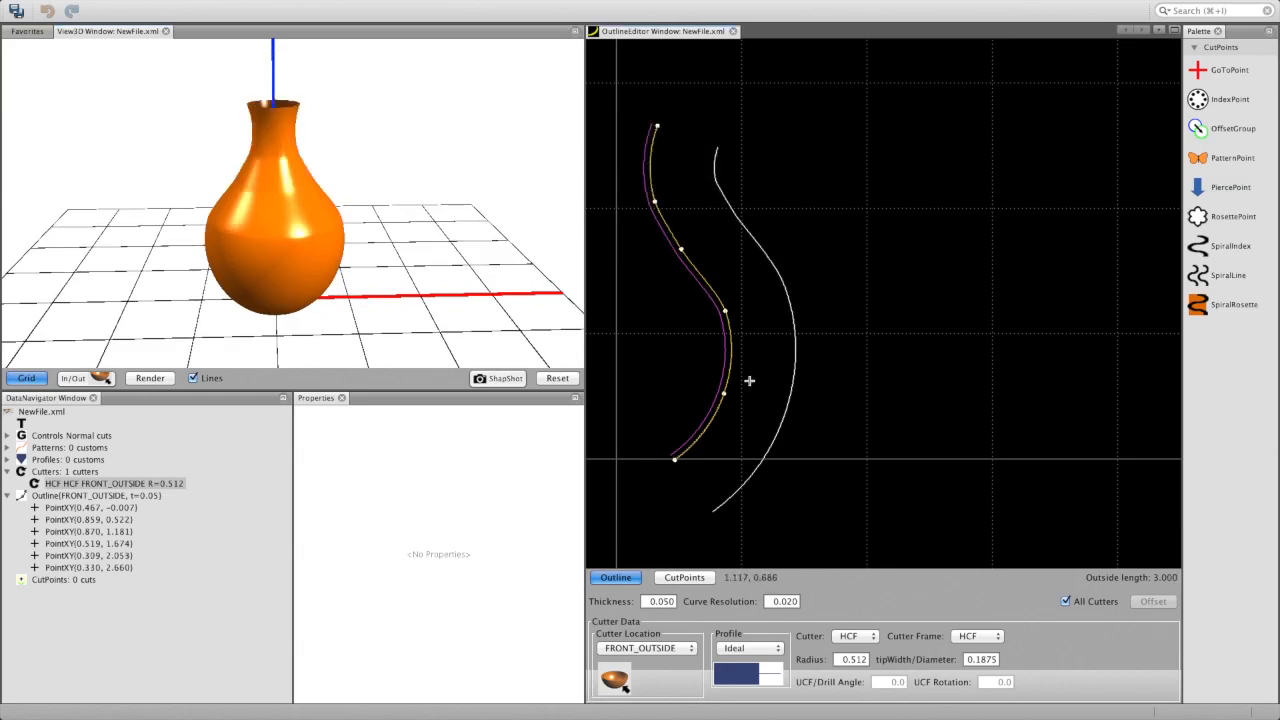
{"action": "mouse_move", "coordinate": [642, 302]}
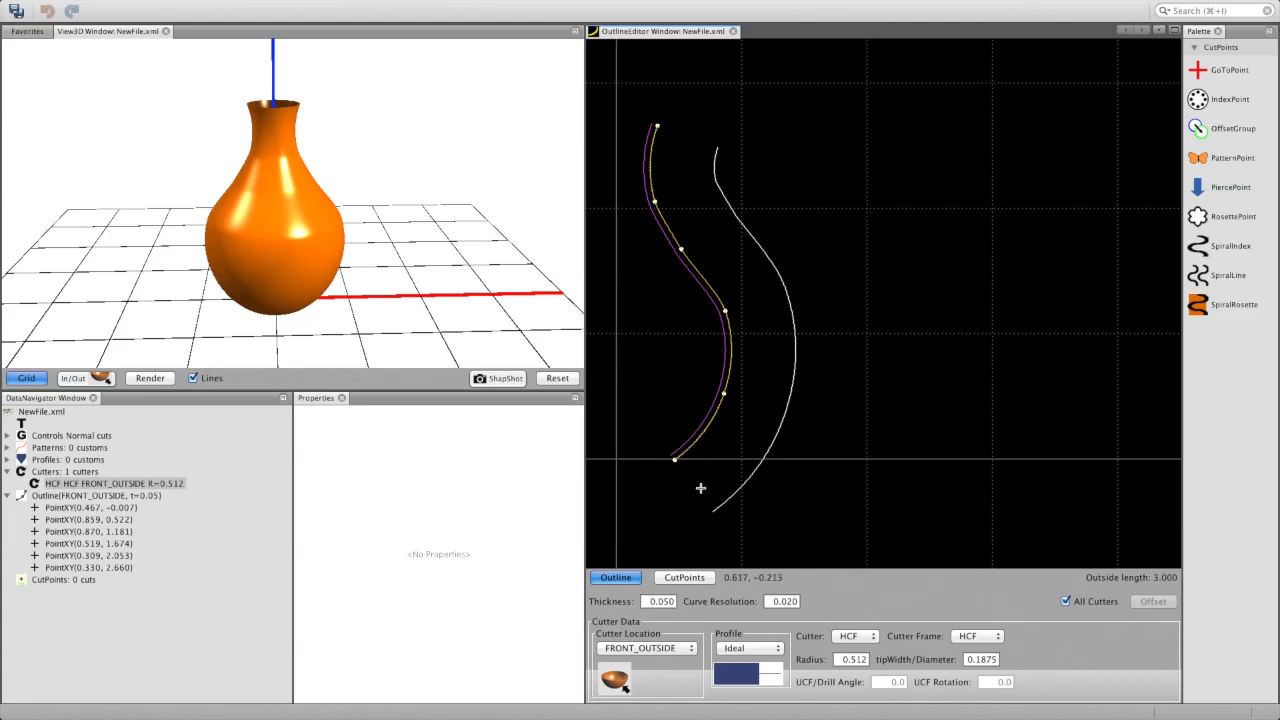
{"action": "mouse_move", "coordinate": [714, 150]}
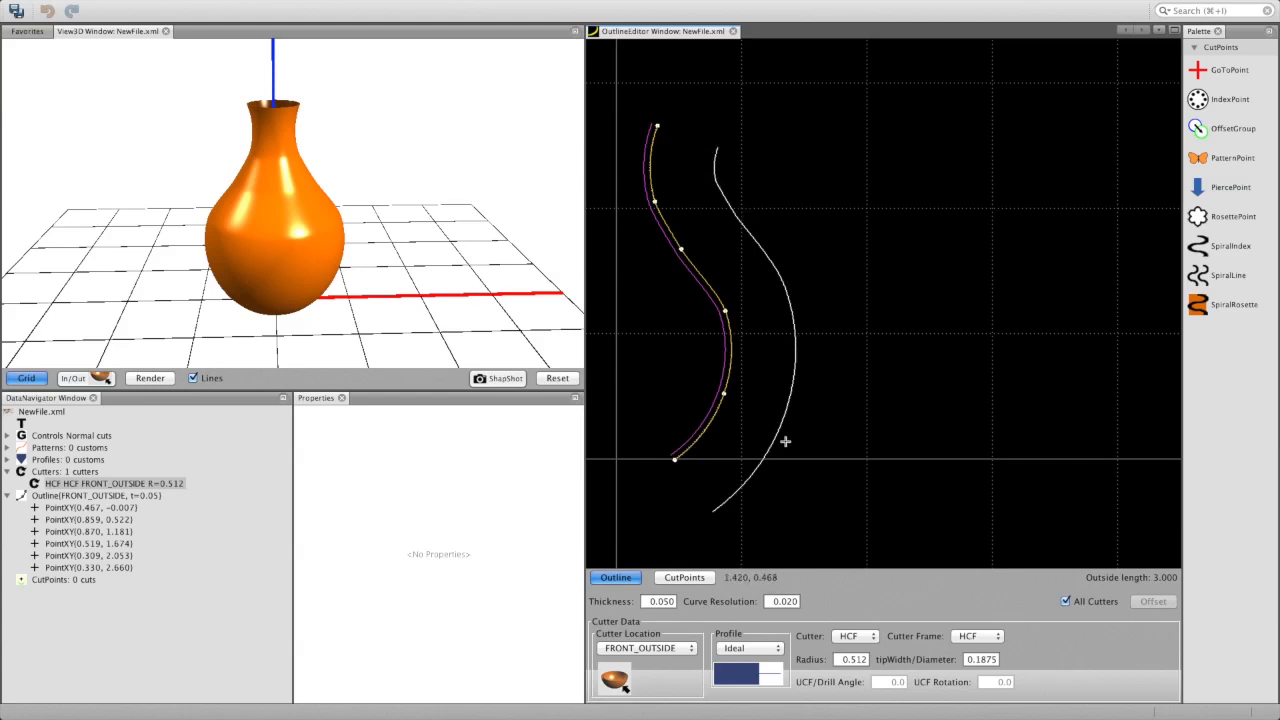
{"action": "mouse_move", "coordinate": [772, 363]}
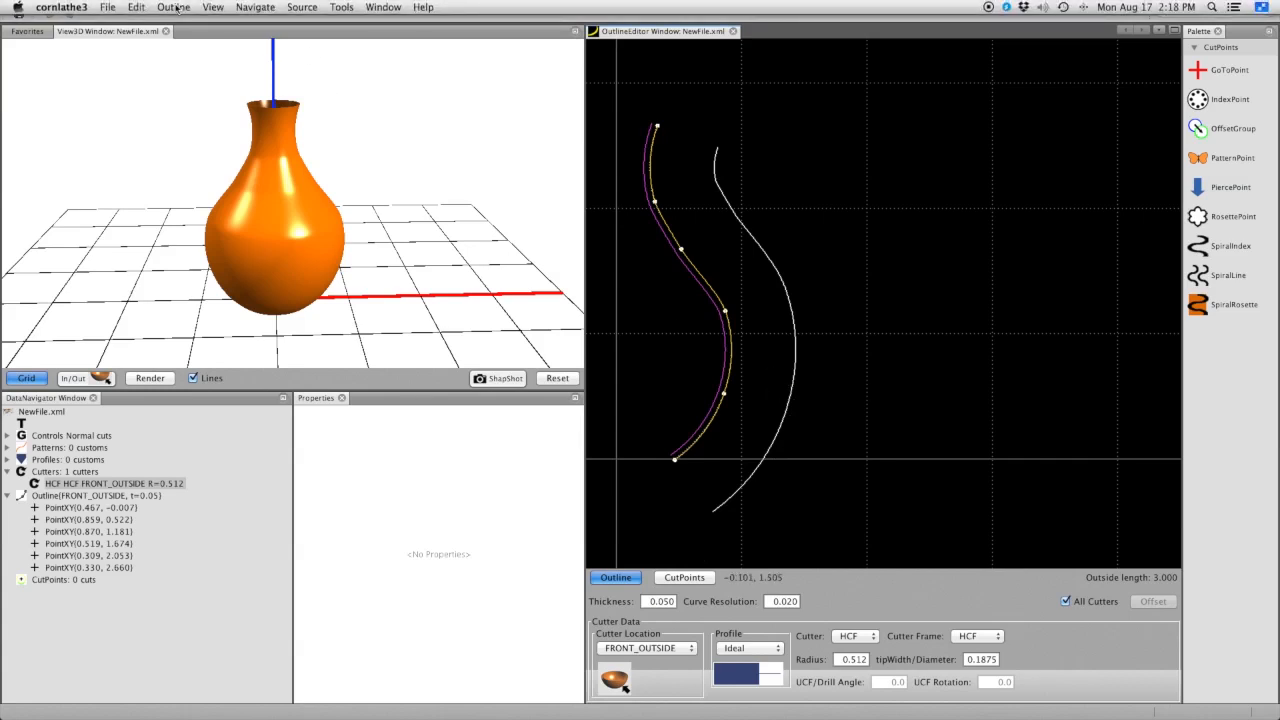
Clear the vase outline, set the cutter back to FRONT_INSIDE, and tilt the 3D view.
{"action": "left_click", "coordinate": [173, 7]}
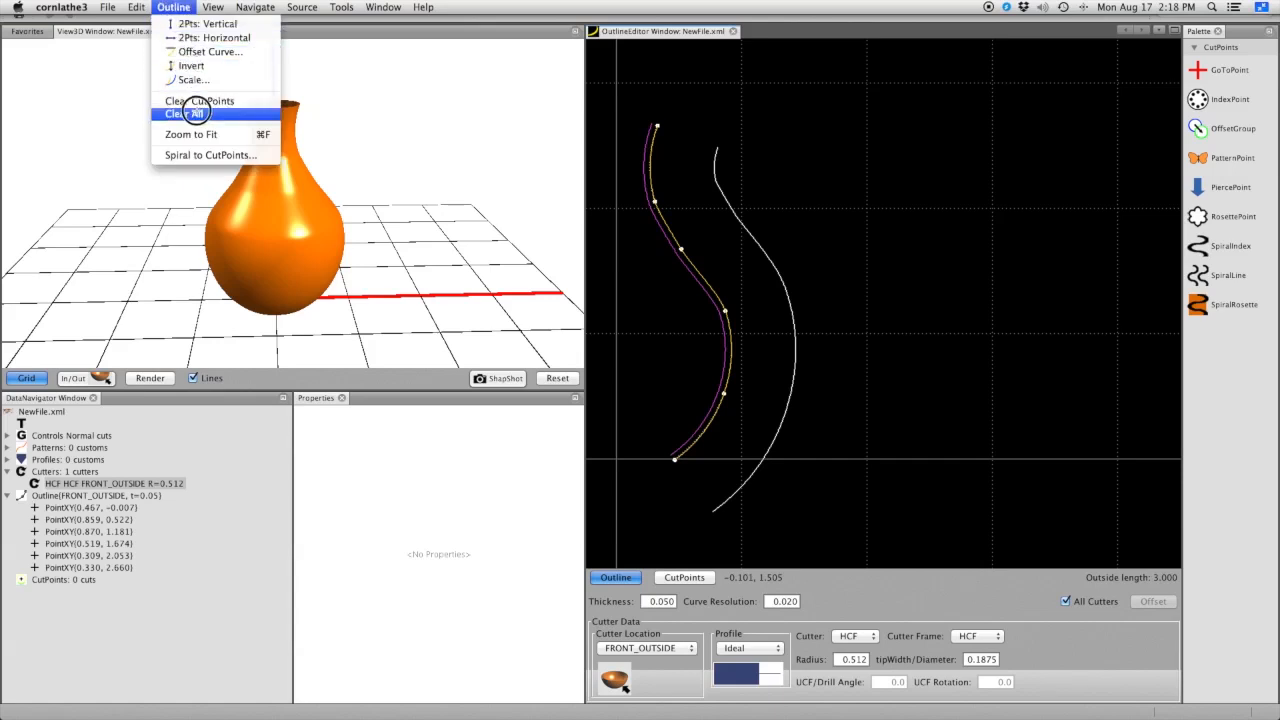
{"action": "left_click", "coordinate": [183, 113]}
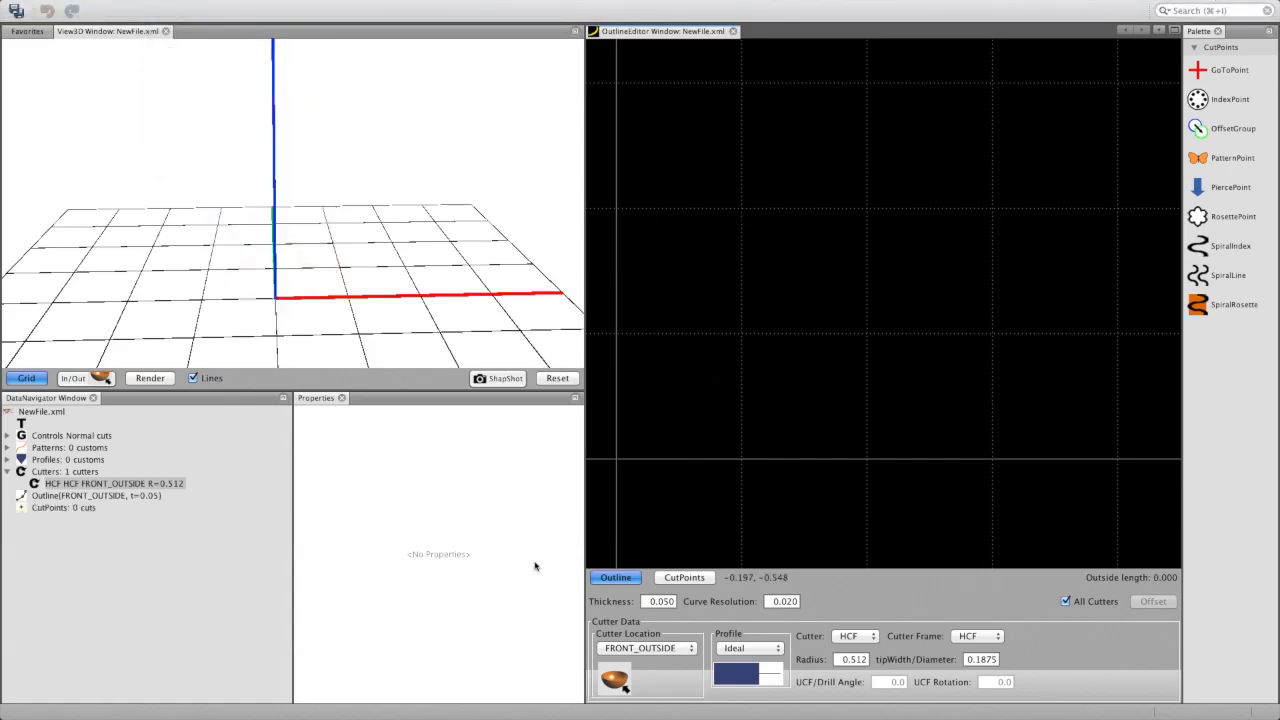
{"action": "left_click", "coordinate": [648, 648]}
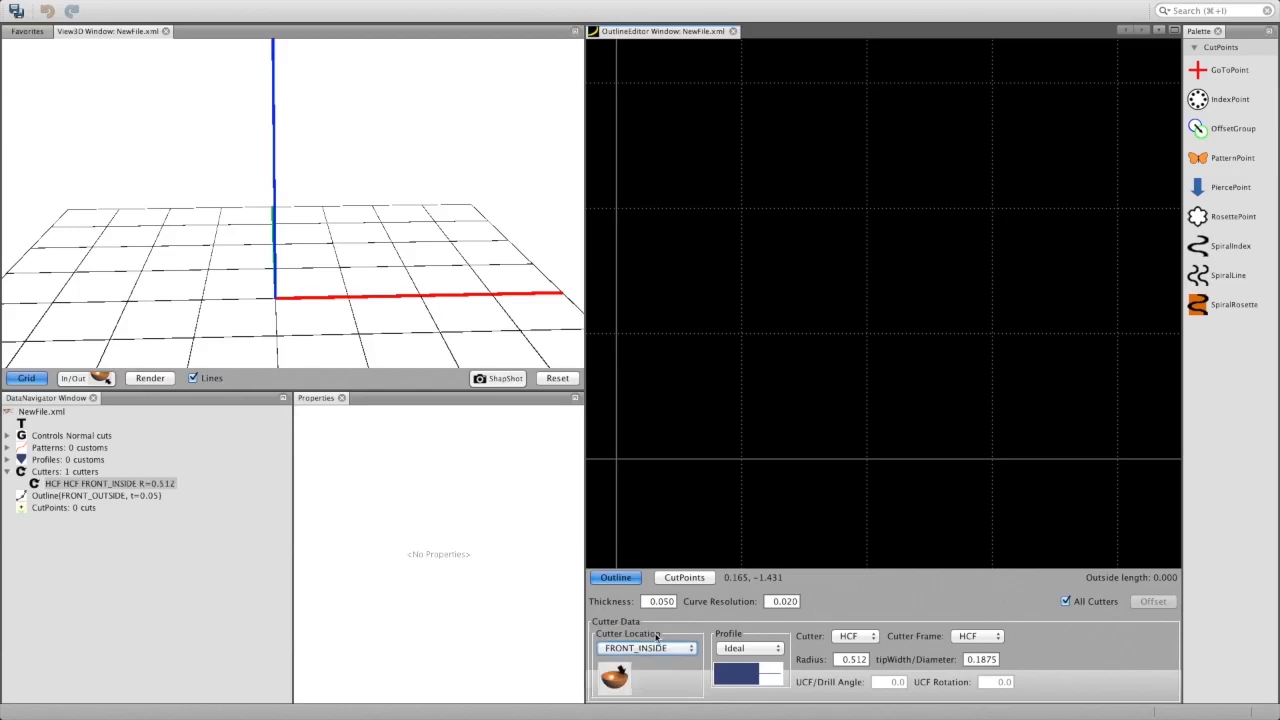
{"action": "mouse_move", "coordinate": [623, 456]}
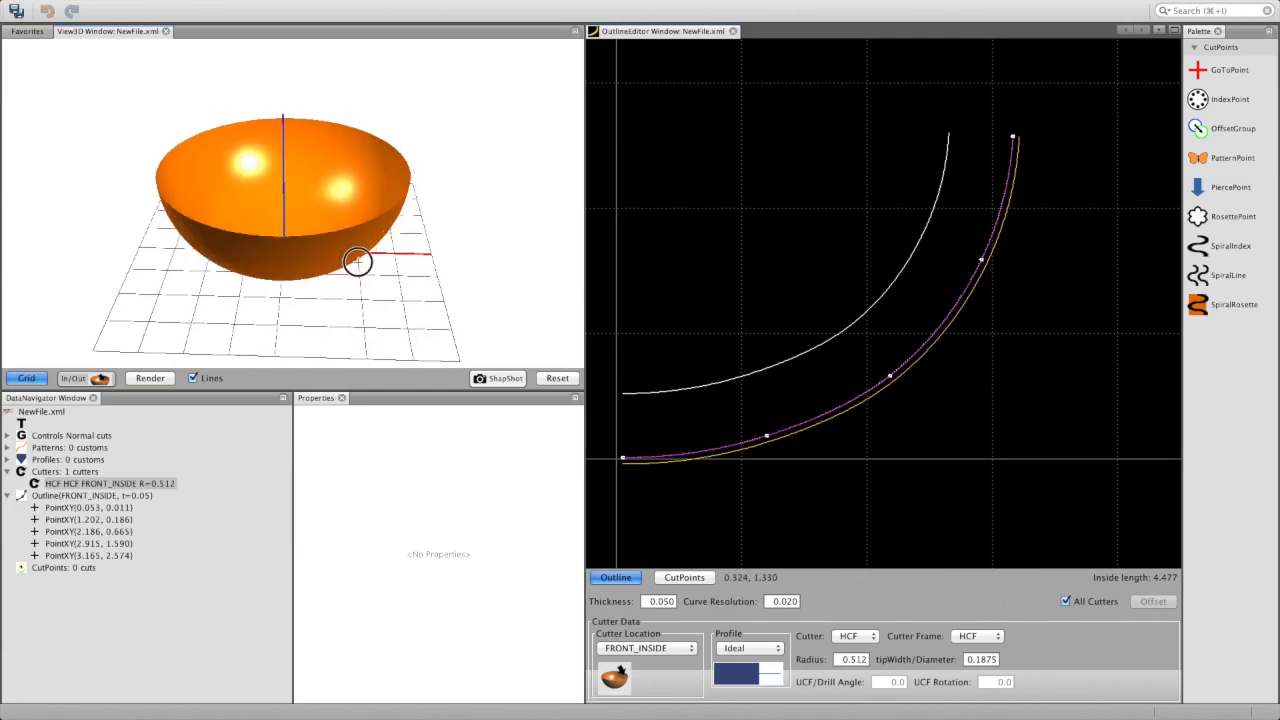
{"action": "left_click_drag", "start_coordinate": [358, 262], "coordinate": [362, 340]}
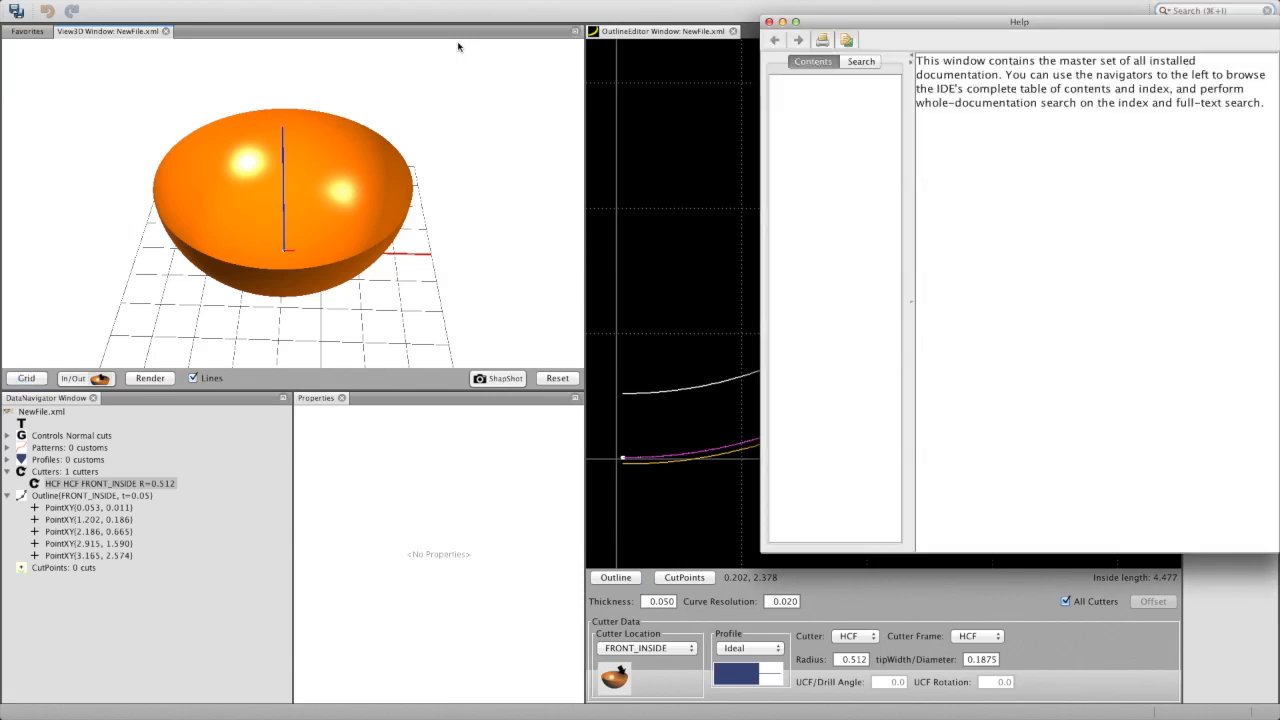
Open the View3D topic from the Help Contents tab and scroll through it.
{"action": "left_click", "coordinate": [813, 61]}
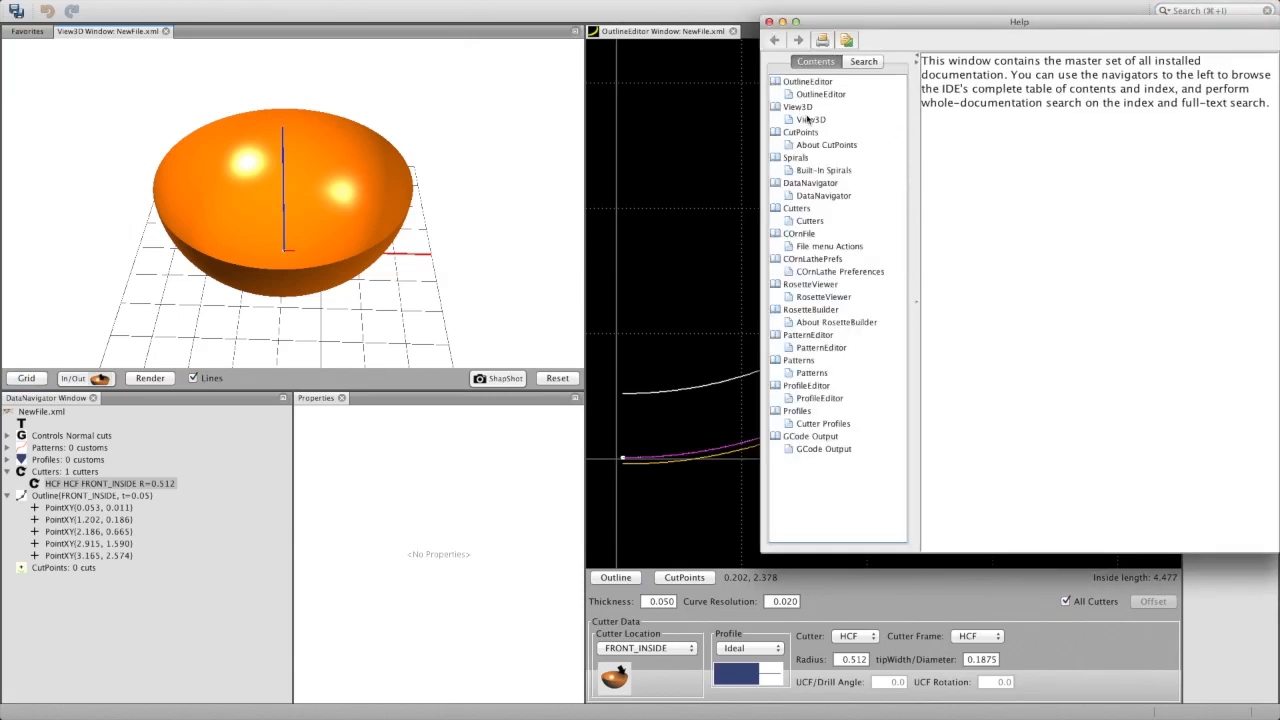
{"action": "left_click", "coordinate": [799, 119]}
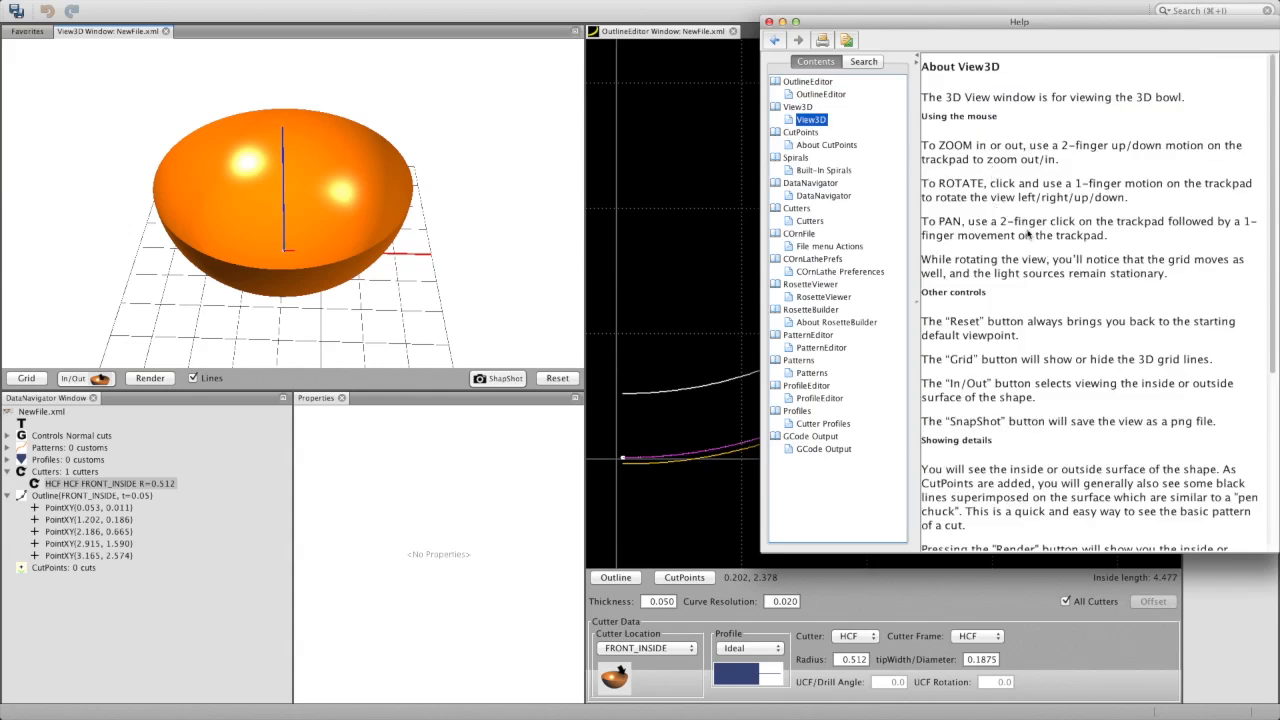
{"action": "scroll", "scroll_direction": "down", "scroll_amount": 3}
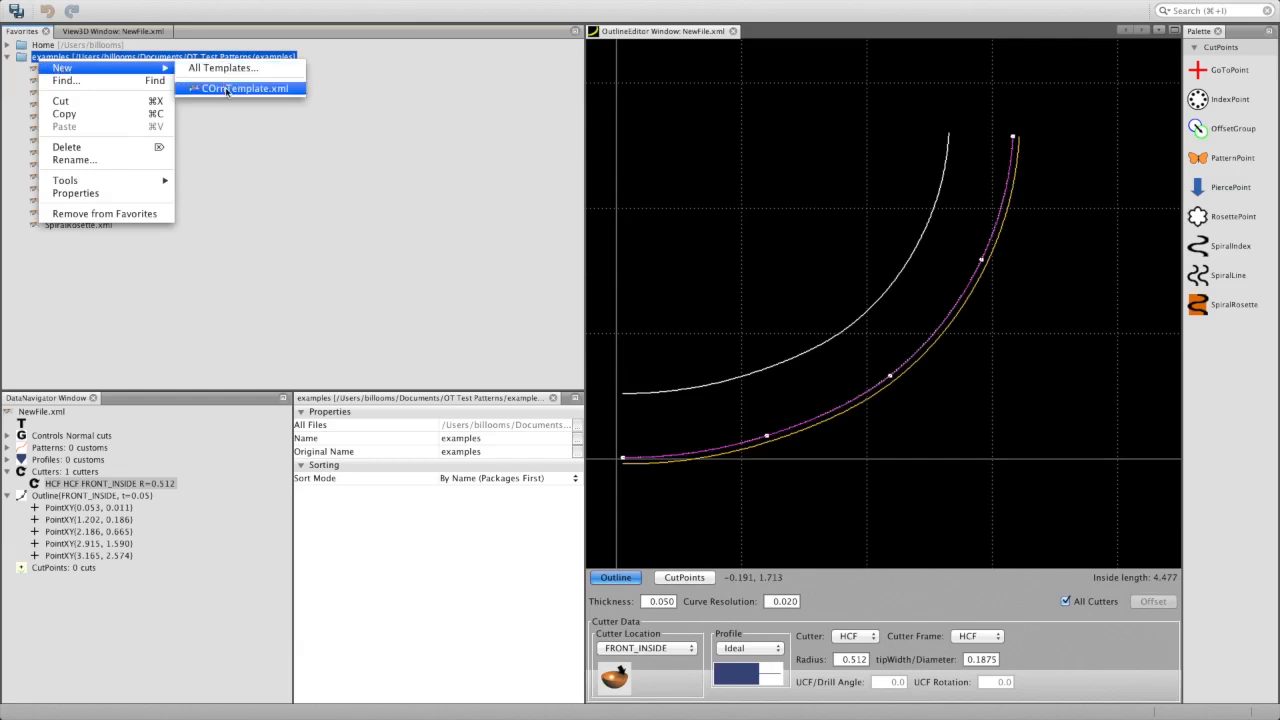
Create a new TestRosette.xml file from the COrnTemplate.xml template in the examples folder.
{"action": "left_click", "coordinate": [241, 88]}
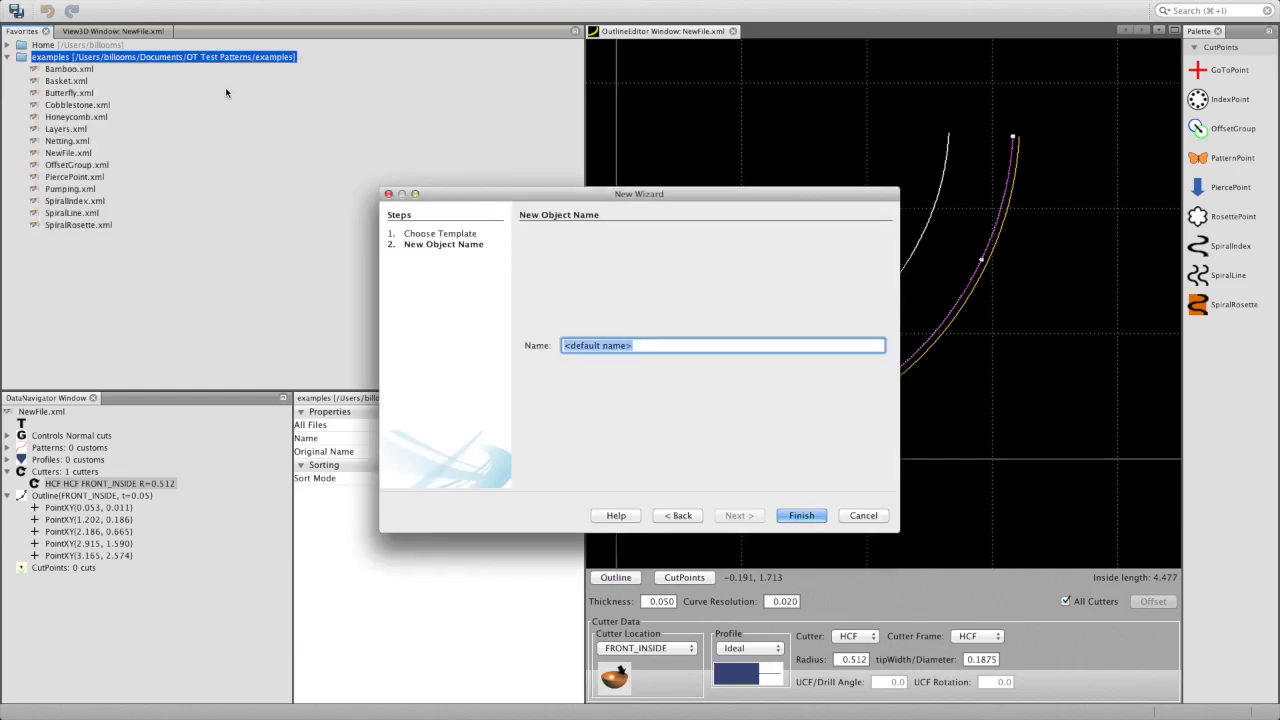
{"action": "type", "text": "TestRosette"}
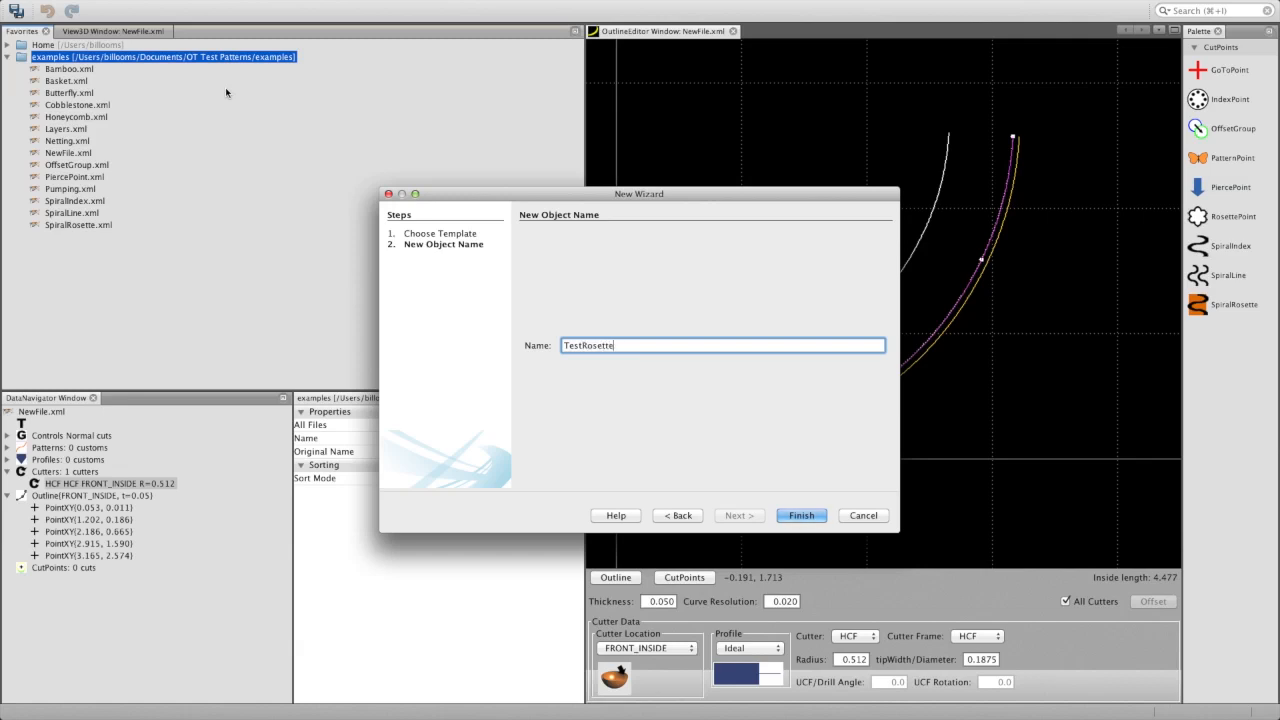
{"action": "left_click", "coordinate": [801, 515]}
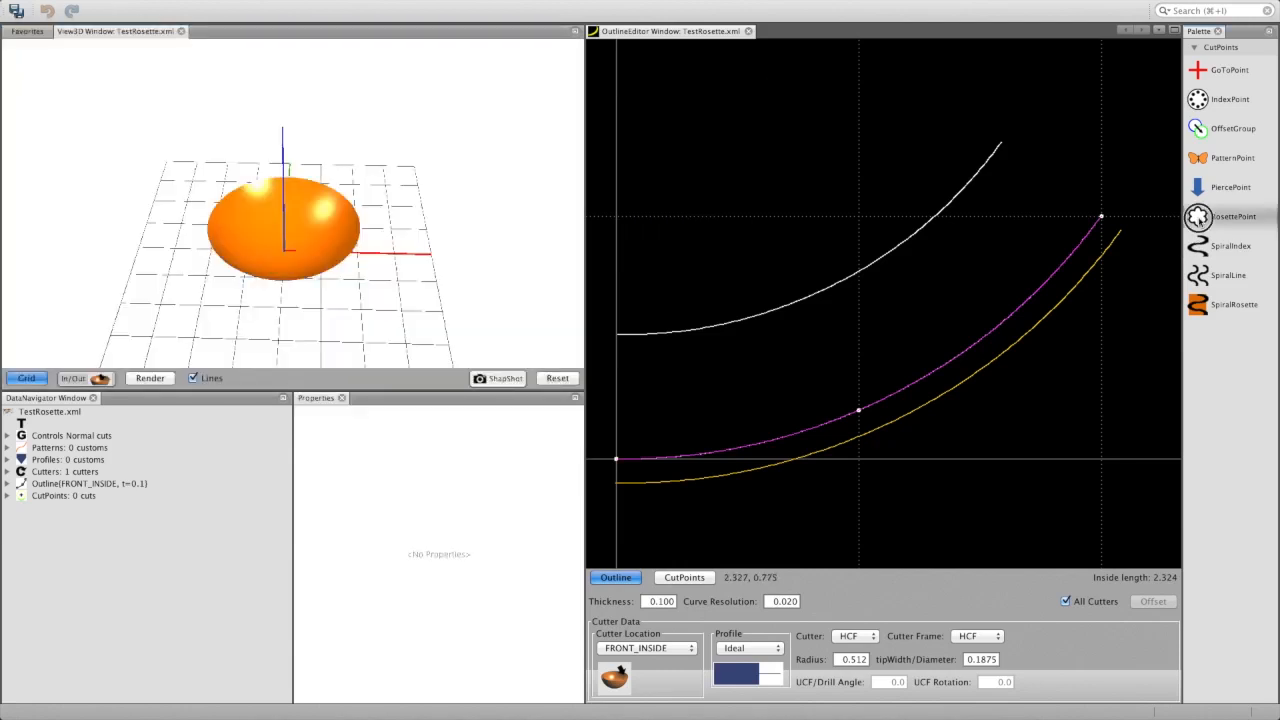
{"action": "mouse_move", "coordinate": [777, 293]}
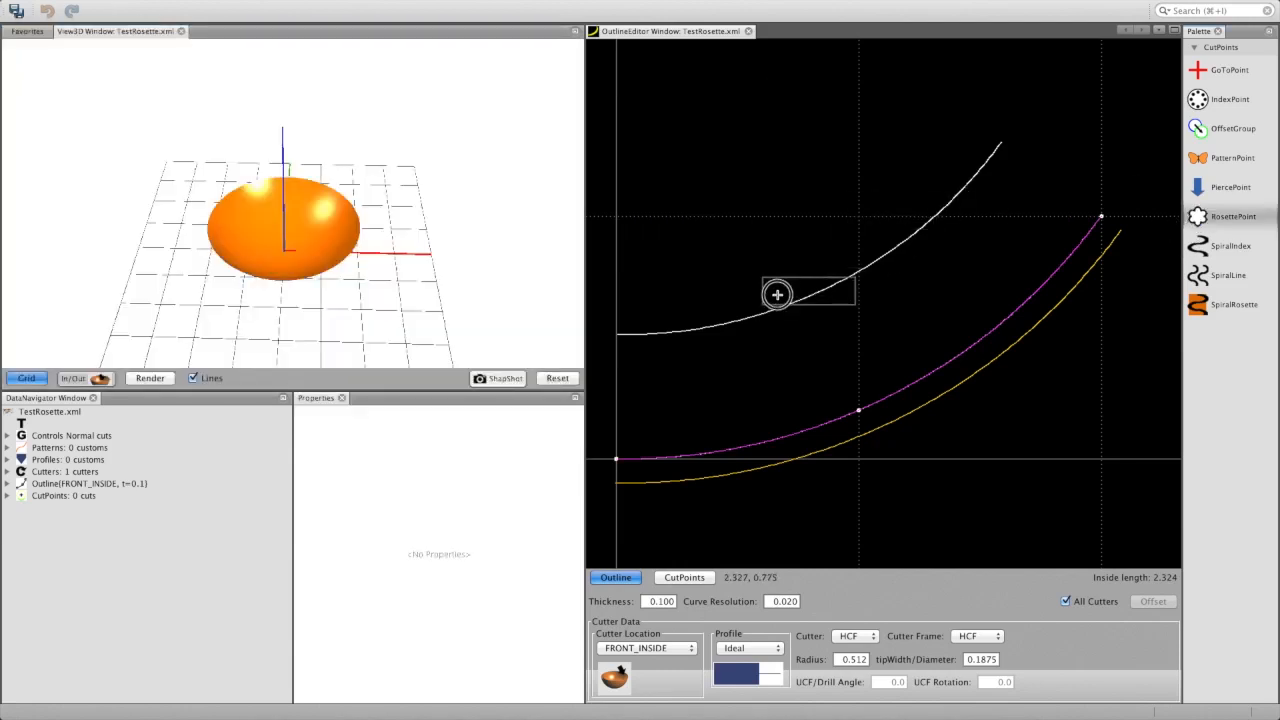
Place a RosettePoint cut point on the bowl outline in the Outline Editor.
{"action": "left_click", "coordinate": [777, 294]}
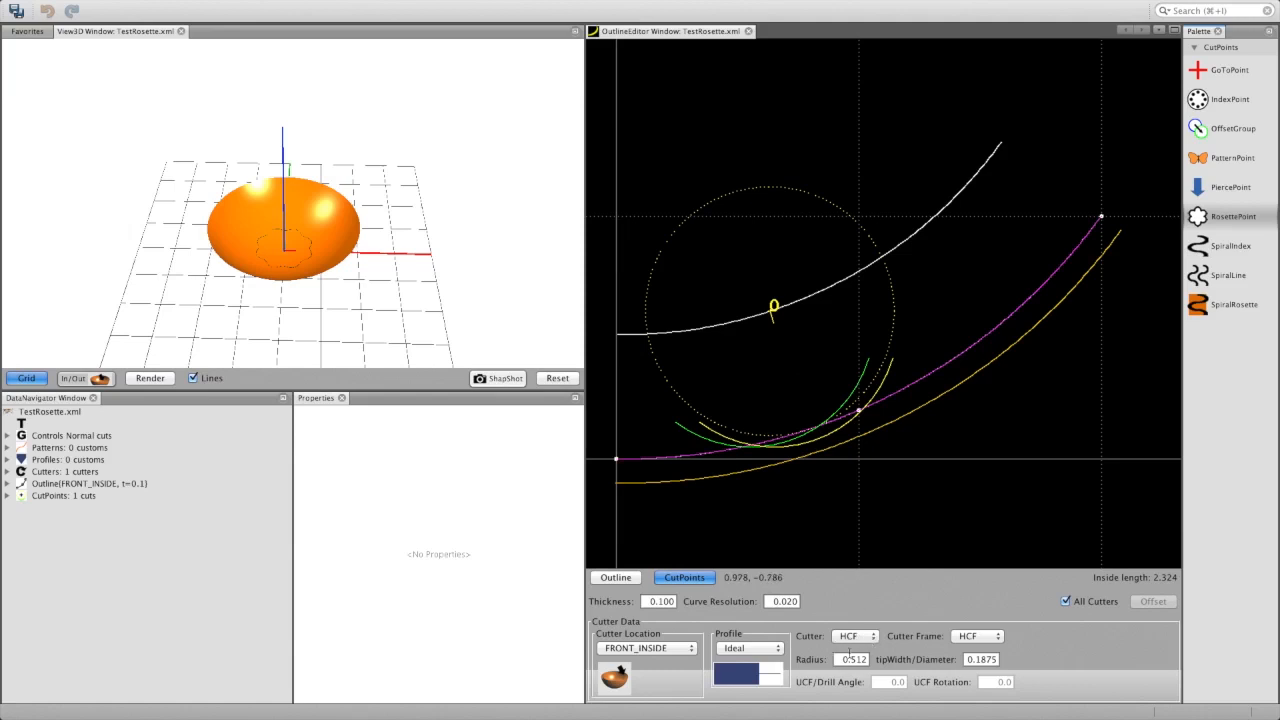
{"action": "mouse_move", "coordinate": [853, 659]}
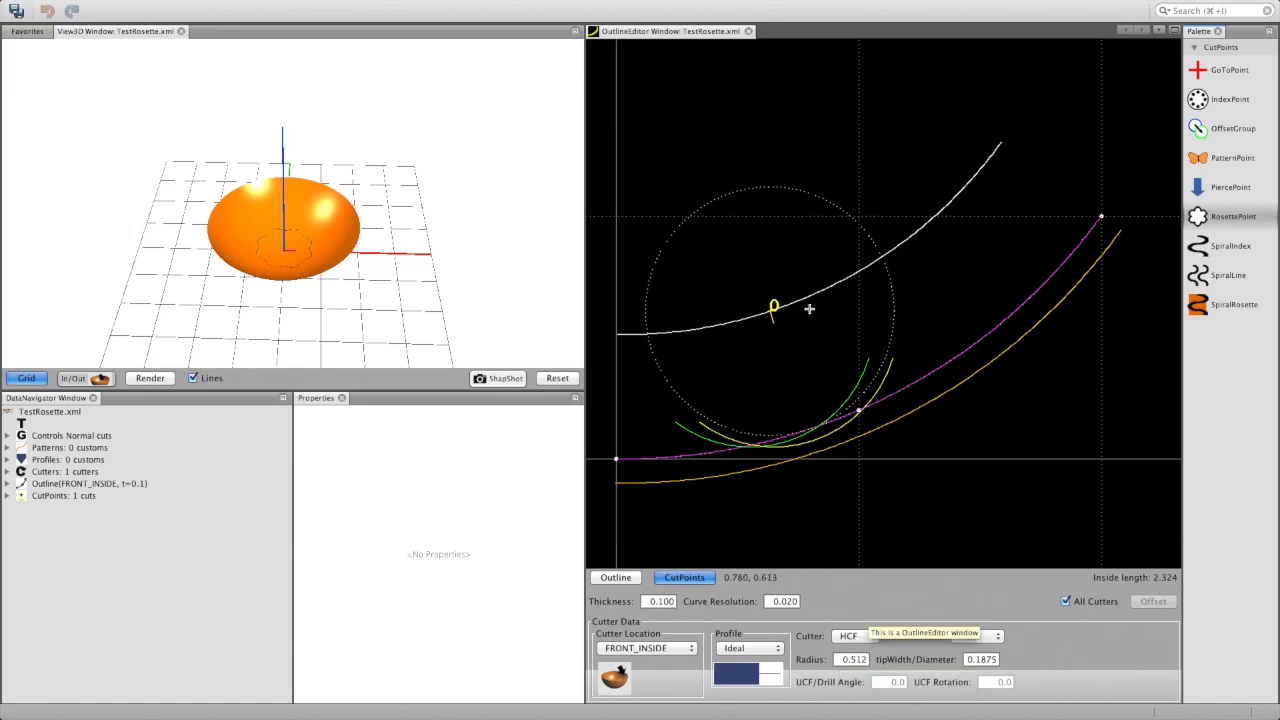
{"action": "mouse_move", "coordinate": [812, 295]}
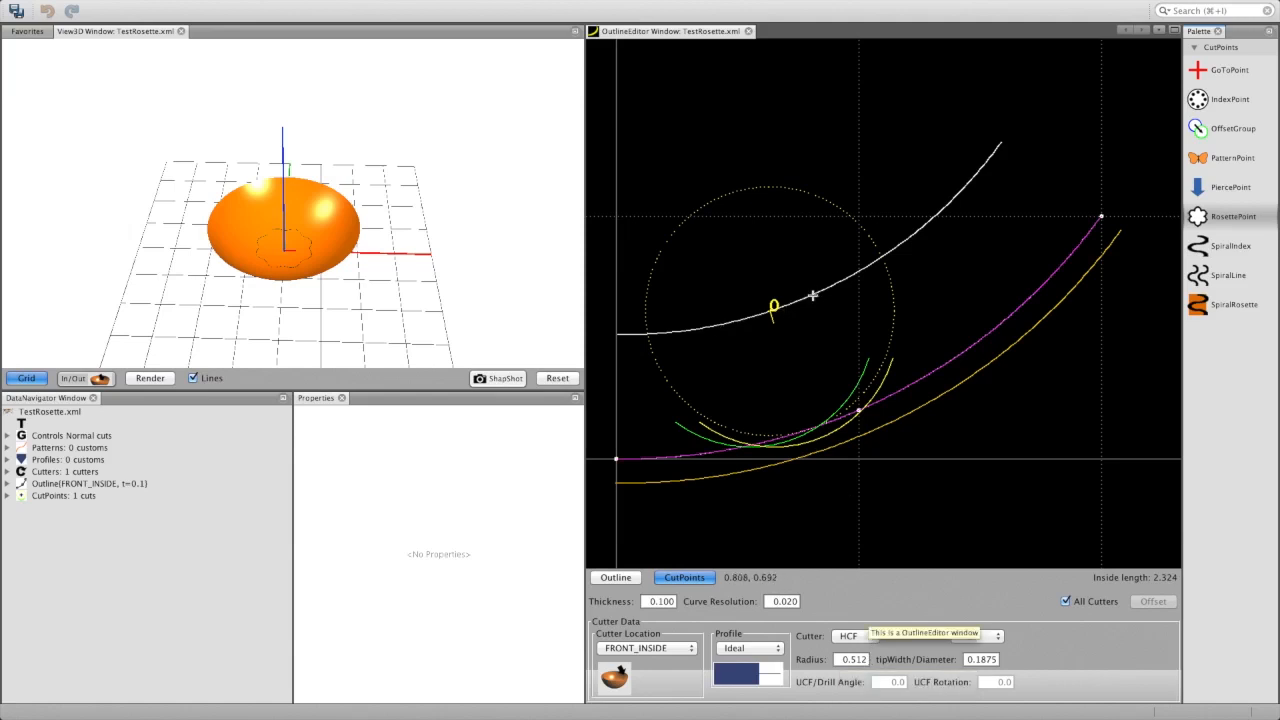
{"action": "mouse_move", "coordinate": [847, 412]}
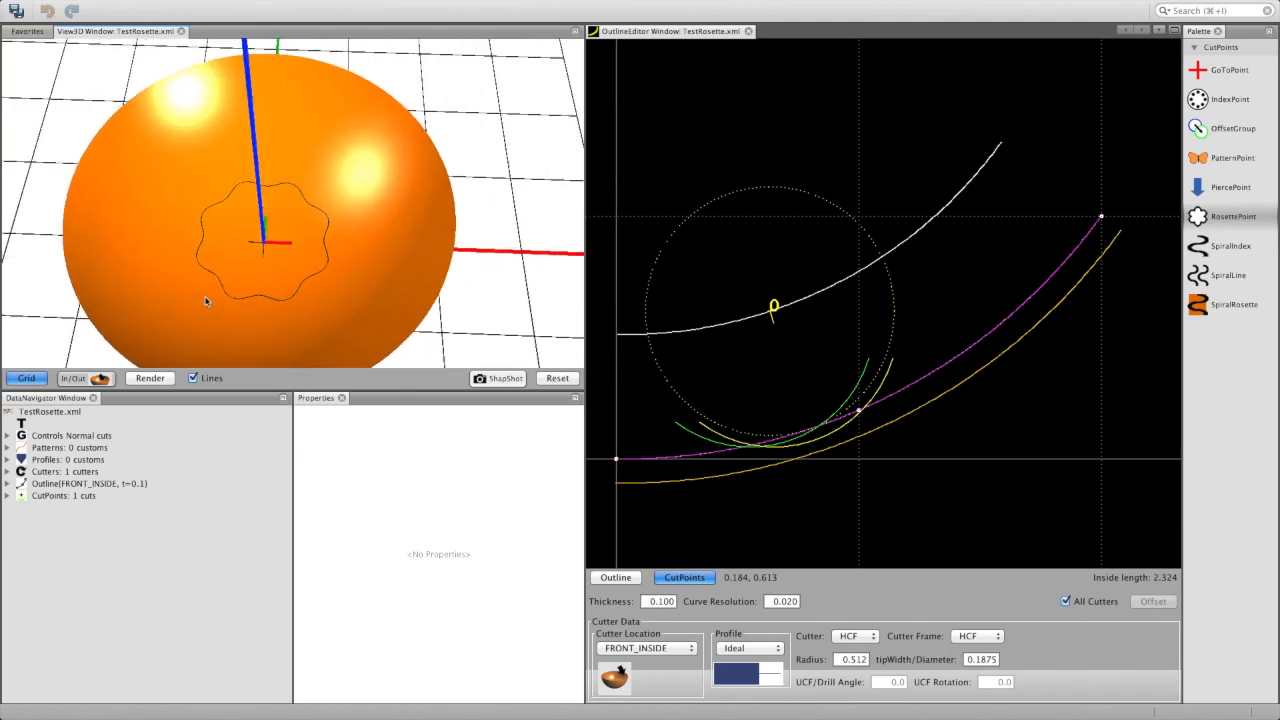
{"action": "mouse_move", "coordinate": [203, 240]}
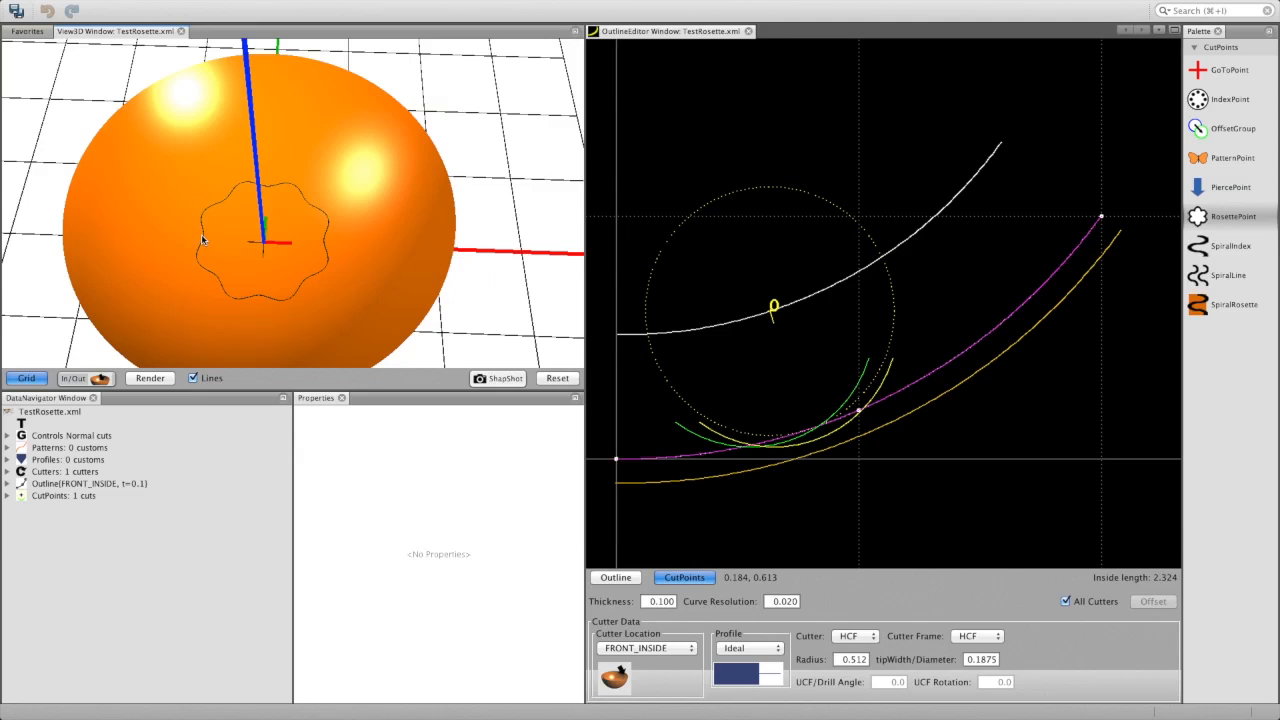
Render the bowl in View3D and orbit it to inspect the eight-lobed rosette carving.
{"action": "left_click", "coordinate": [150, 378]}
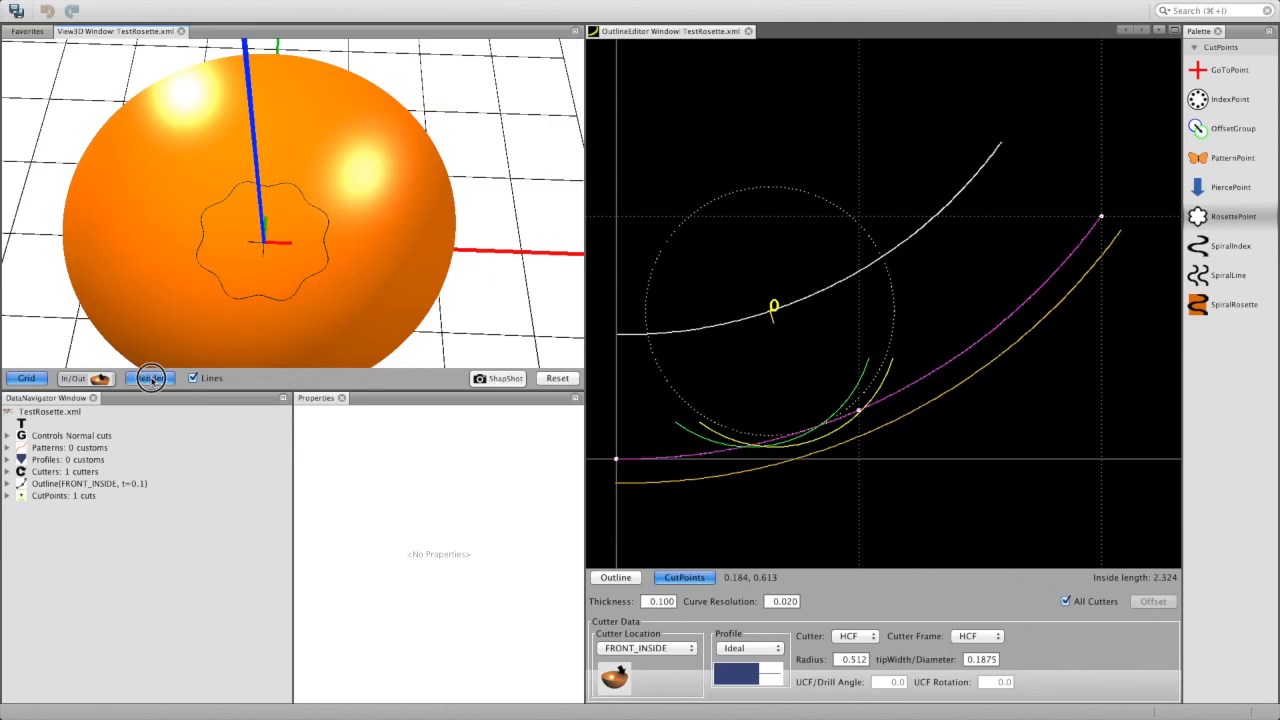
{"action": "left_click", "coordinate": [150, 378]}
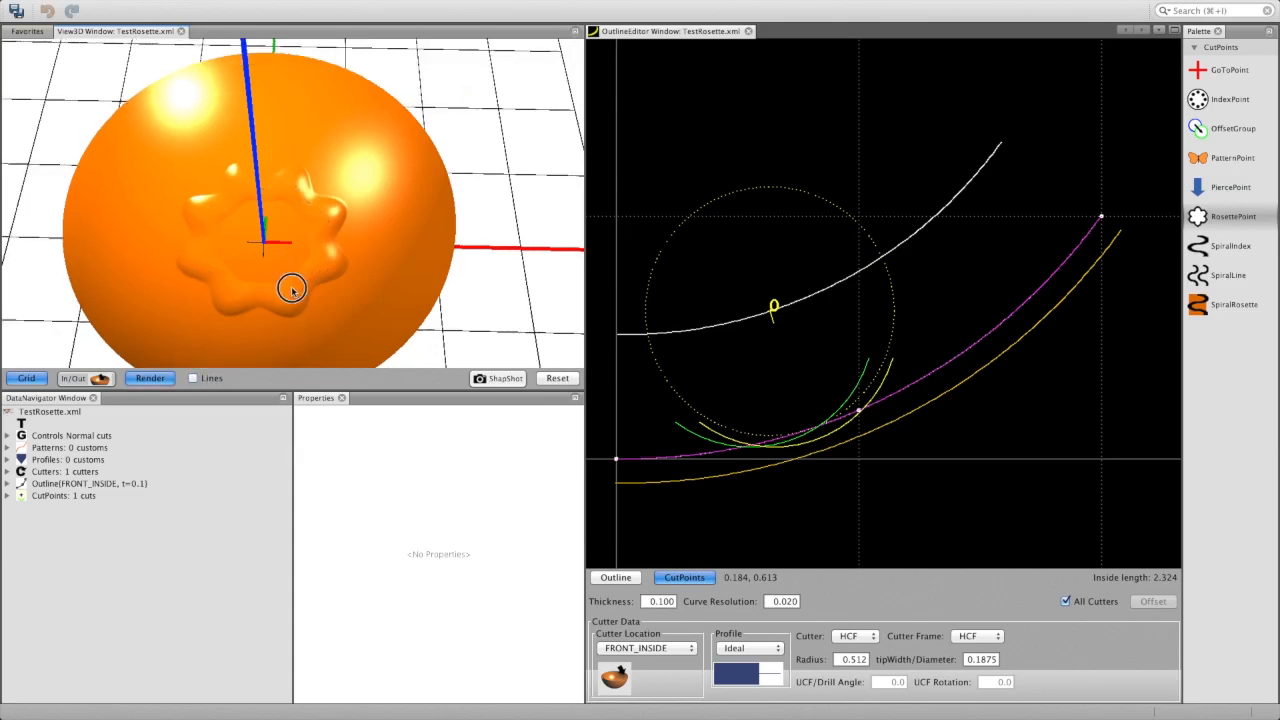
{"action": "left_click_drag", "start_coordinate": [292, 289], "coordinate": [277, 328]}
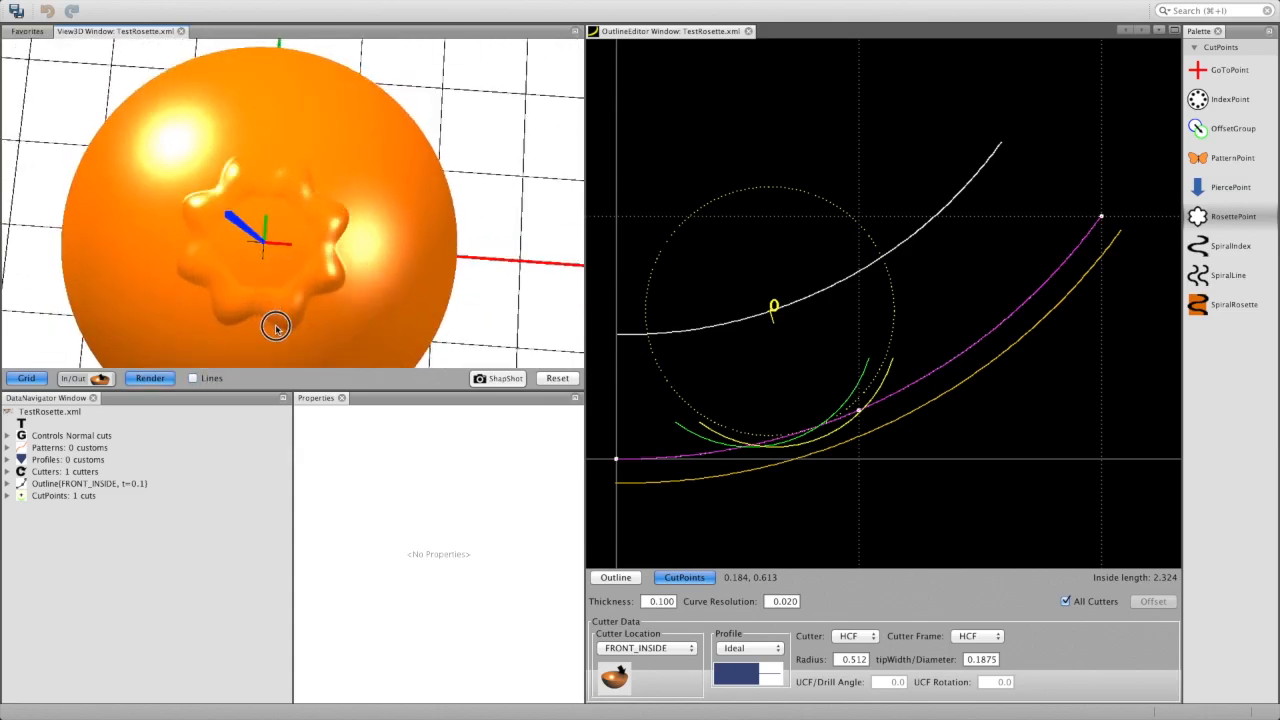
{"action": "left_click_drag", "start_coordinate": [275, 325], "coordinate": [285, 305]}
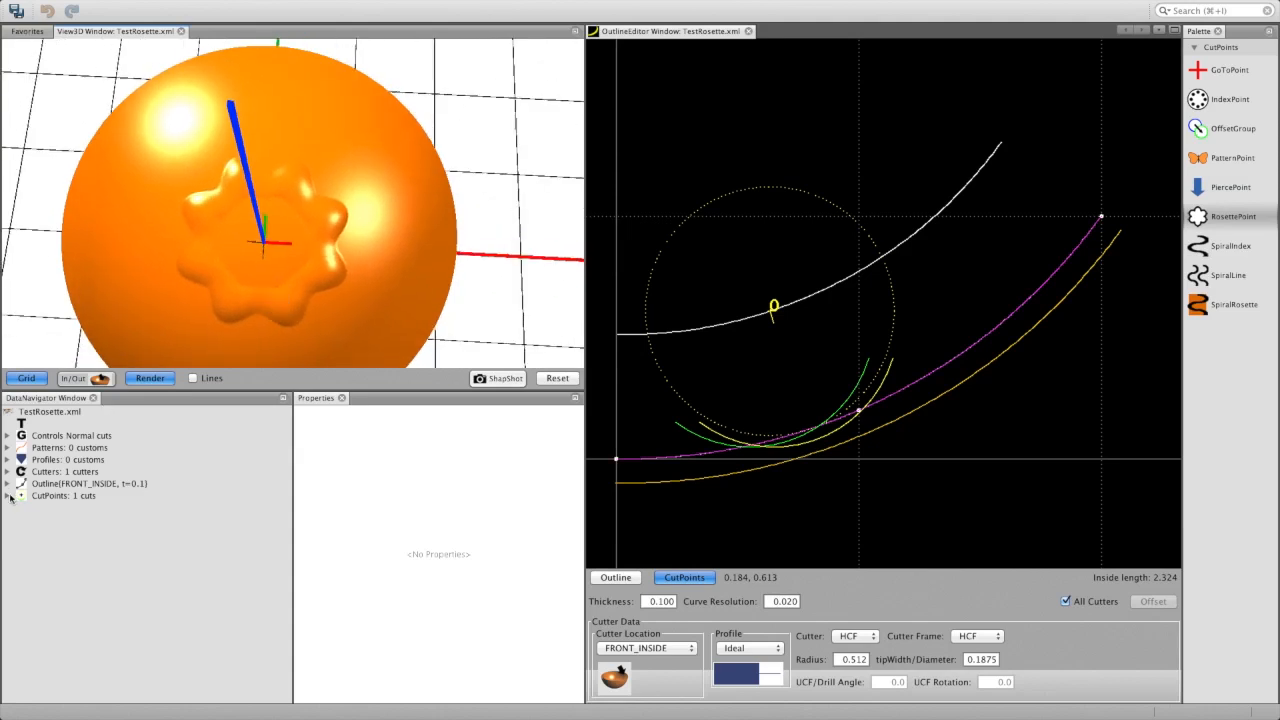
Select the SINE 8 rosette under CutPoints and show its Pattern choices.
{"action": "left_click", "coordinate": [8, 495]}
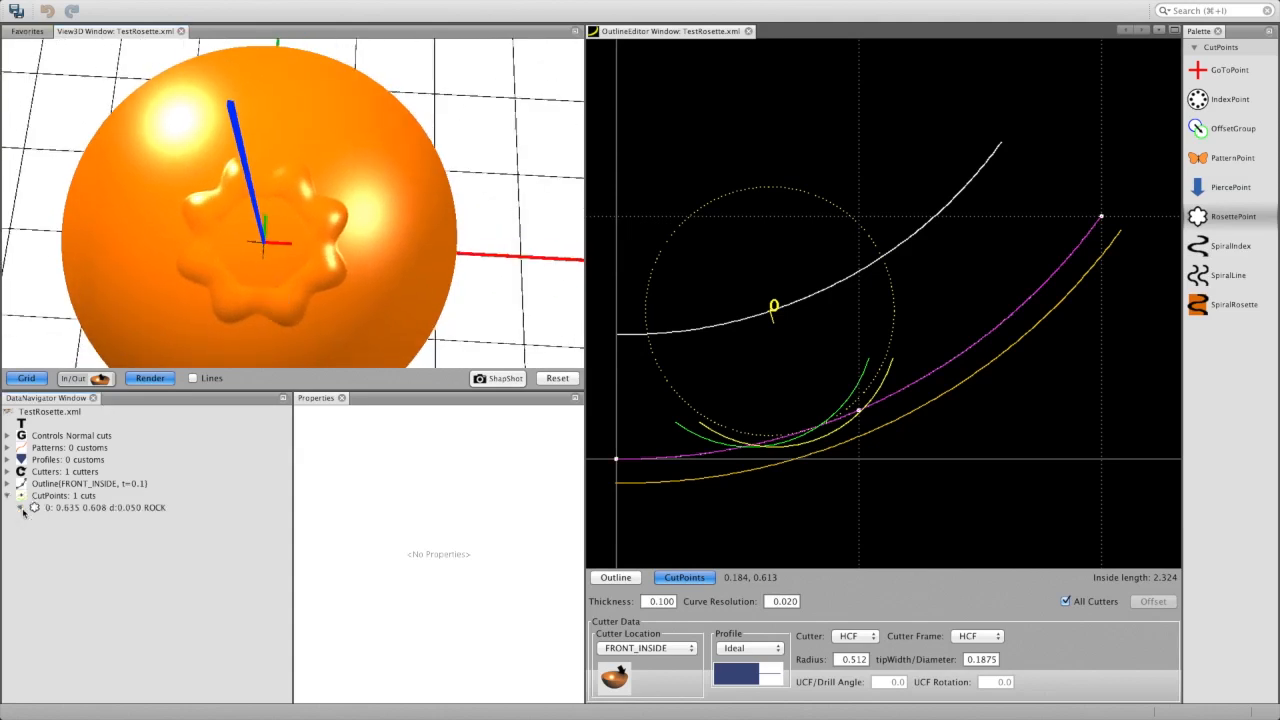
{"action": "left_click", "coordinate": [100, 507]}
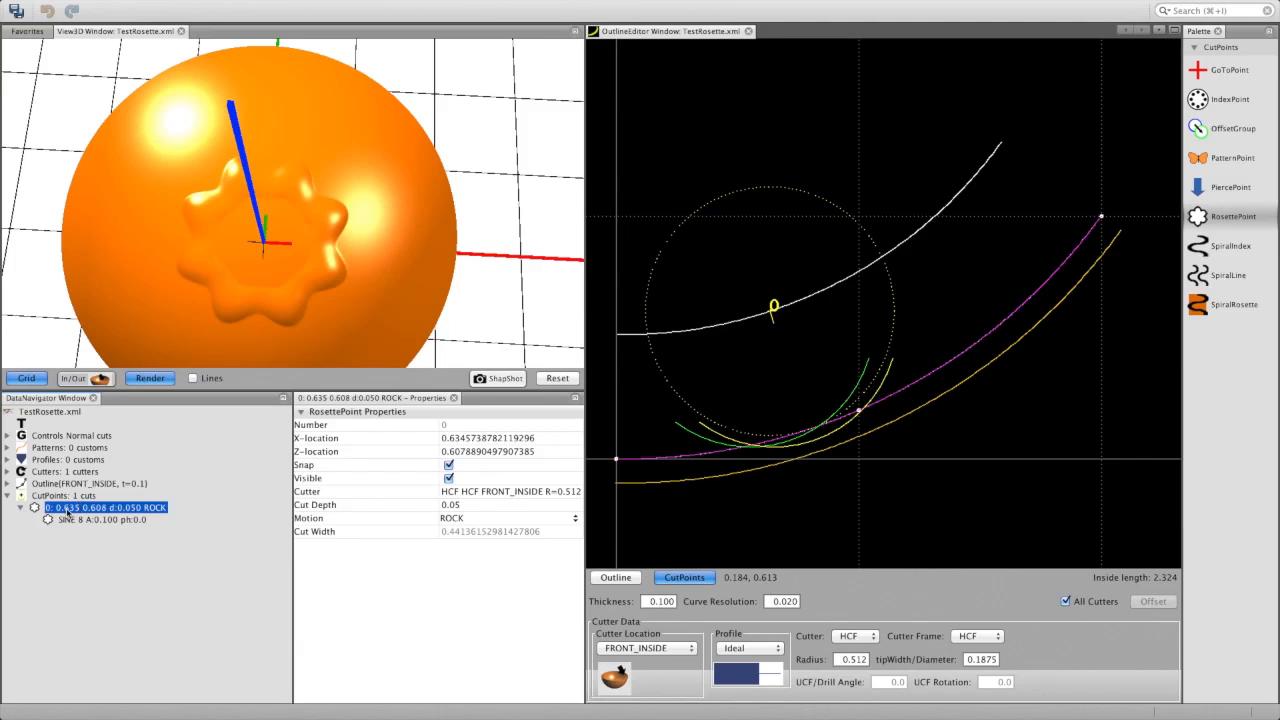
{"action": "left_click", "coordinate": [100, 519]}
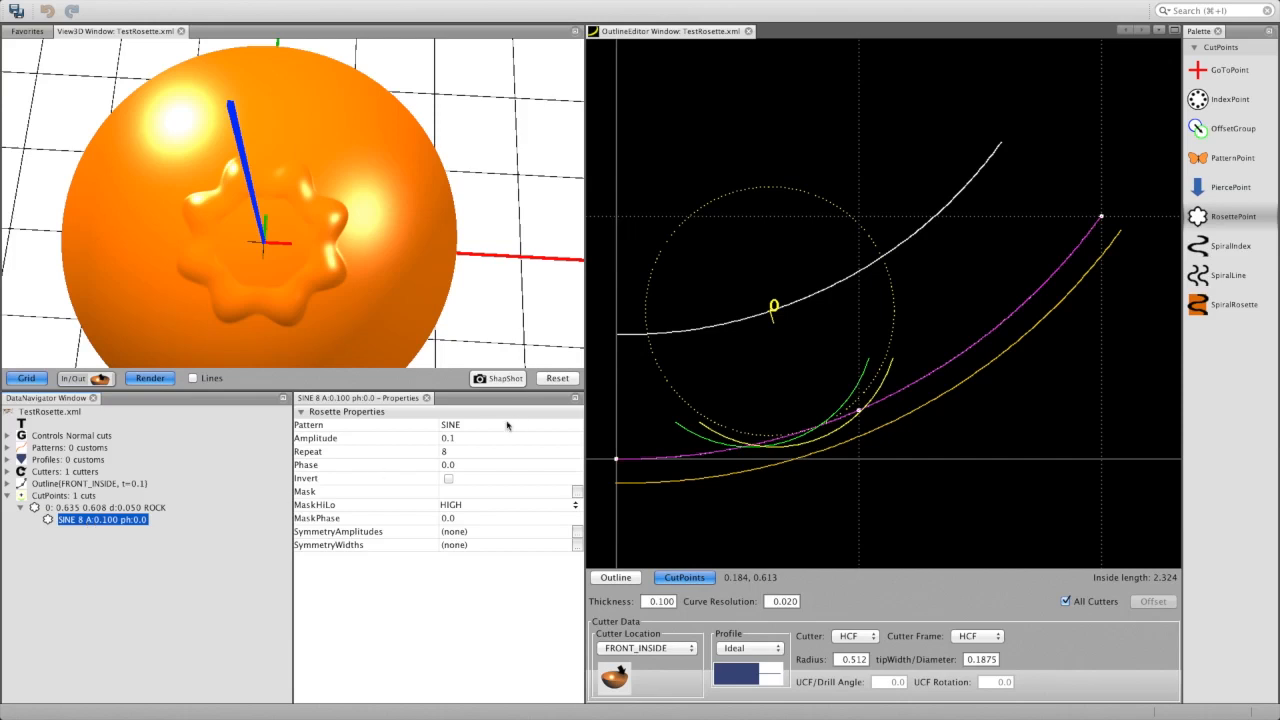
{"action": "left_click", "coordinate": [510, 424]}
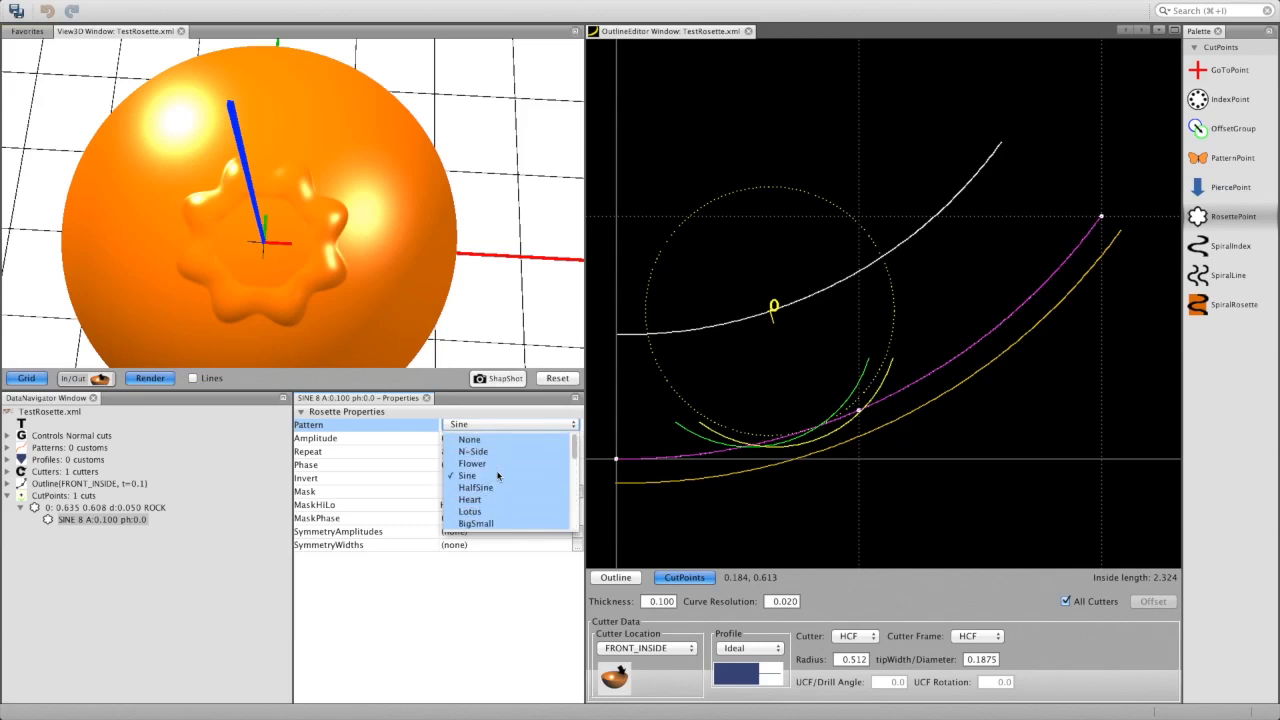
{"action": "mouse_move", "coordinate": [472, 463]}
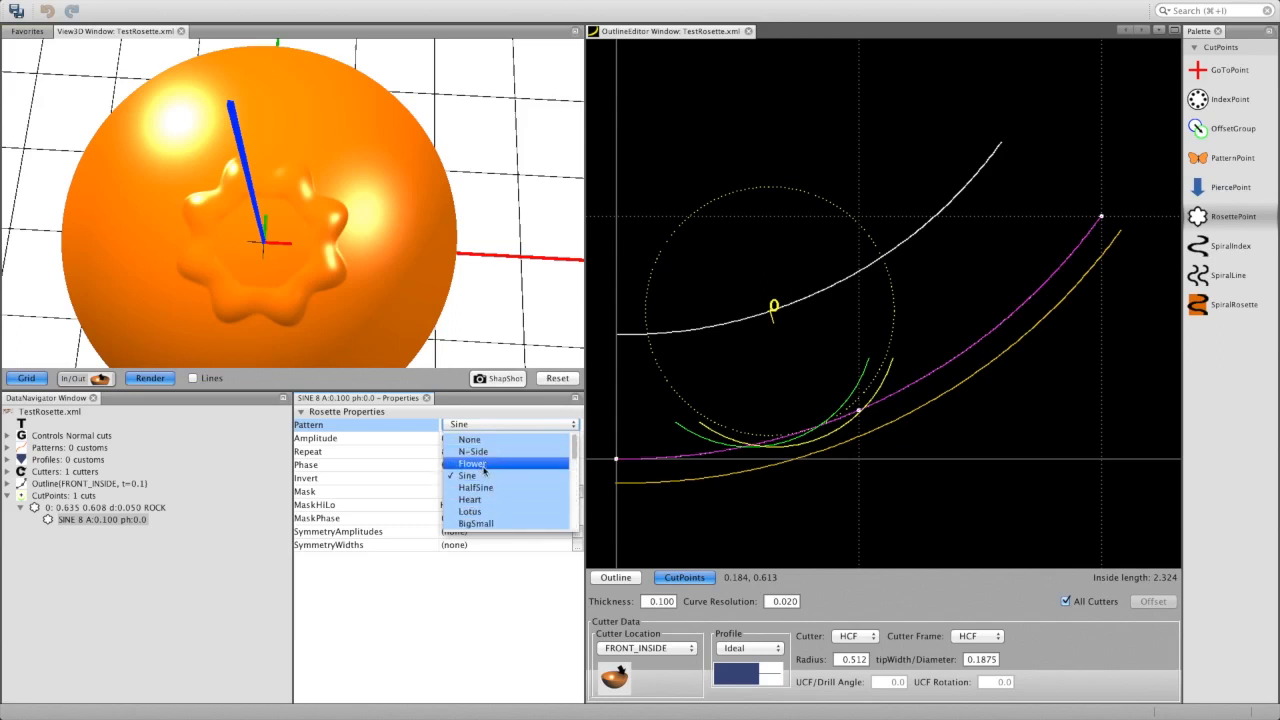
{"action": "left_click", "coordinate": [472, 463]}
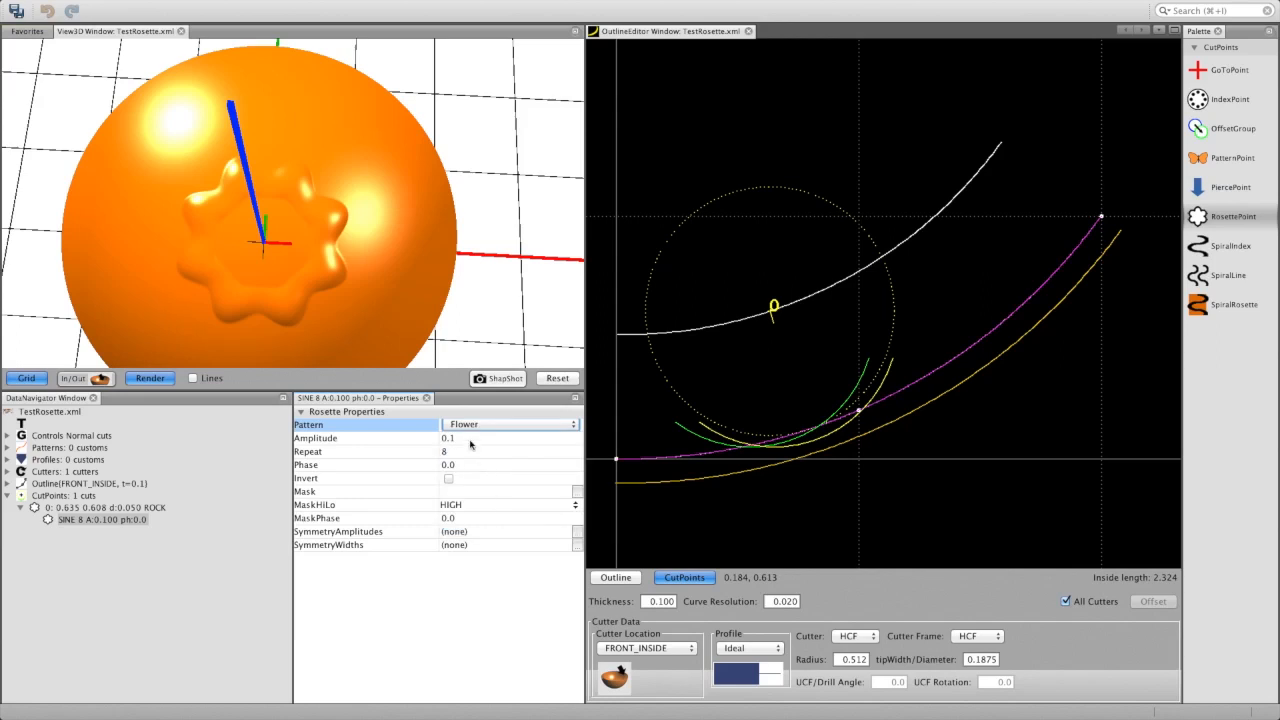
{"action": "left_click", "coordinate": [510, 423]}
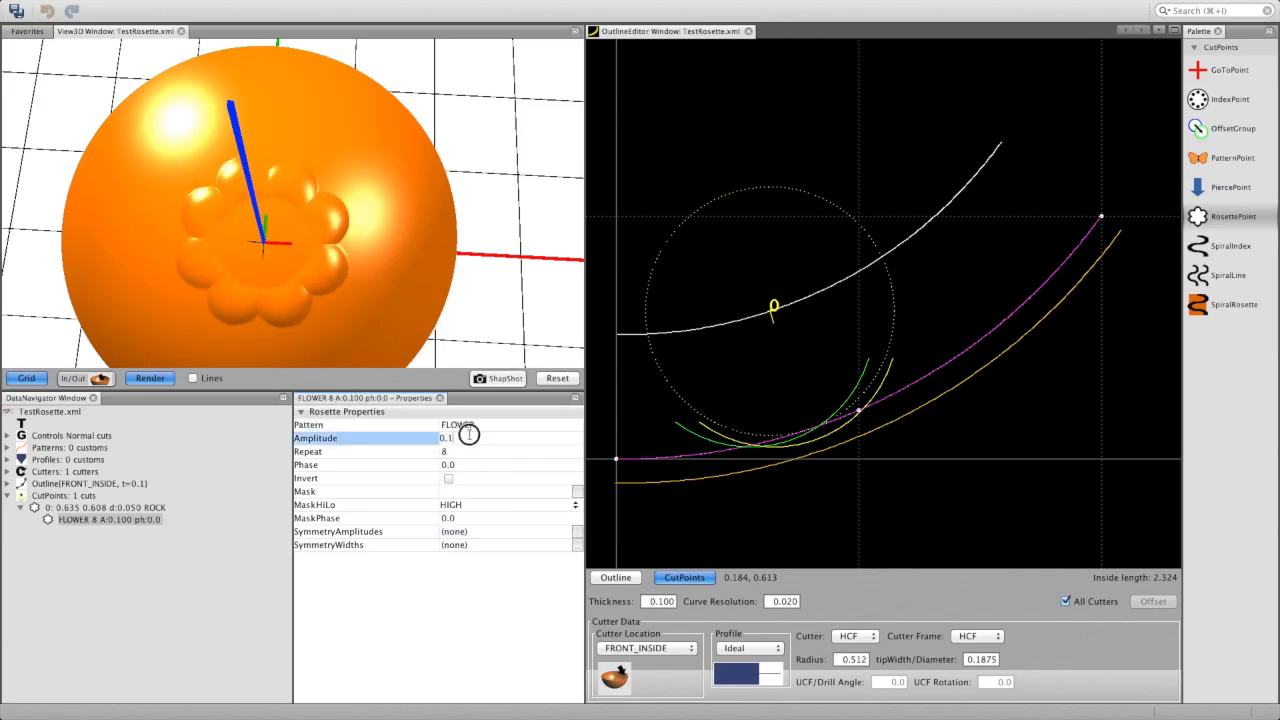
{"action": "type", "text": "0.2"}
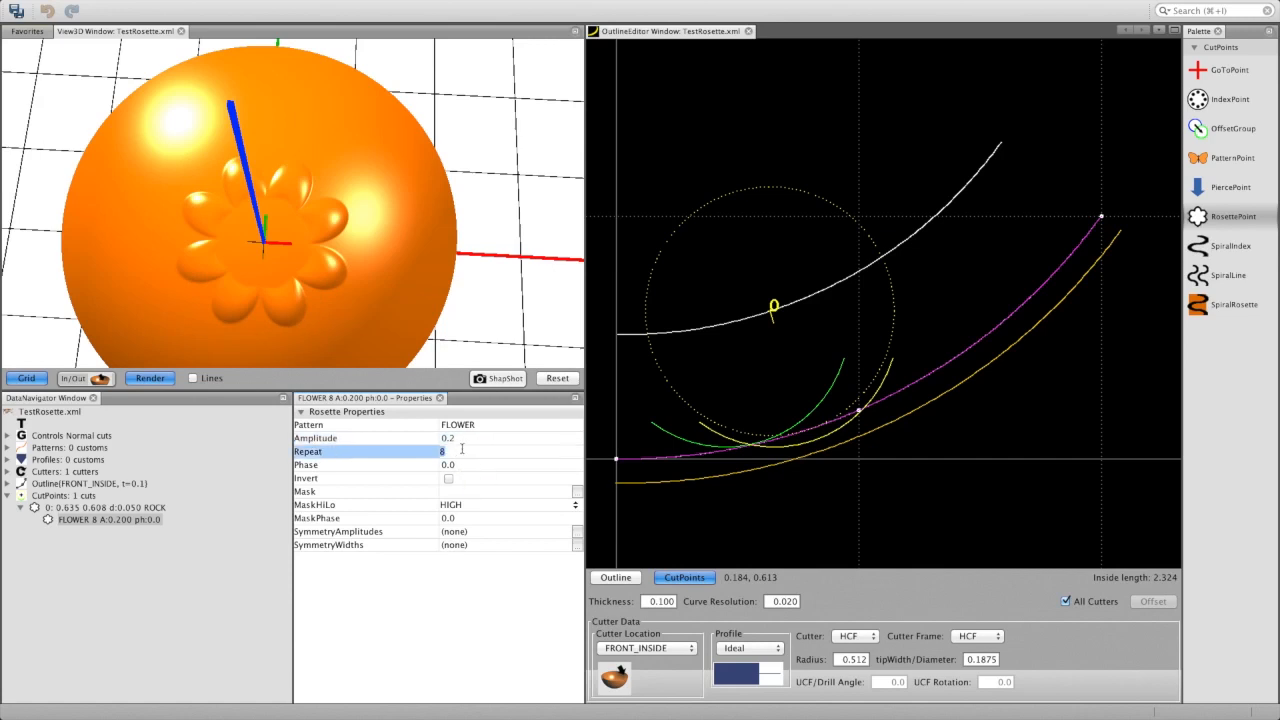
{"action": "type", "text": "5"}
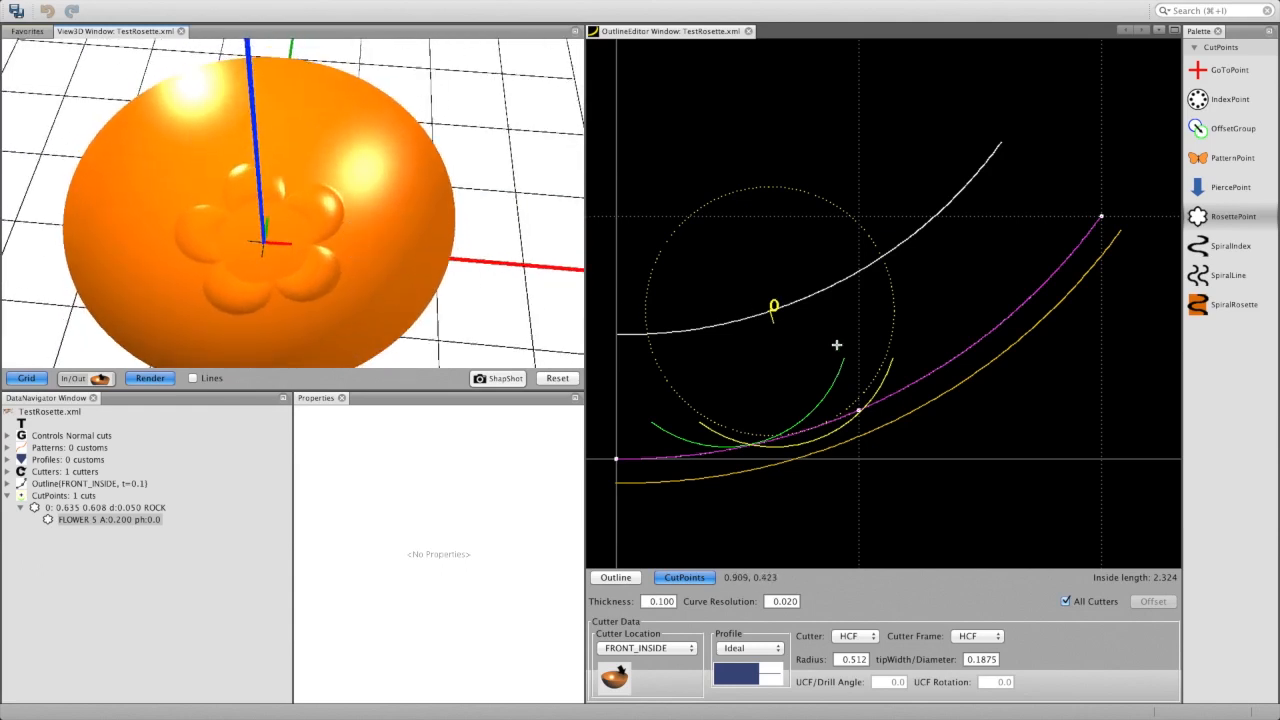
{"action": "mouse_move", "coordinate": [846, 375]}
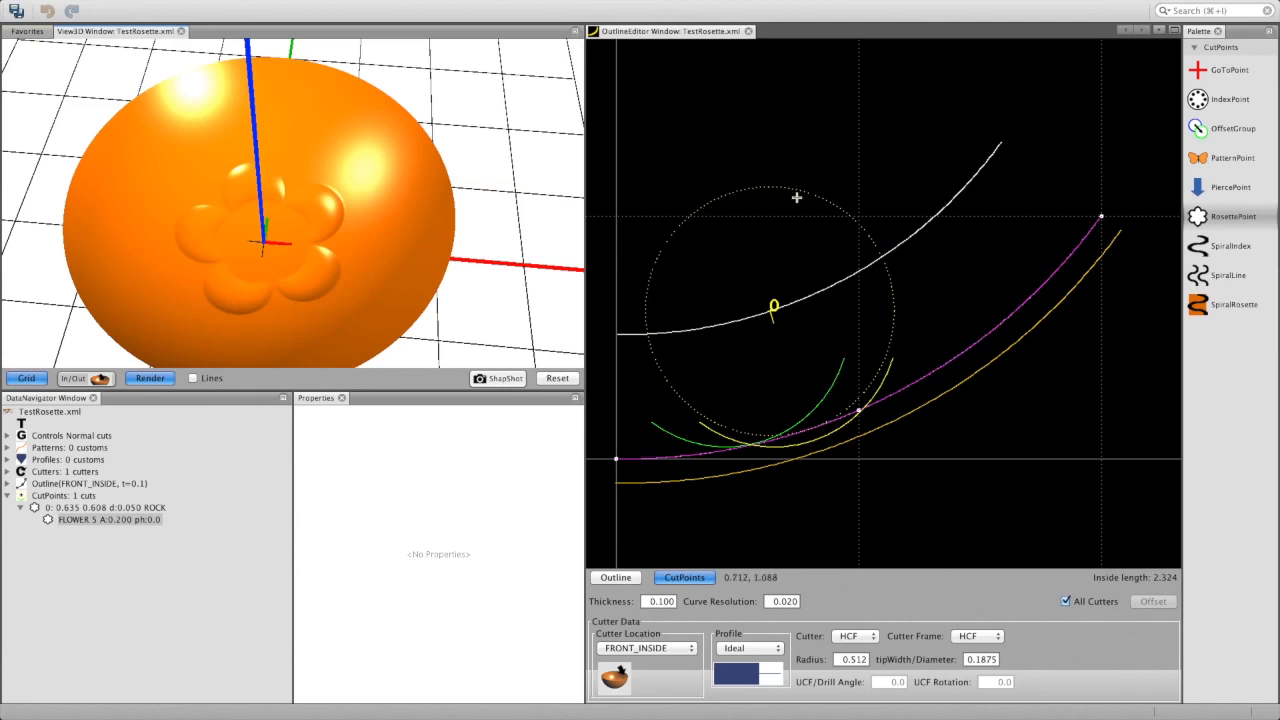
{"action": "mouse_move", "coordinate": [715, 426]}
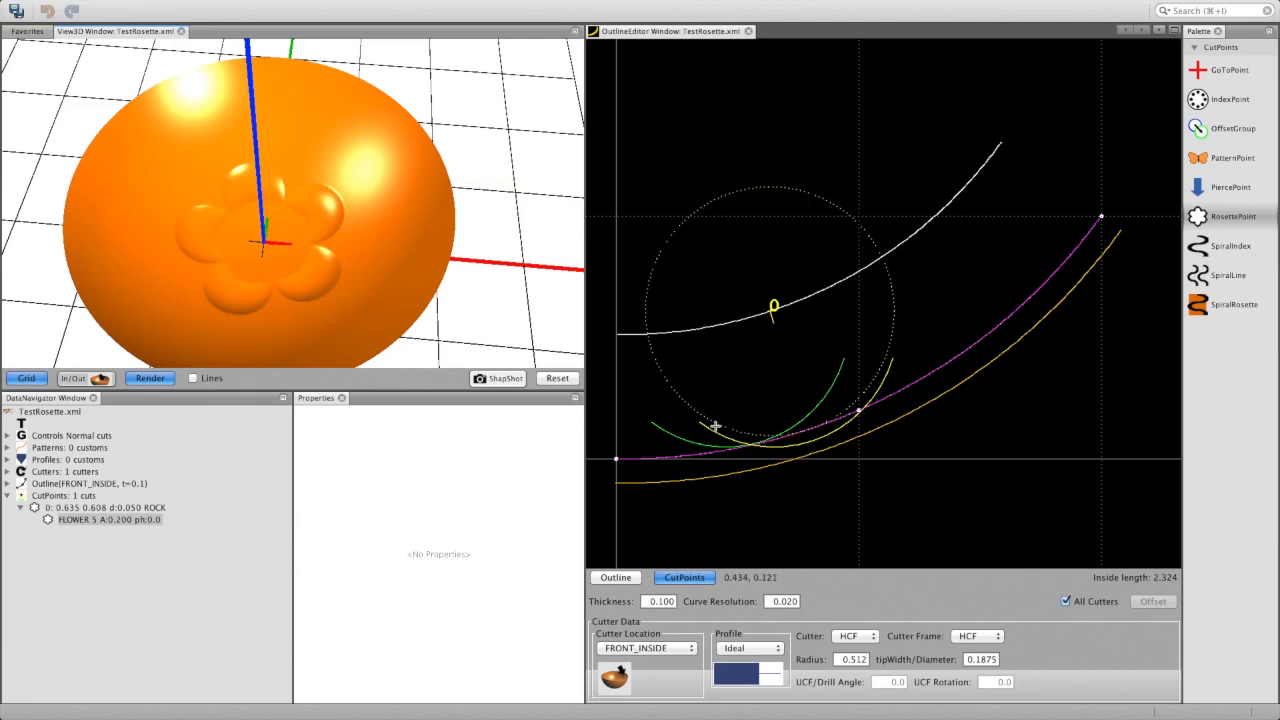
{"action": "mouse_move", "coordinate": [890, 287]}
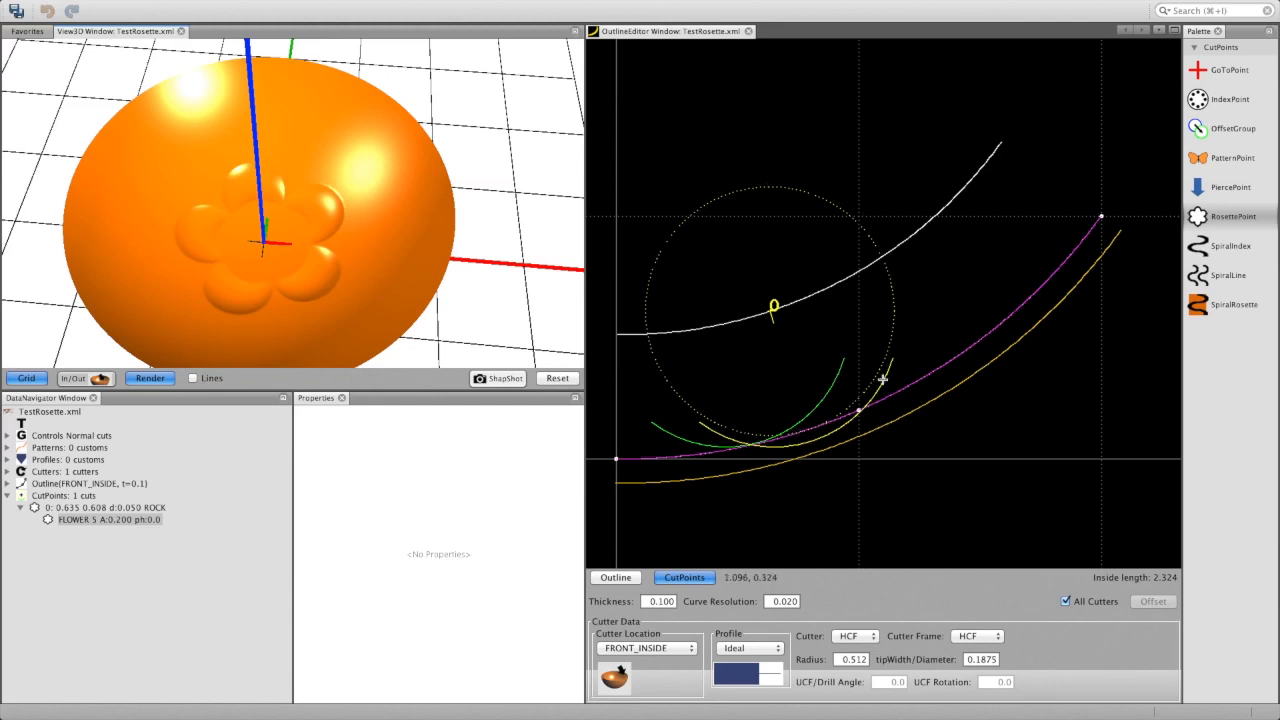
{"action": "mouse_move", "coordinate": [765, 336]}
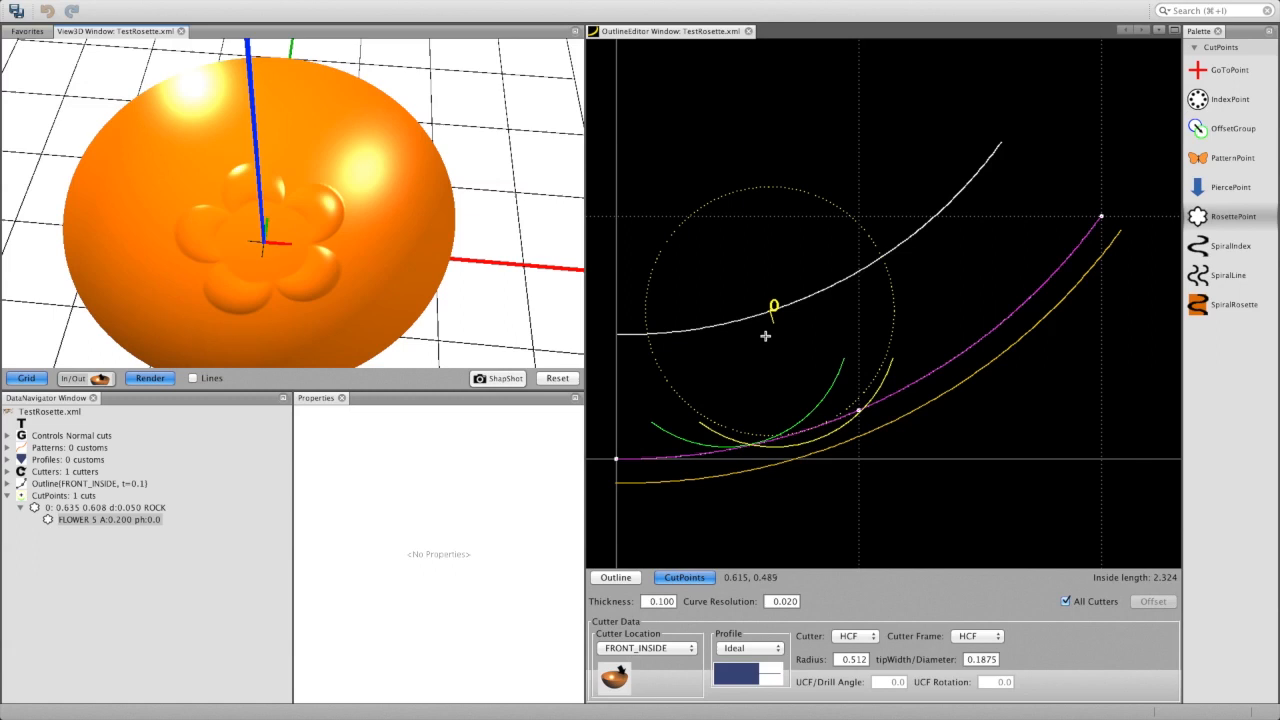
{"action": "mouse_move", "coordinate": [811, 442]}
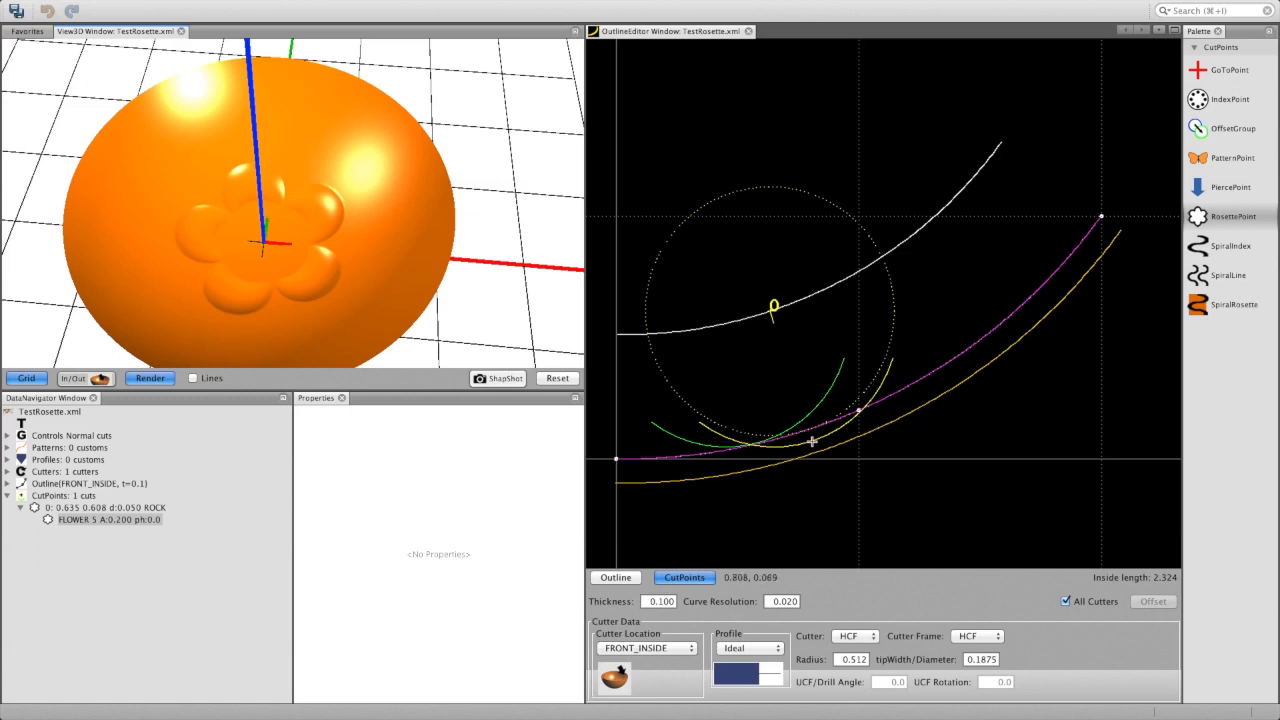
{"action": "mouse_move", "coordinate": [796, 410]}
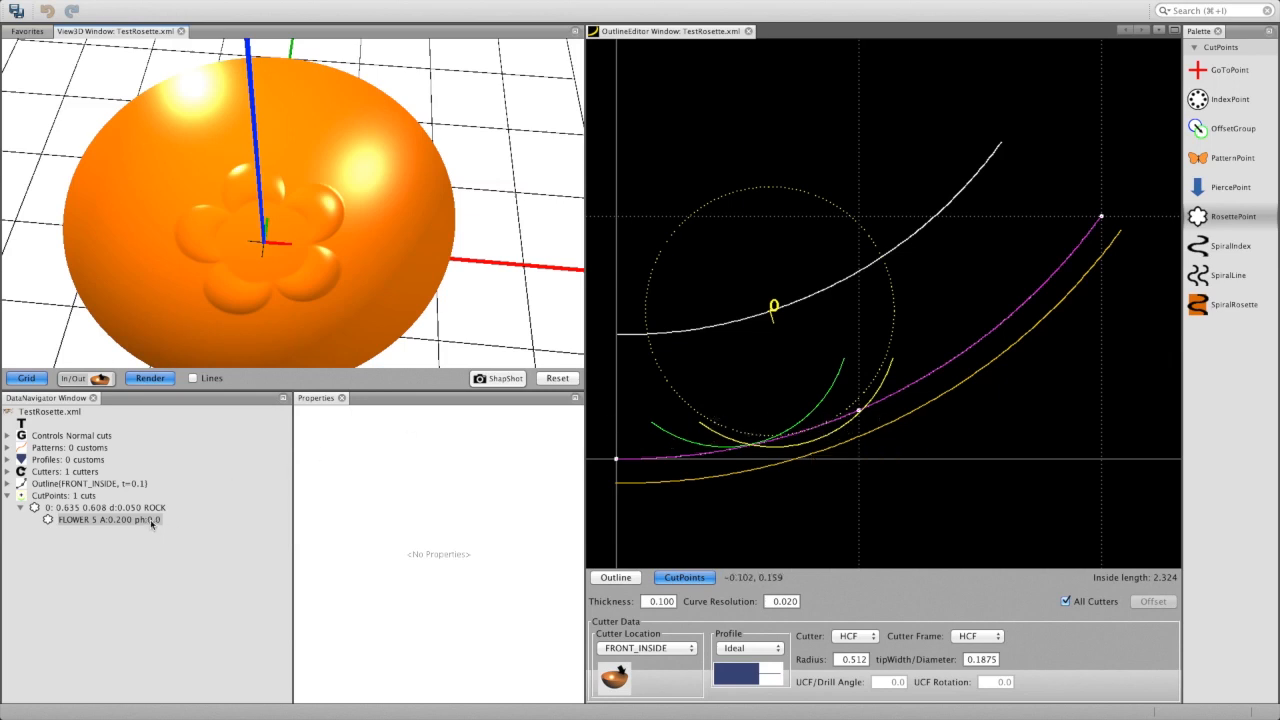
Set the FLOWER 5 rosette amplitude to 0.1, then raise it to 0.25.
{"action": "left_click", "coordinate": [110, 519]}
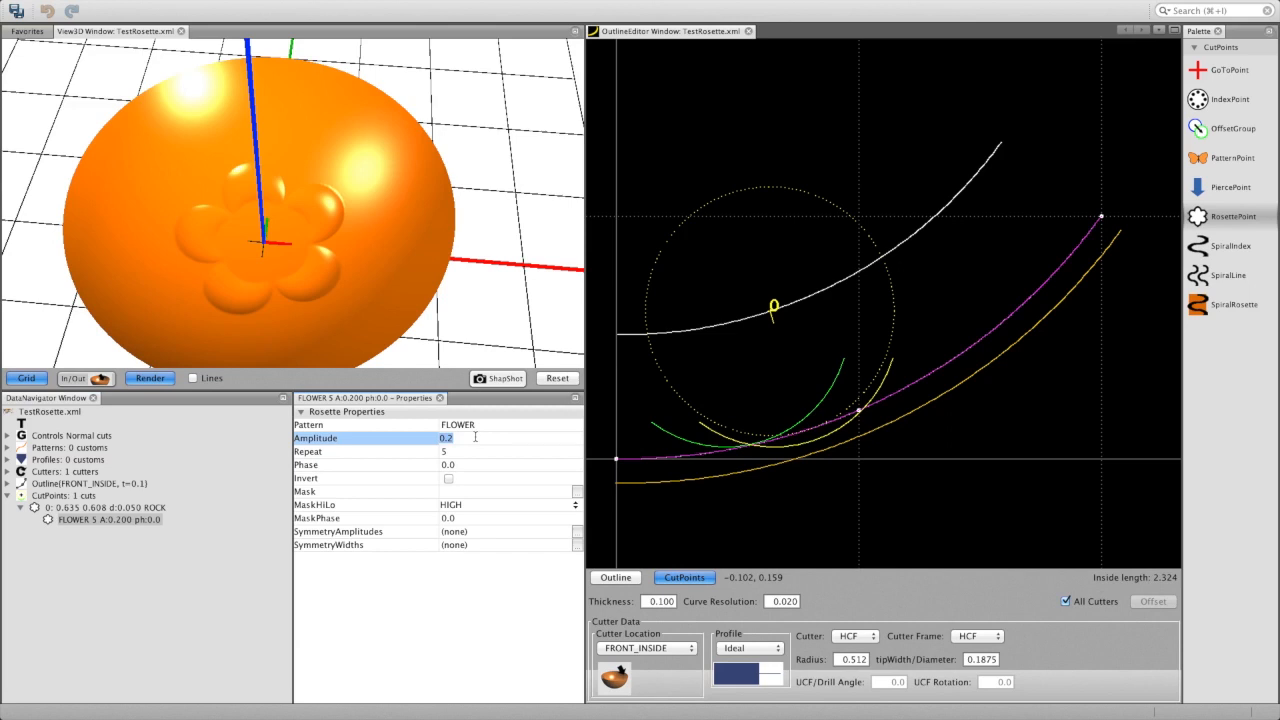
{"action": "type", "text": "0.1"}
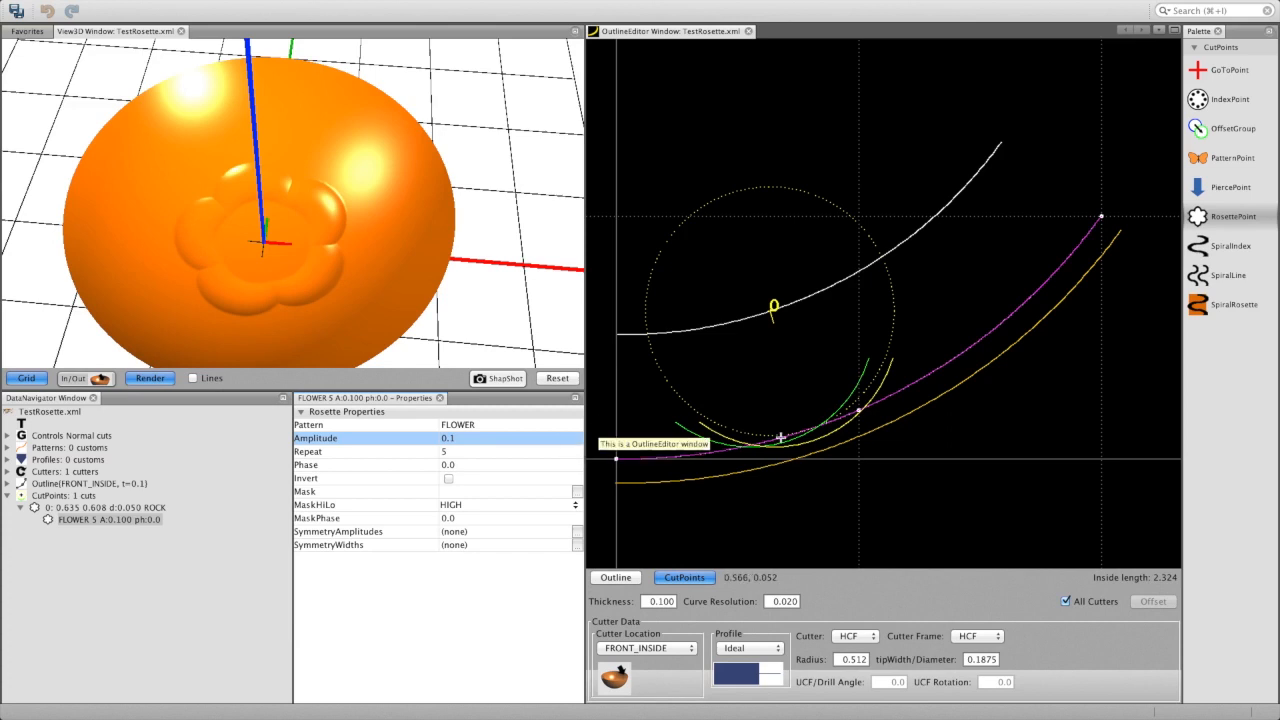
{"action": "mouse_move", "coordinate": [852, 401]}
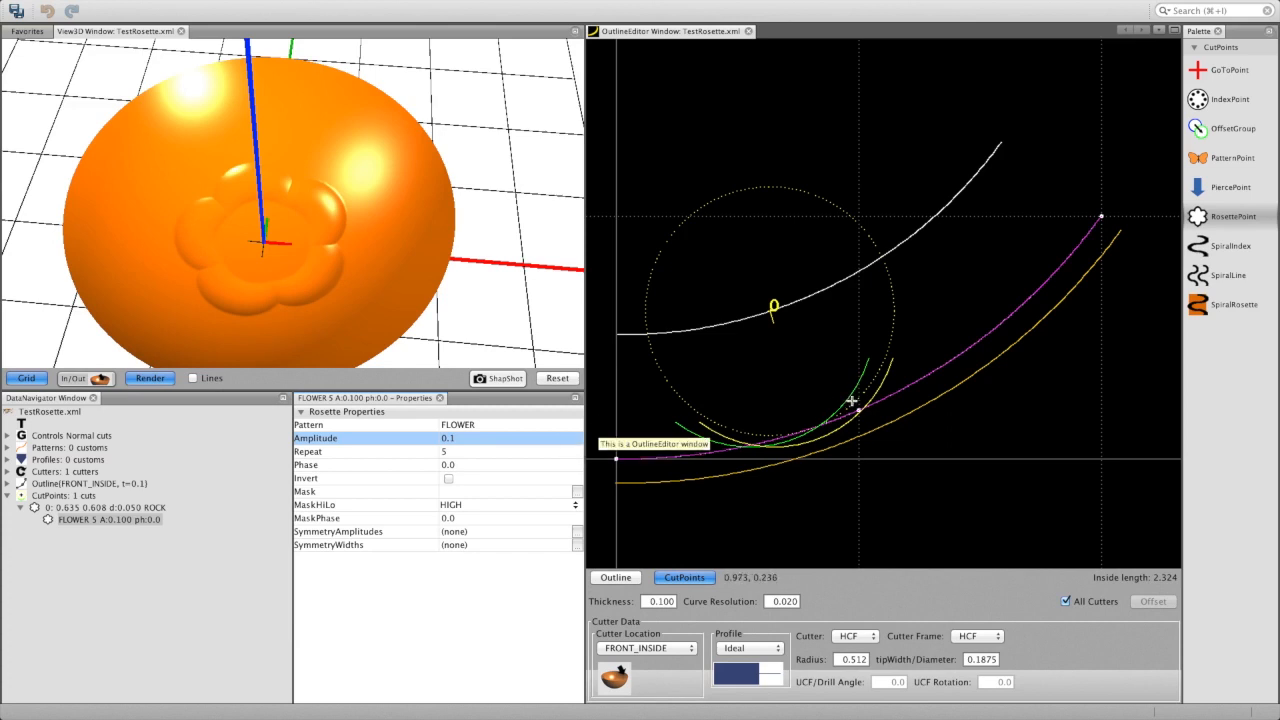
{"action": "left_click", "coordinate": [510, 438]}
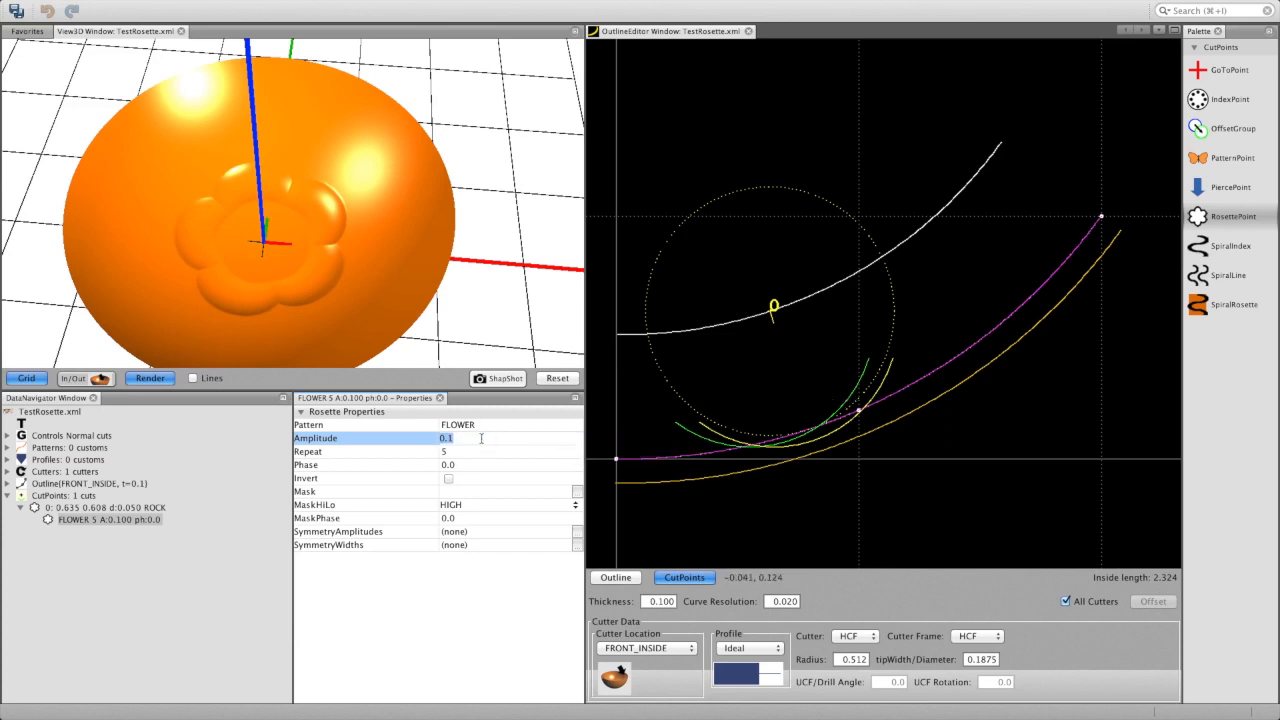
{"action": "type", "text": "0.25"}
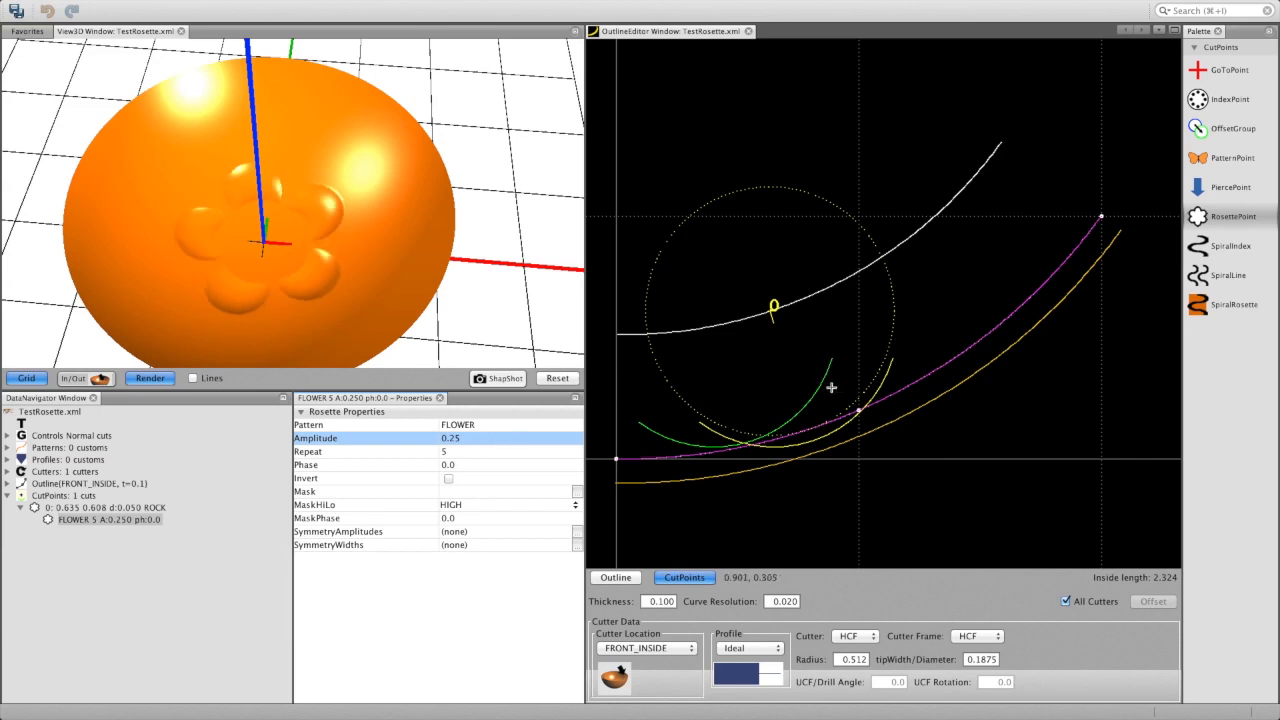
{"action": "mouse_move", "coordinate": [766, 431]}
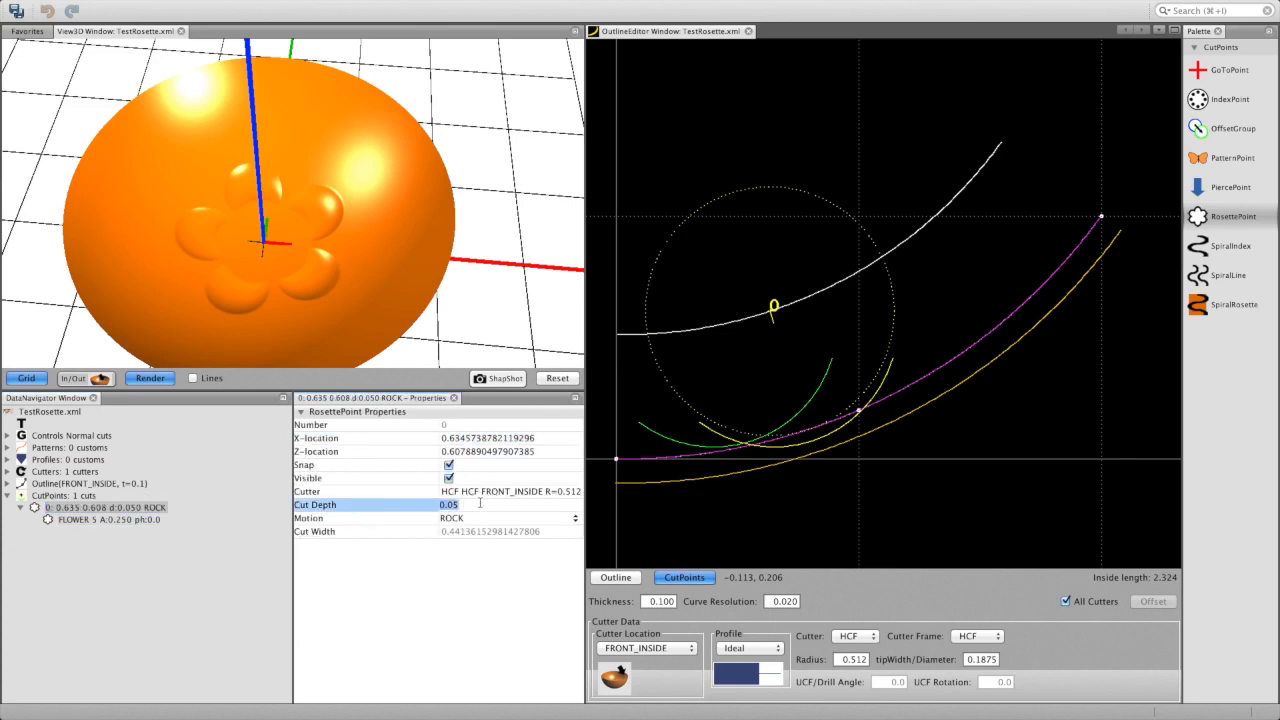
Set cut depth to 0.07 and drag the rosette point toward the bowl centre, about x 0.422.
{"action": "type", "text": ".07"}
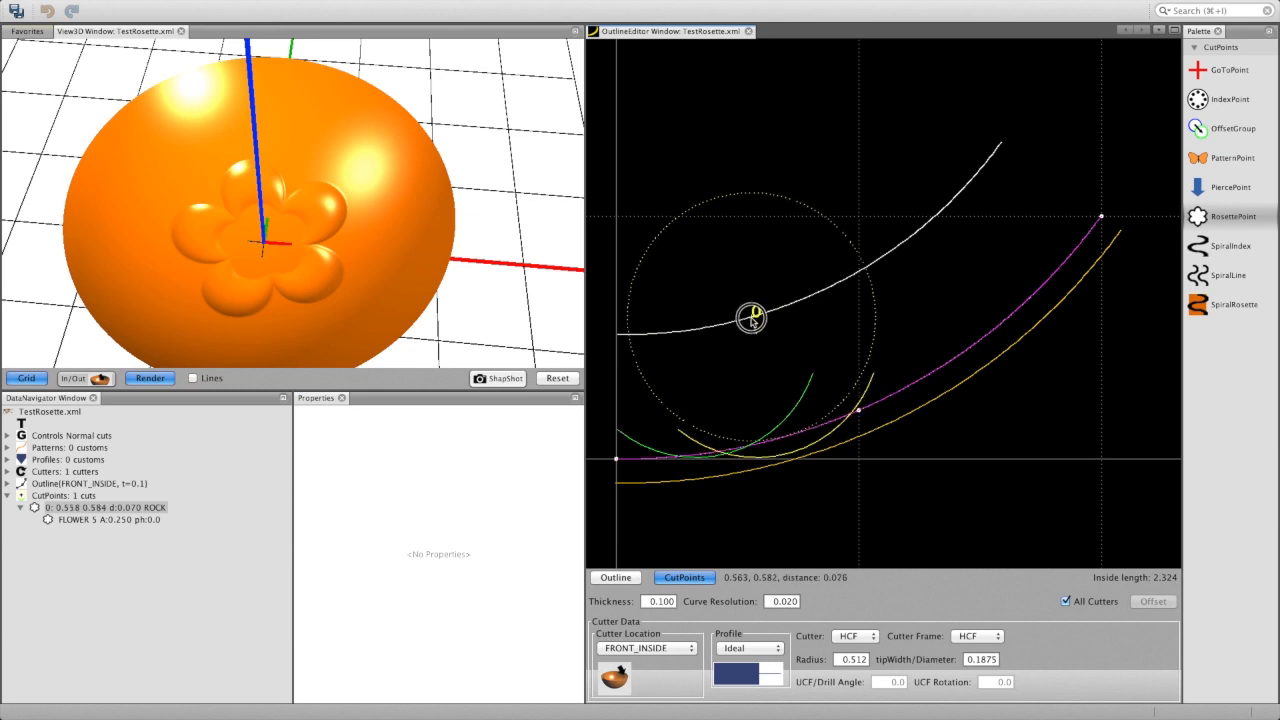
{"action": "left_click_drag", "start_coordinate": [755, 315], "coordinate": [730, 320]}
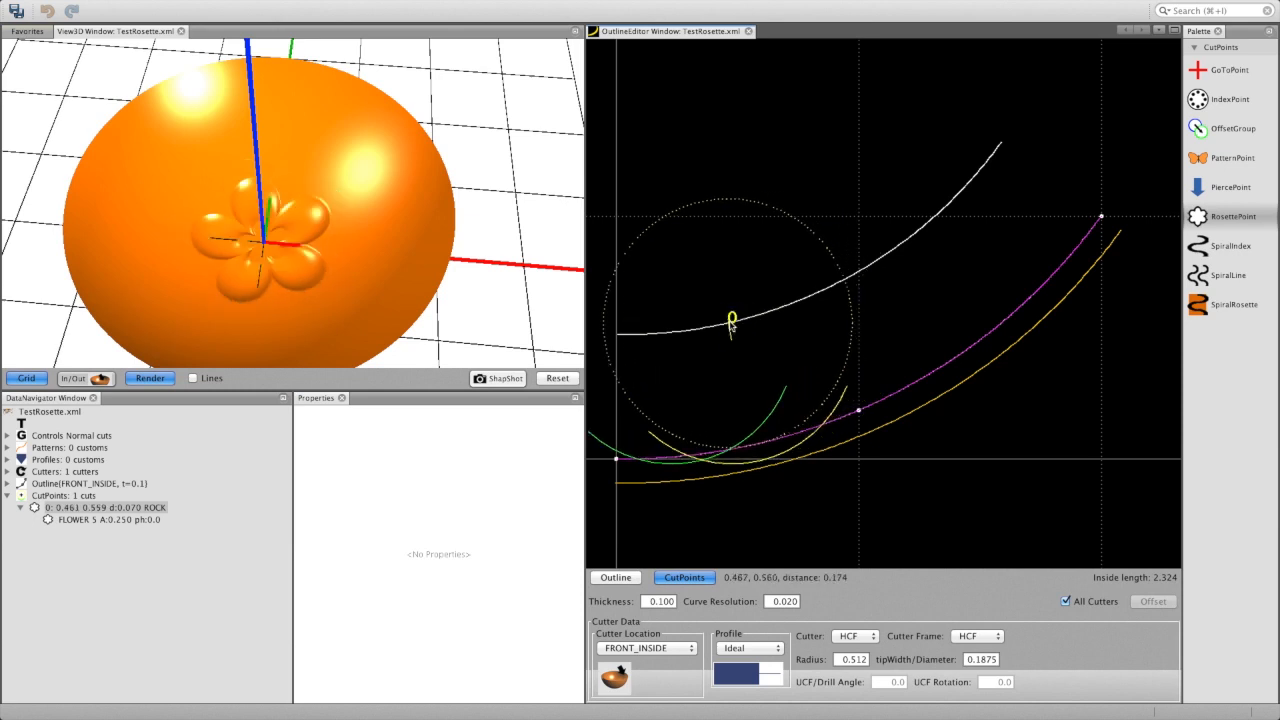
{"action": "left_click_drag", "start_coordinate": [730, 318], "coordinate": [770, 312]}
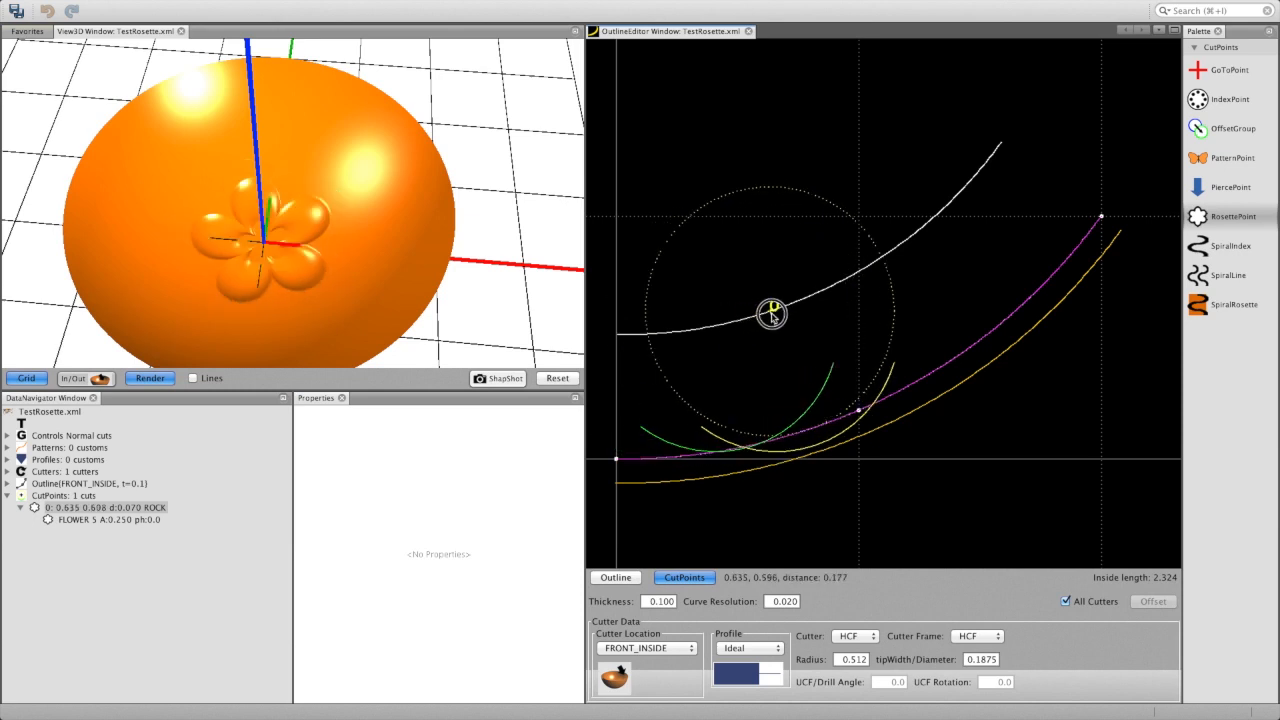
{"action": "left_click_drag", "start_coordinate": [772, 311], "coordinate": [800, 305]}
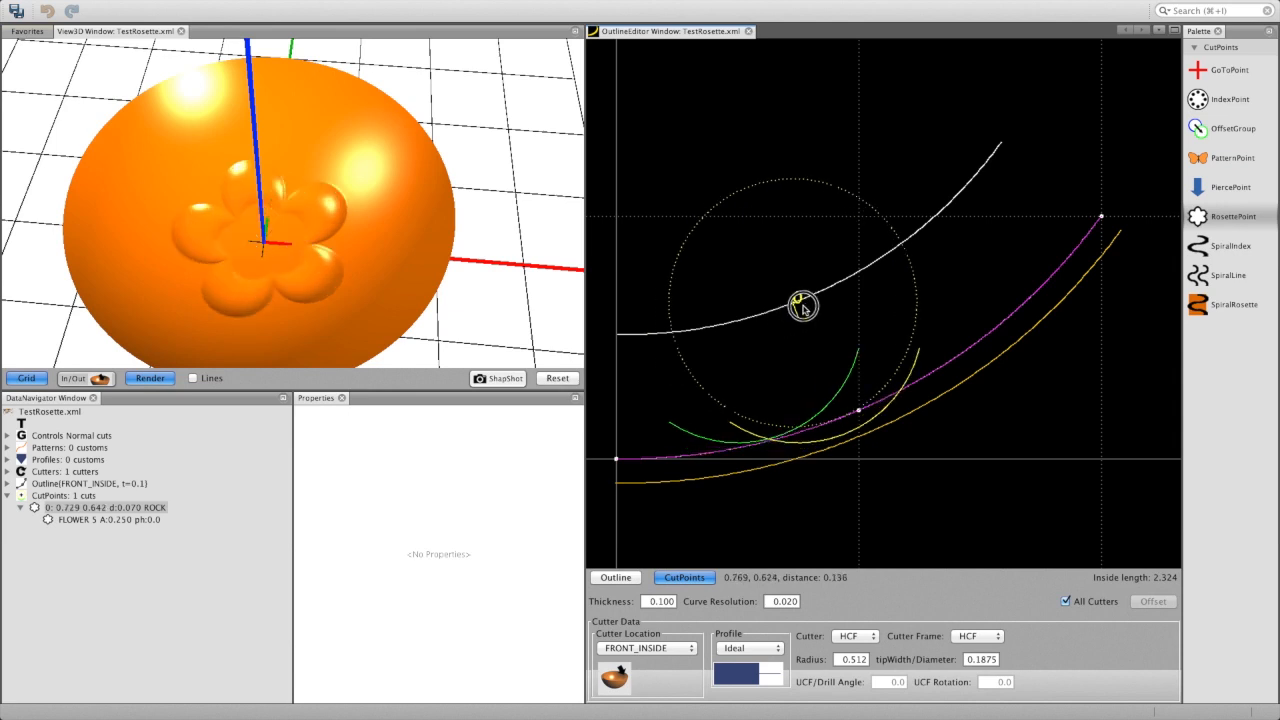
{"action": "left_click_drag", "start_coordinate": [800, 305], "coordinate": [803, 308]}
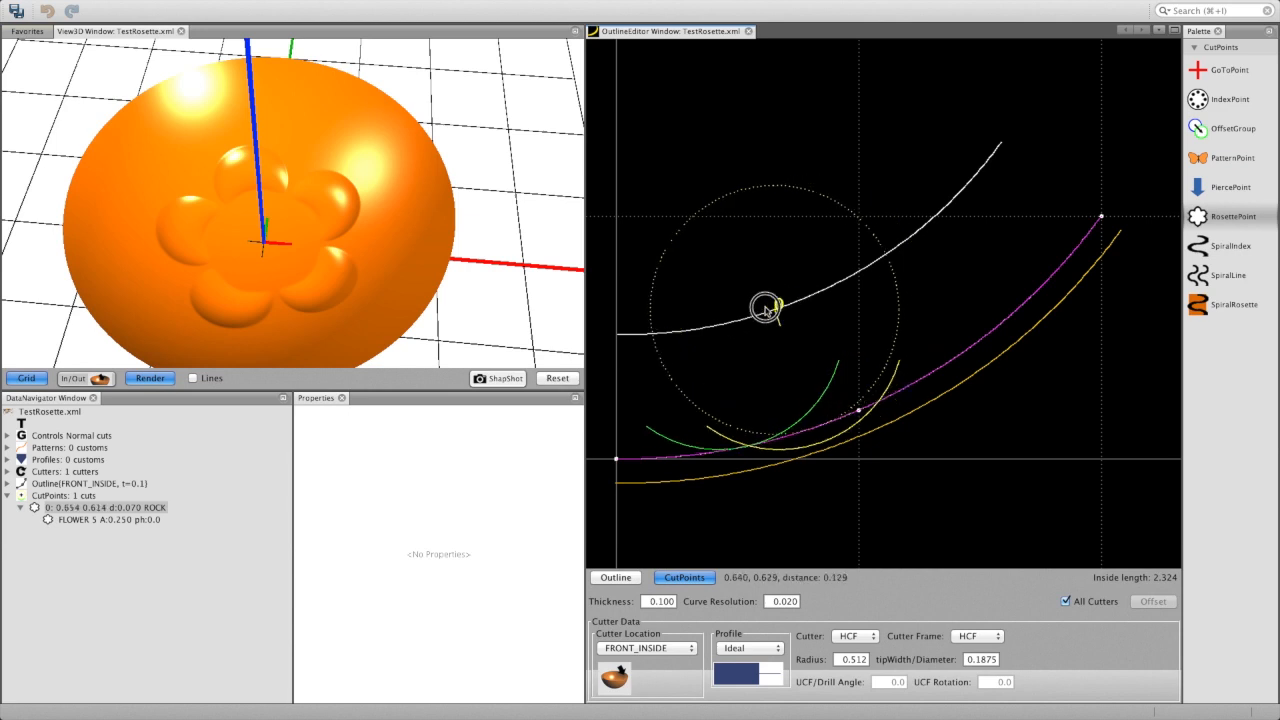
{"action": "left_click_drag", "start_coordinate": [768, 307], "coordinate": [715, 318]}
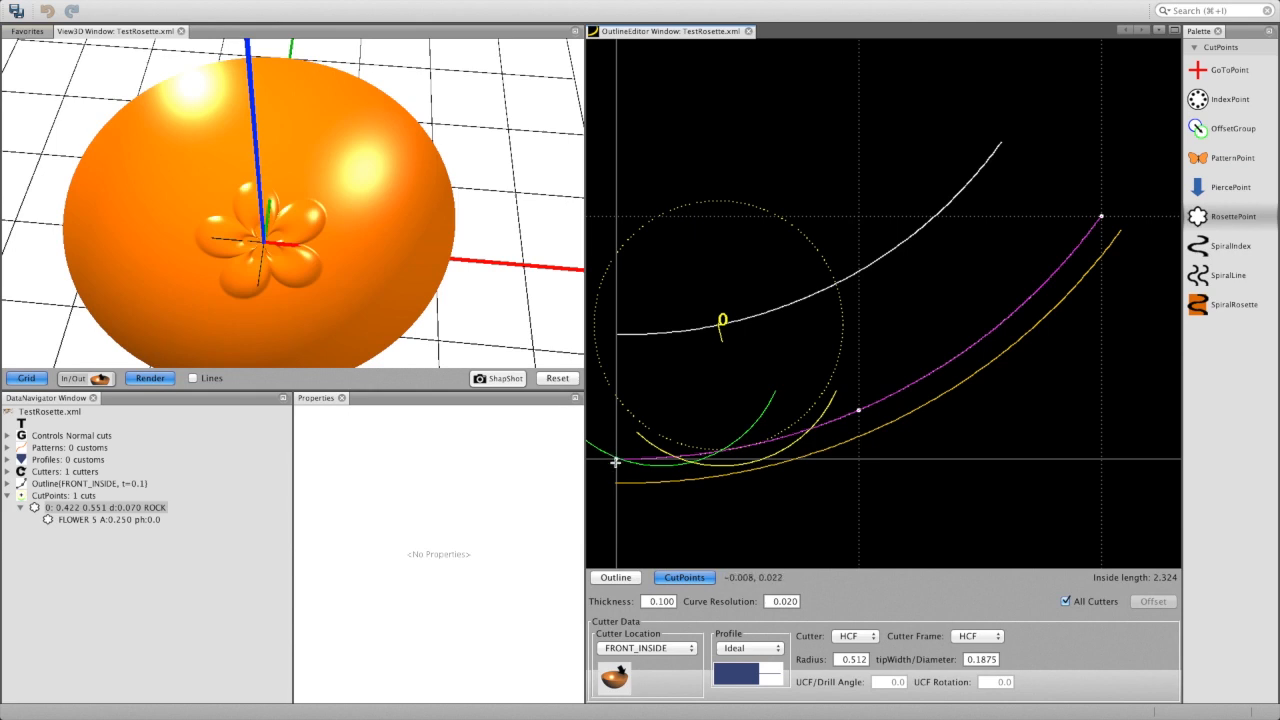
{"action": "mouse_move", "coordinate": [617, 463]}
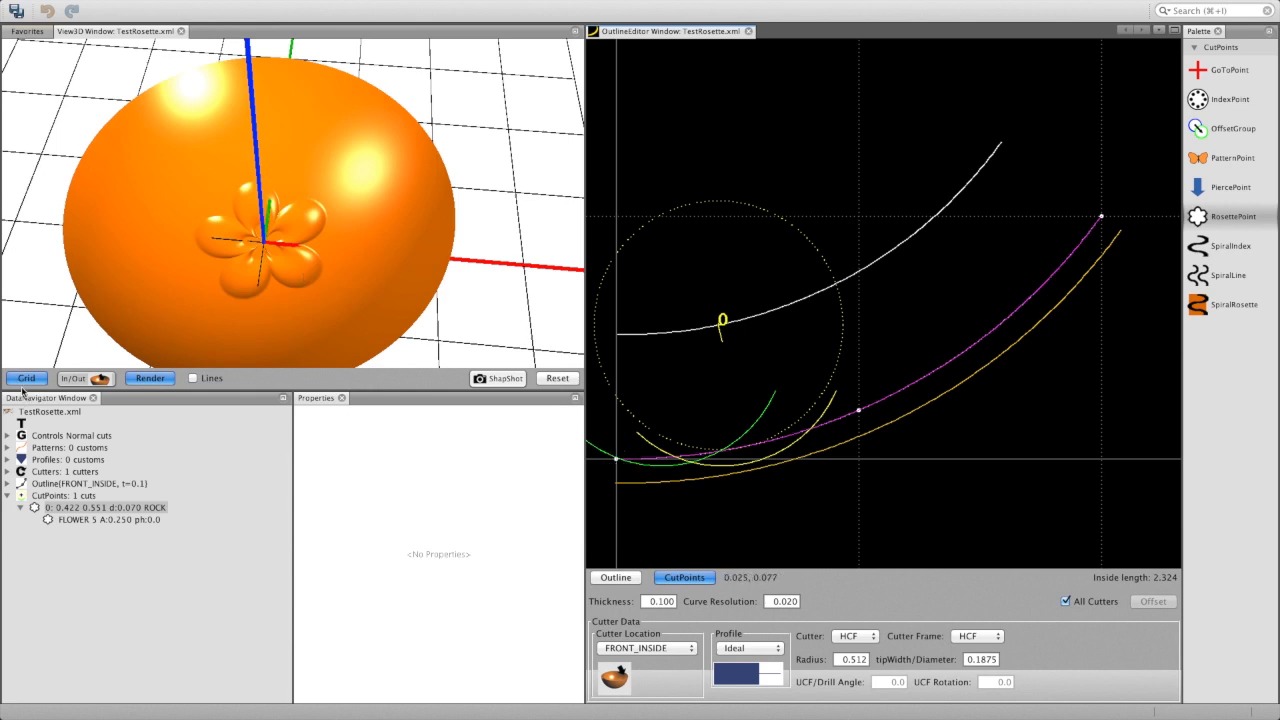
Hide the grid, add two more rosette points, and drag one closer to the others.
{"action": "left_click", "coordinate": [25, 378]}
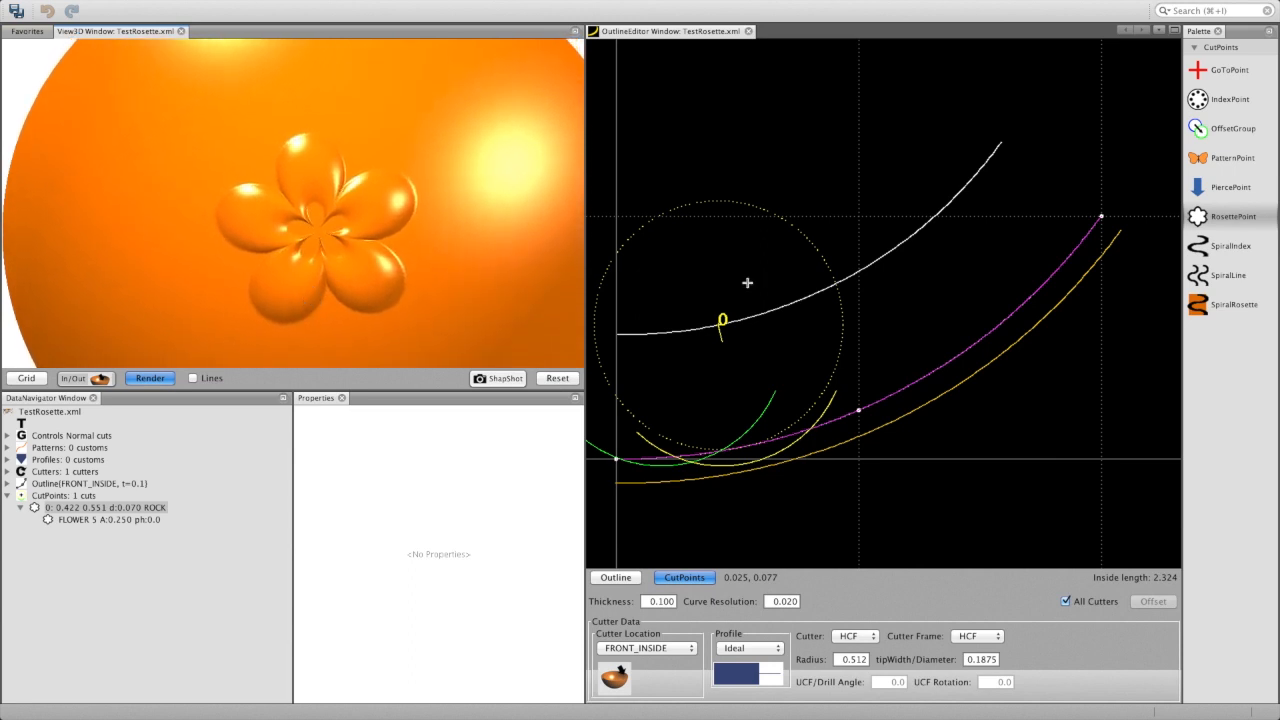
{"action": "left_click", "coordinate": [835, 280]}
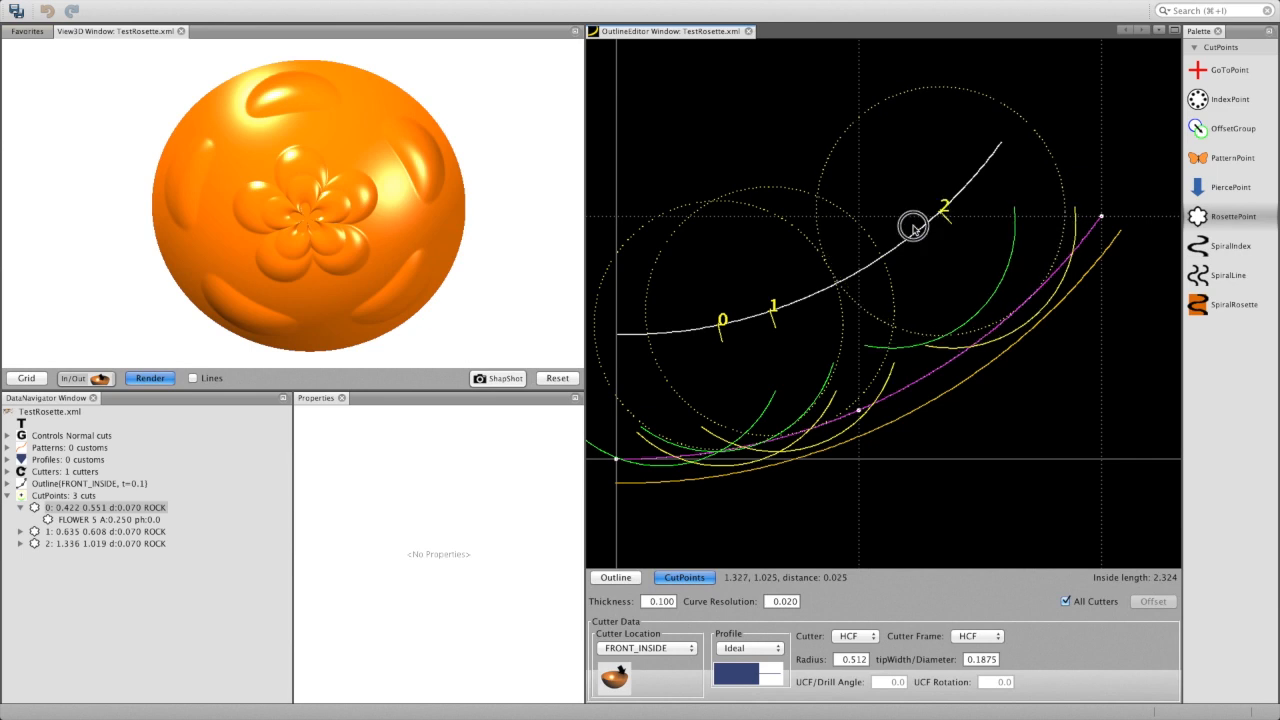
{"action": "left_click_drag", "start_coordinate": [910, 225], "coordinate": [815, 288]}
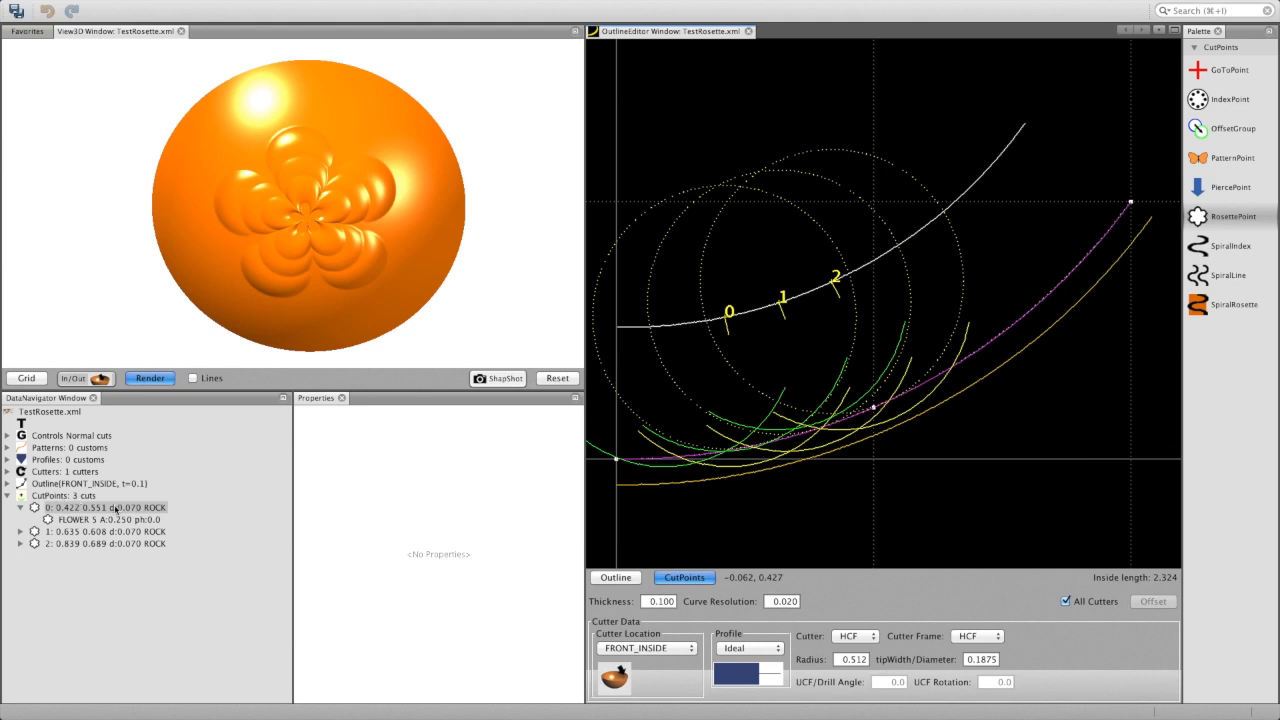
{"action": "left_click", "coordinate": [105, 507]}
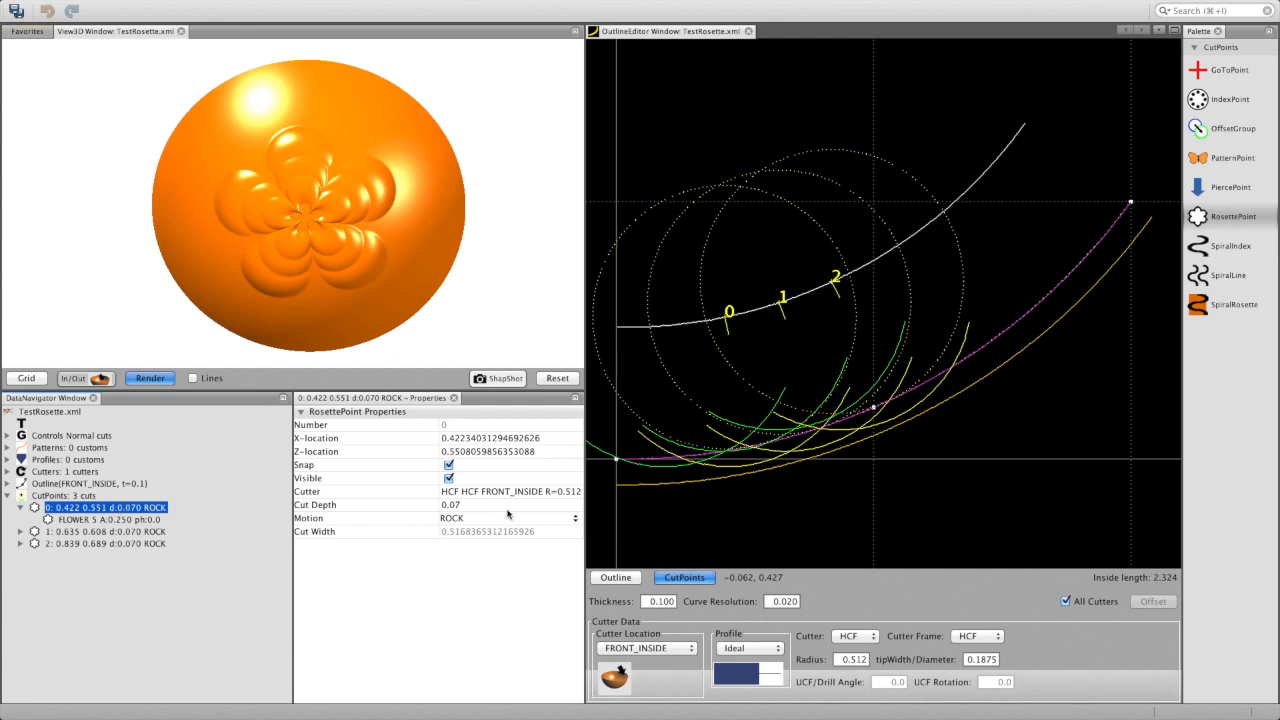
Switch cut point 0's motion from ROCK to PUMP and move it nearer the bowl centre.
{"action": "left_click", "coordinate": [508, 518]}
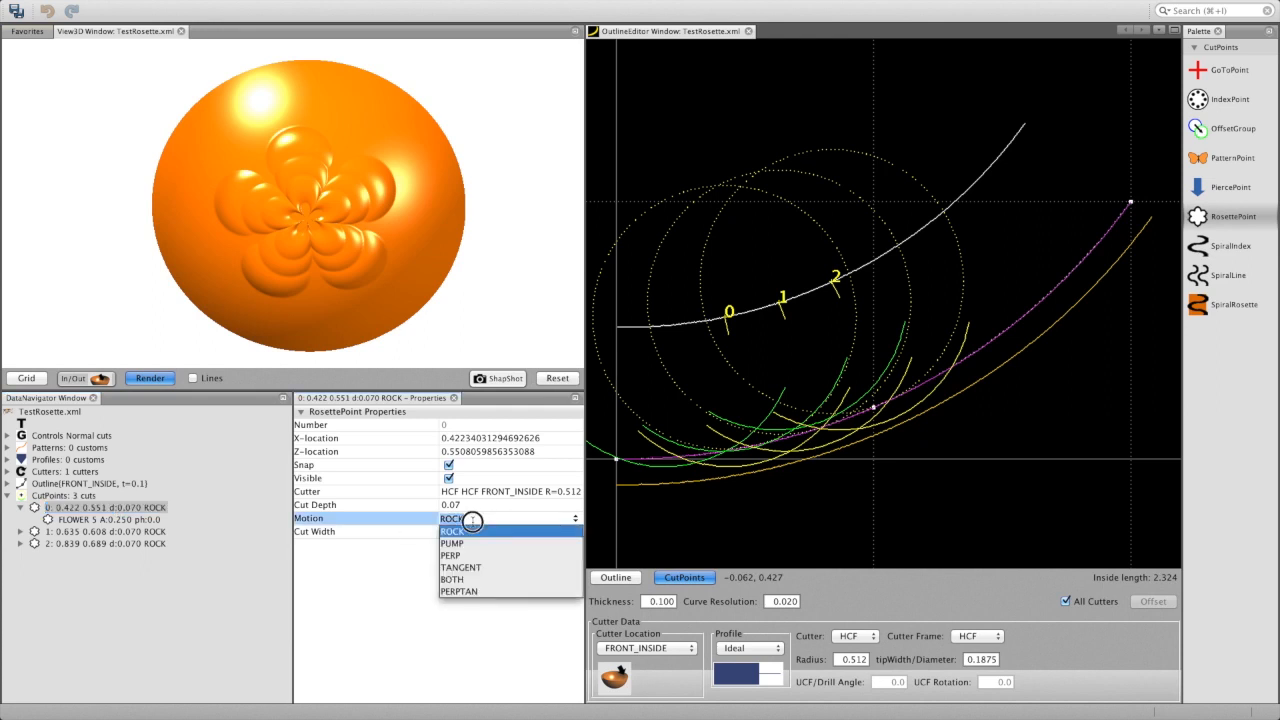
{"action": "left_click", "coordinate": [451, 543]}
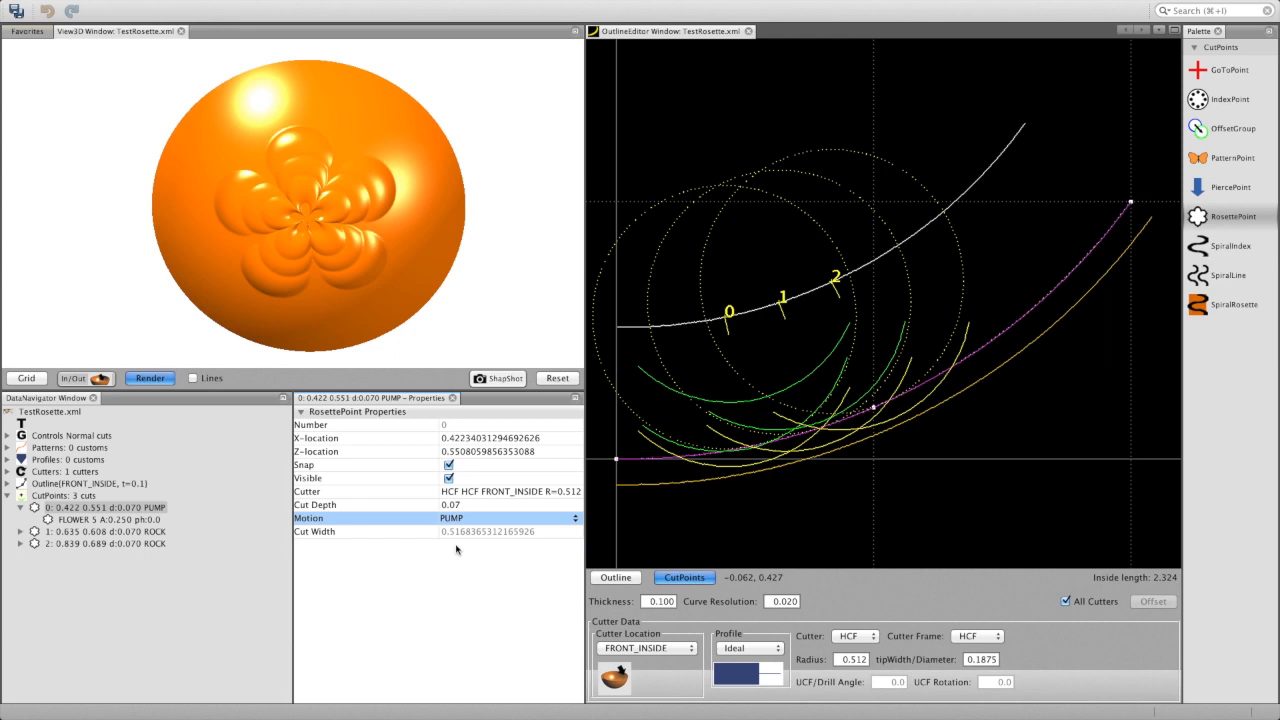
{"action": "left_click", "coordinate": [728, 311]}
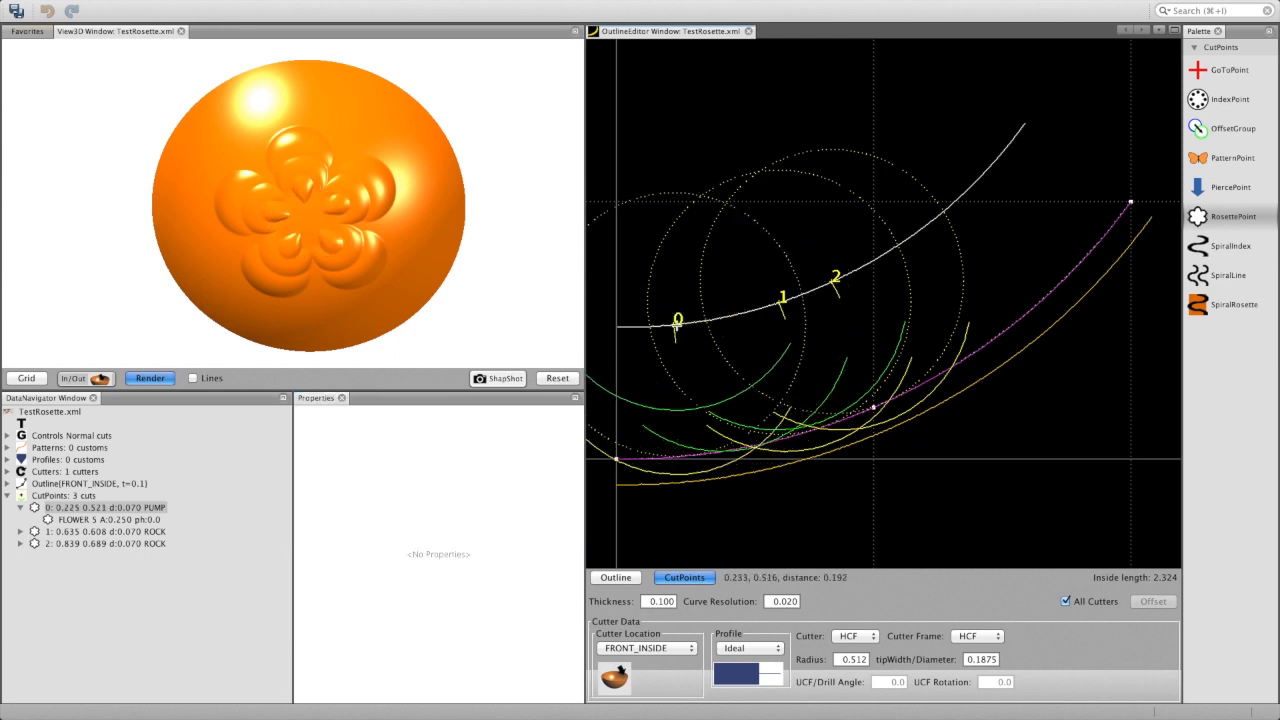
{"action": "left_click", "coordinate": [110, 519]}
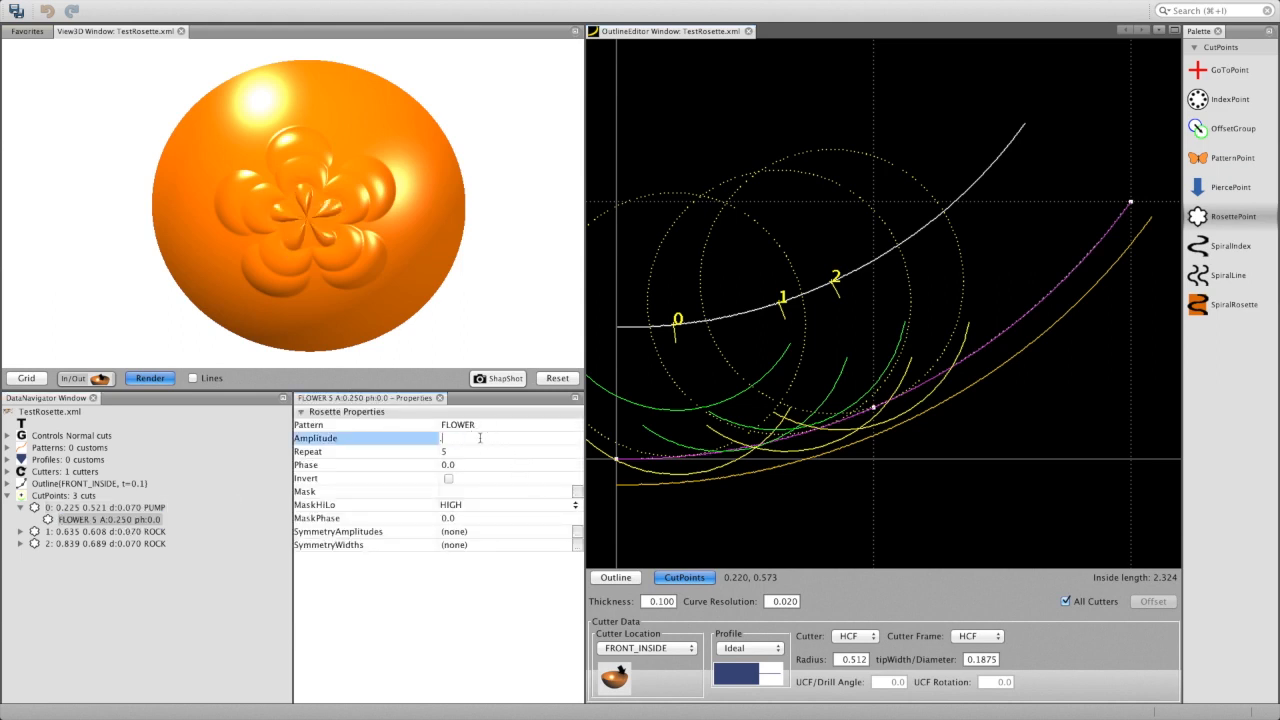
Set cut point 0's FLOWER 5 amplitude to 0.07.
{"action": "type", "text": "0.07"}
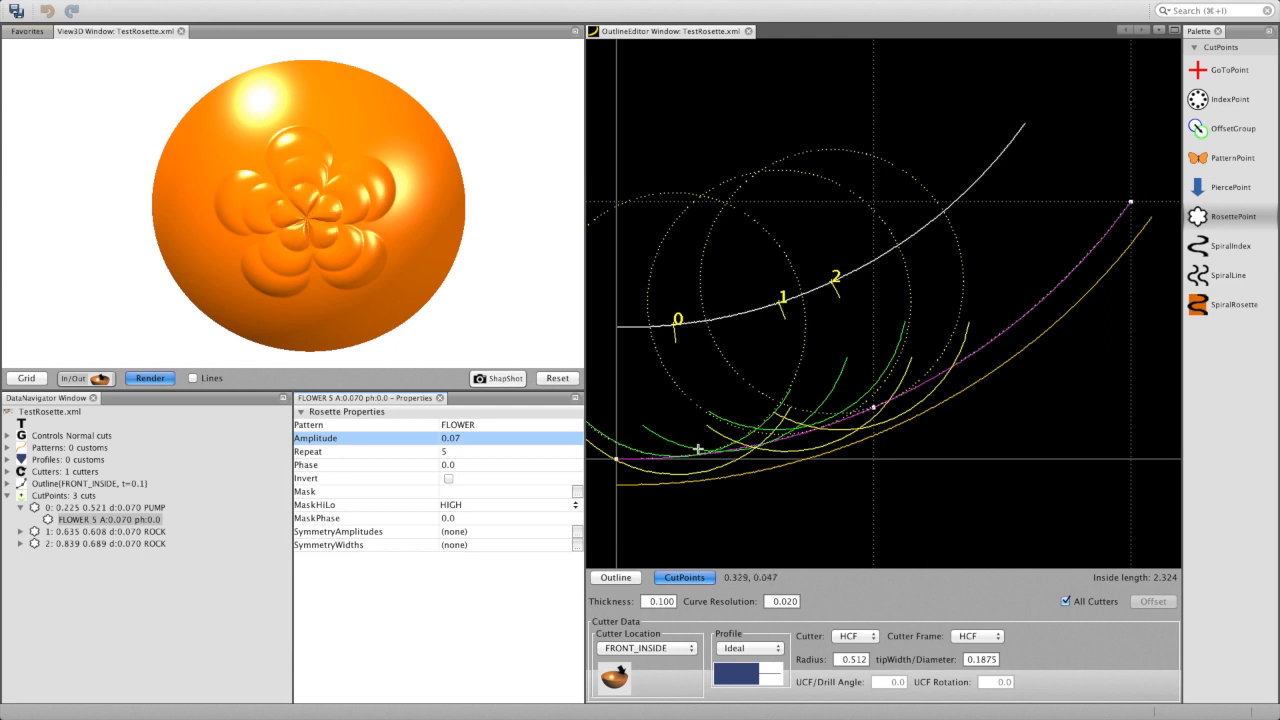
{"action": "mouse_move", "coordinate": [697, 448]}
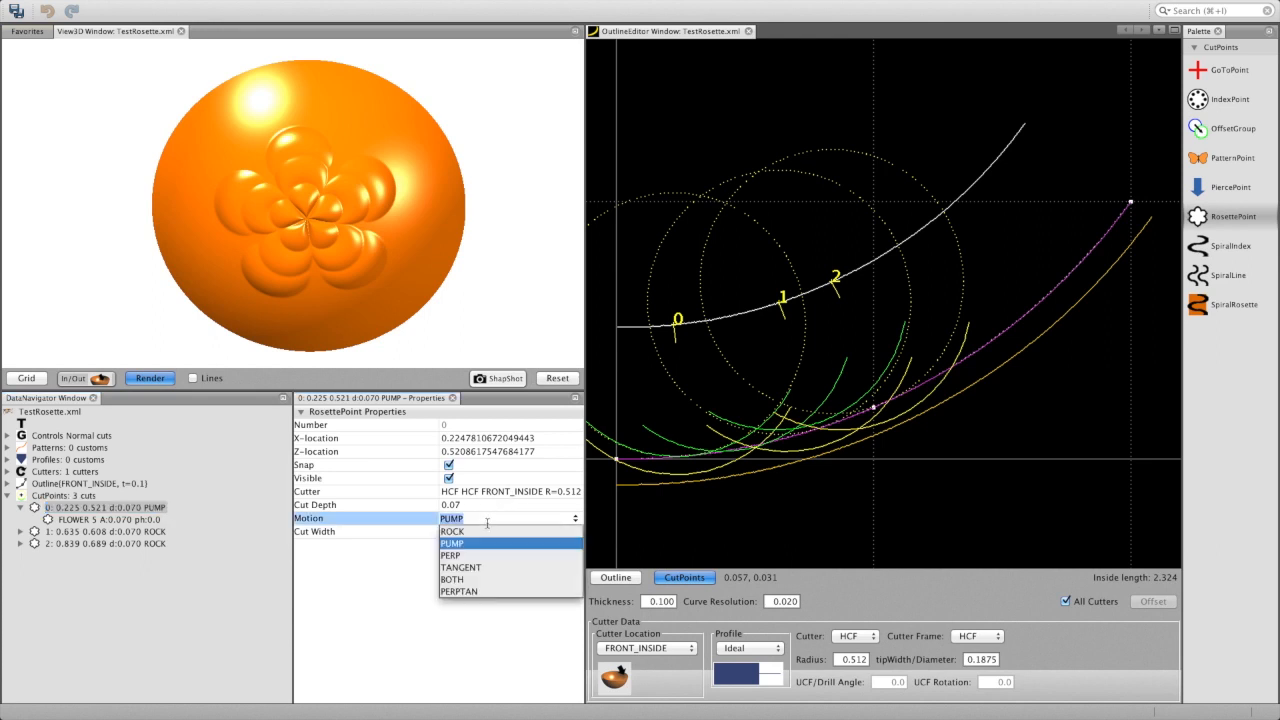
{"action": "mouse_move", "coordinate": [460, 555]}
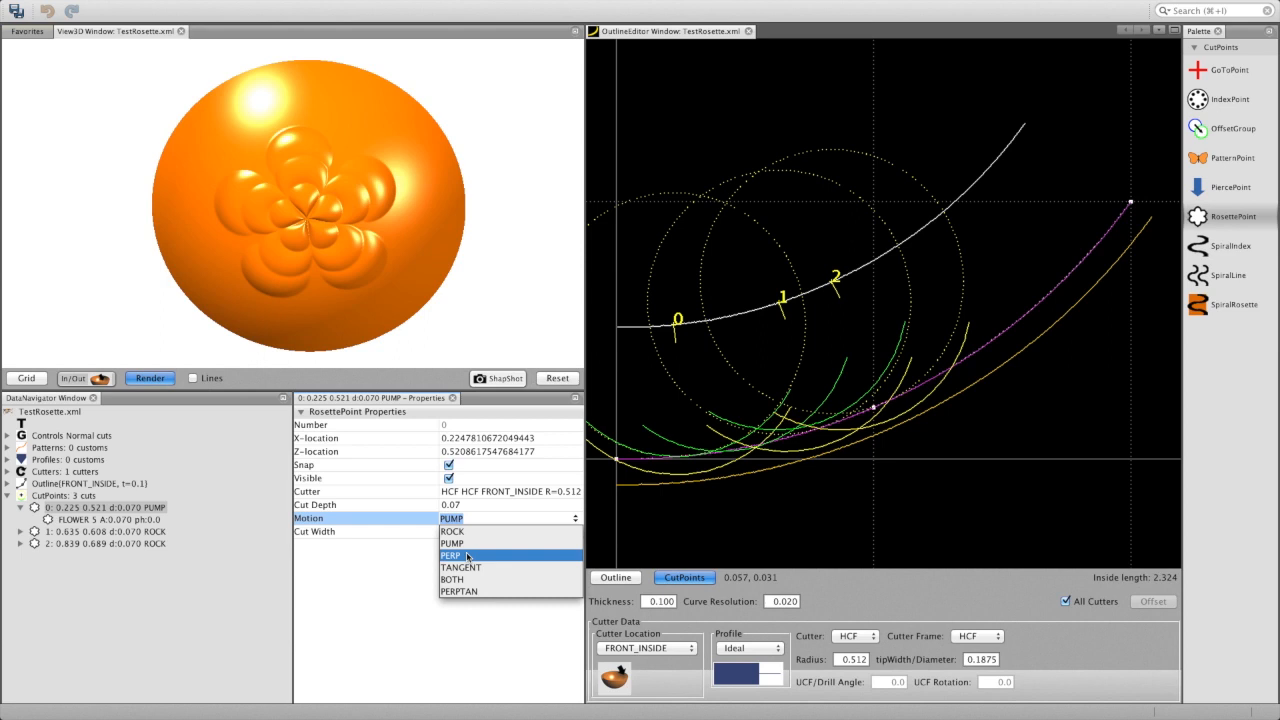
{"action": "mouse_move", "coordinate": [461, 567]}
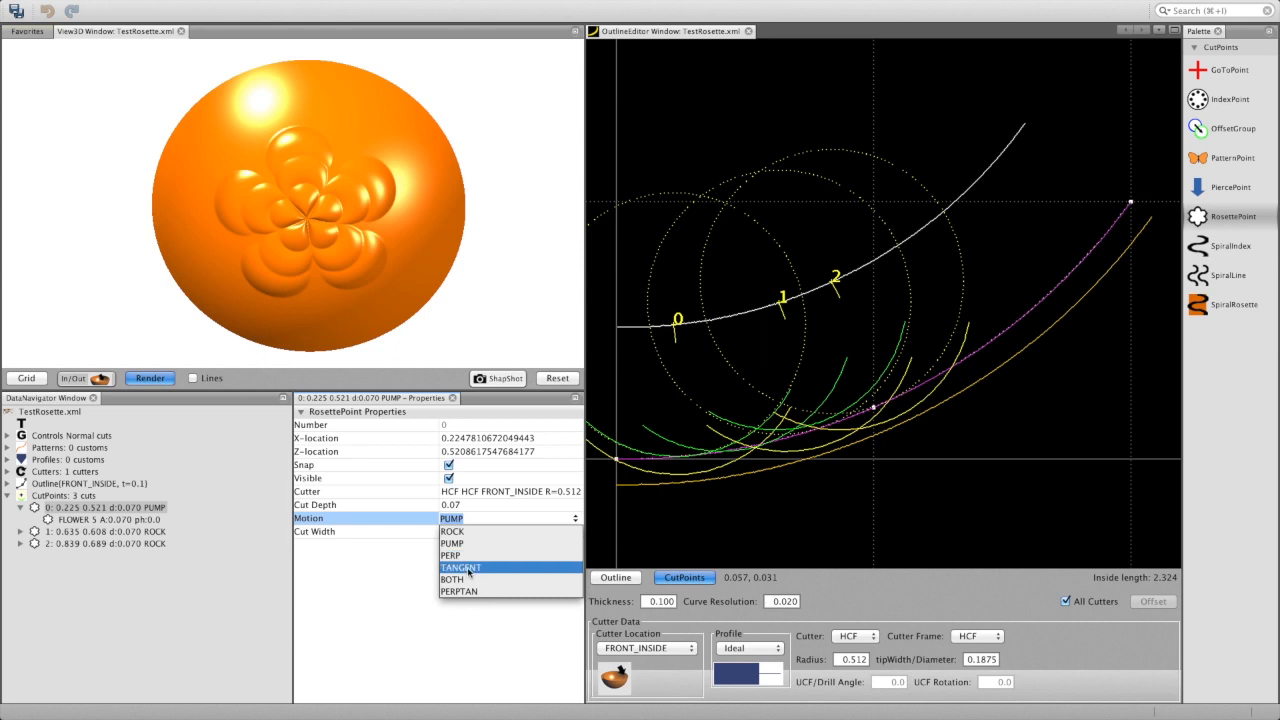